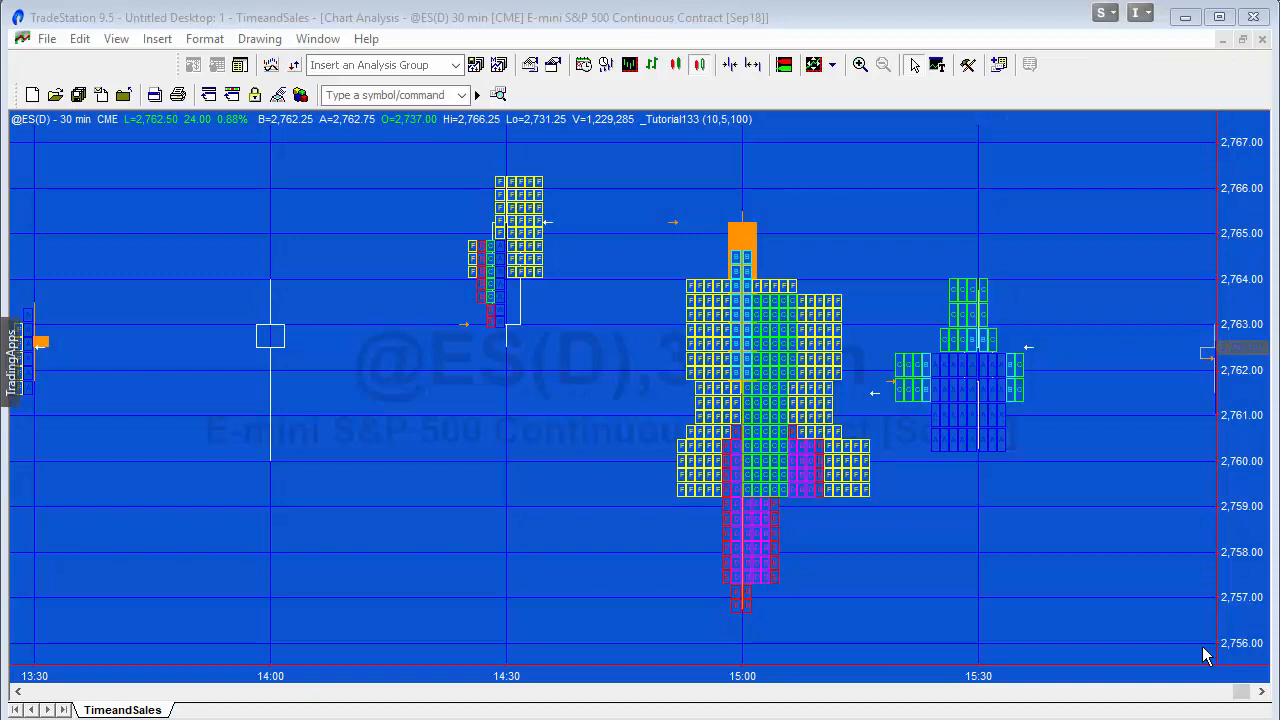
mouse_move(1258, 712)
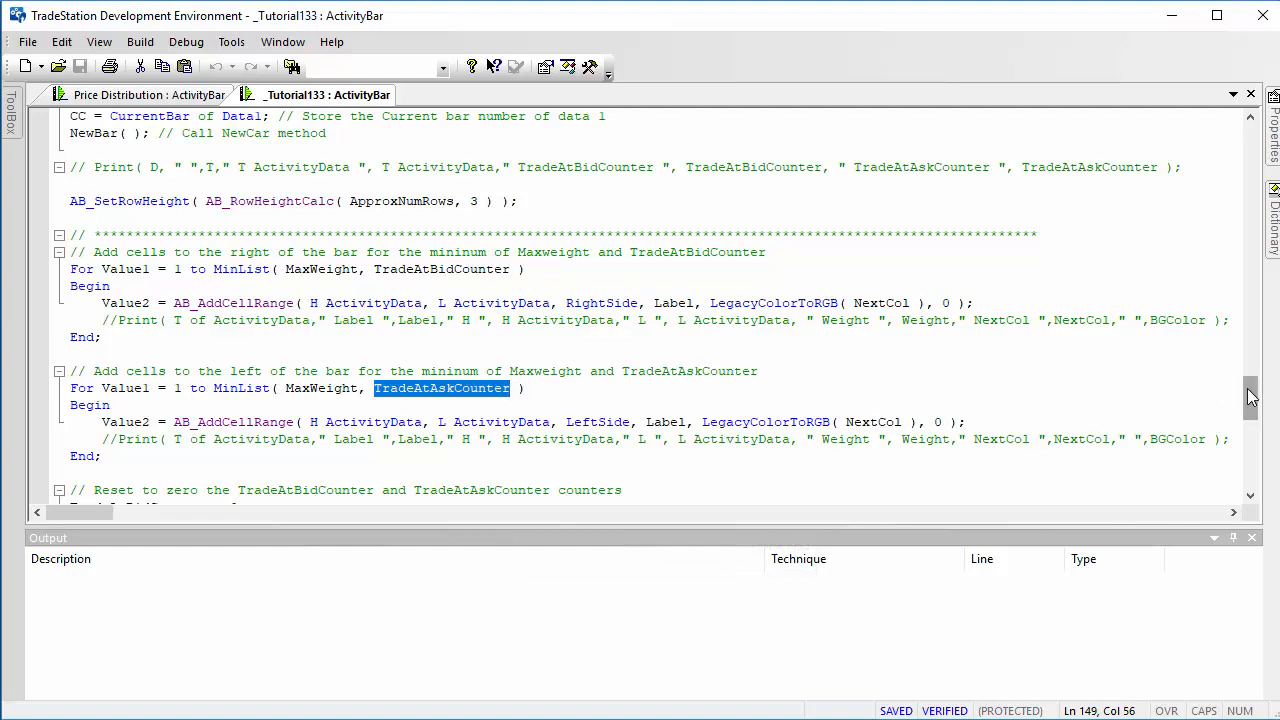
scroll("up", 3)
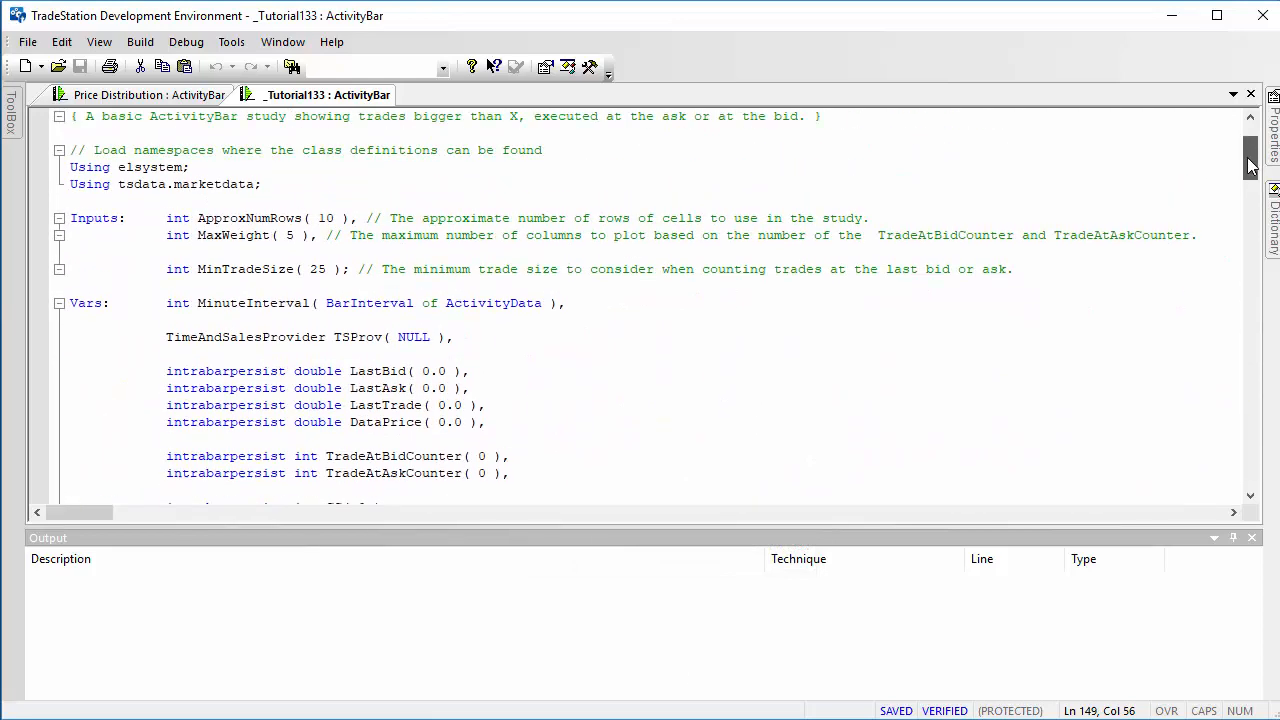
scroll("up", 3)
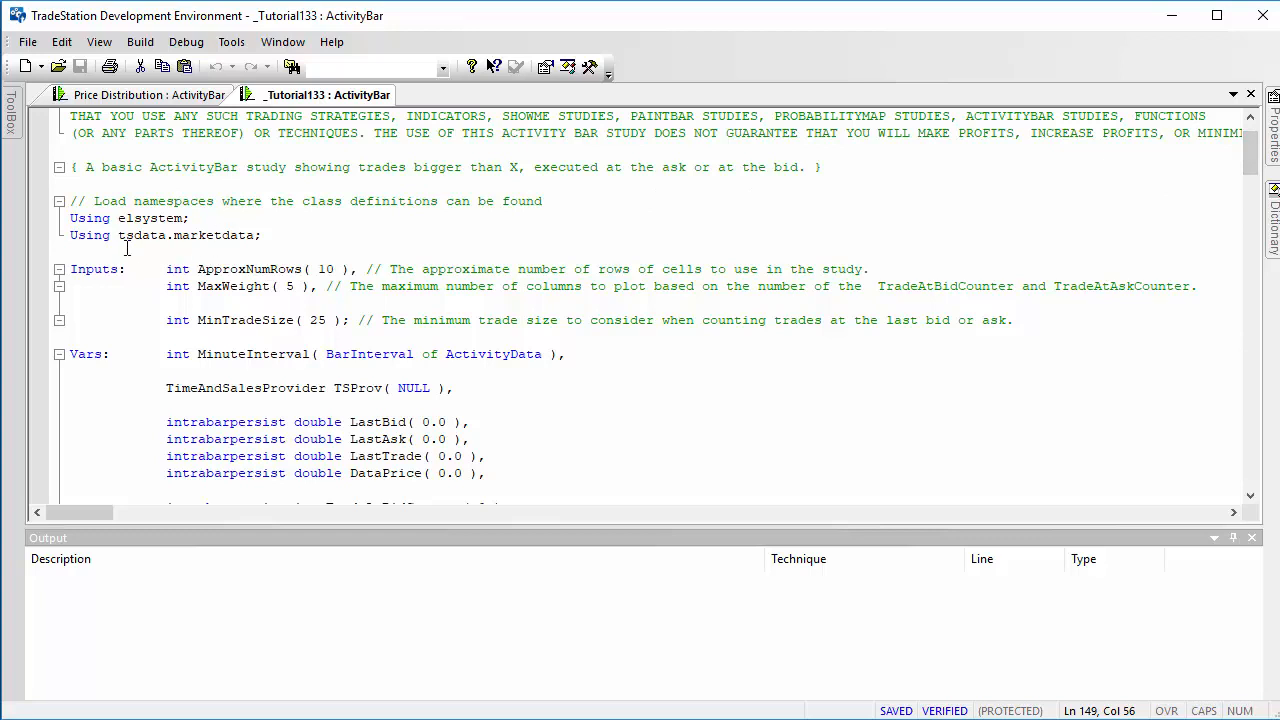
mouse_move(806, 264)
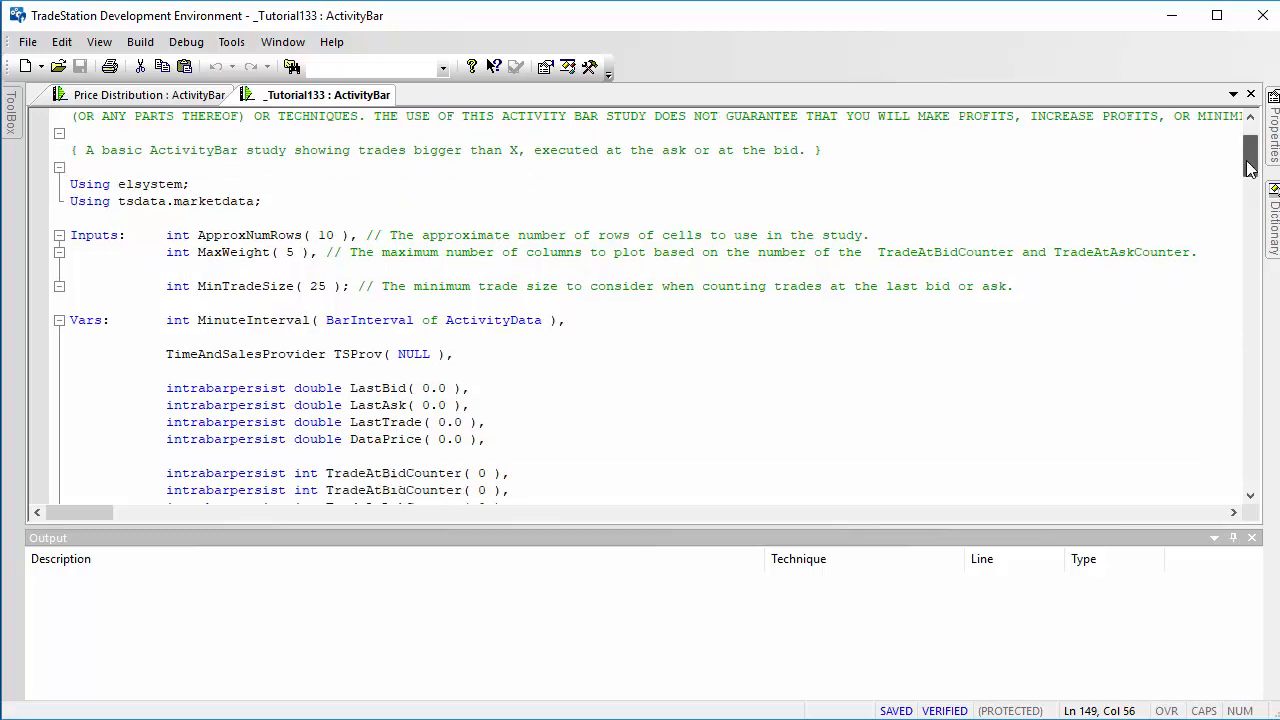
scroll("down", 3)
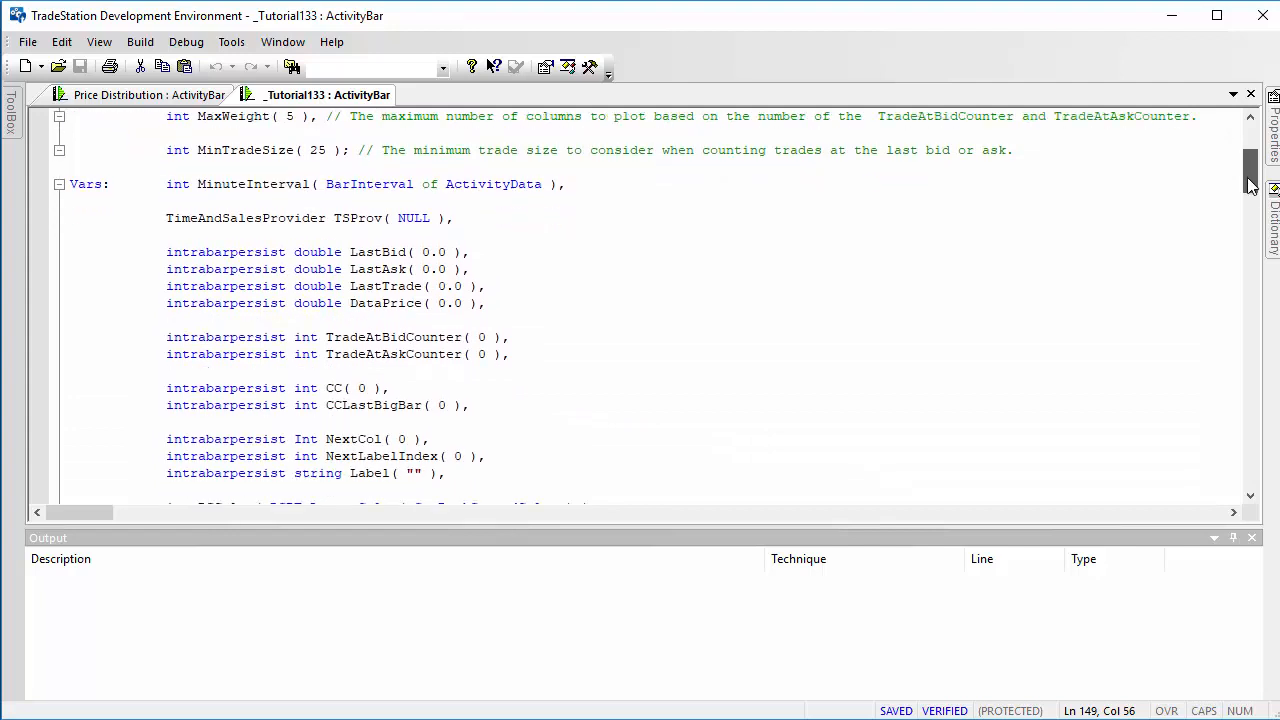
scroll("down", 3)
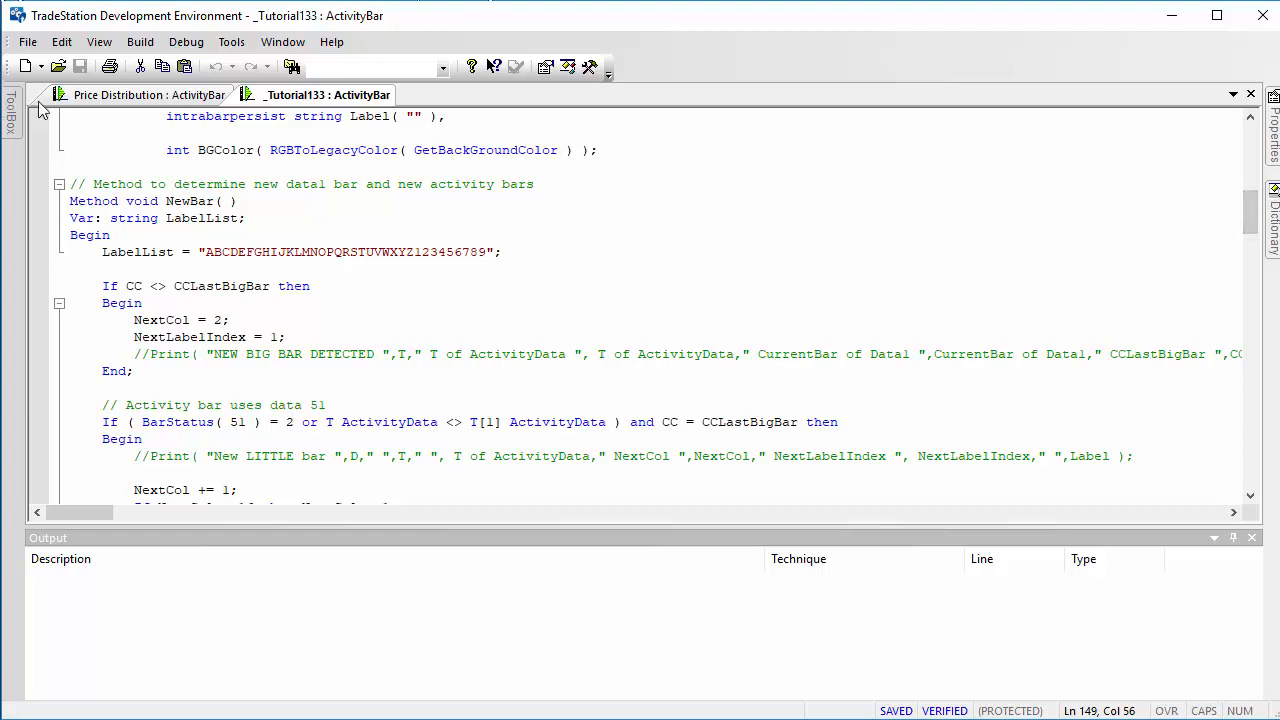
Show the Price Distribution ActivityBar code down to its AB_SetRowHeight call
left_click(148, 94)
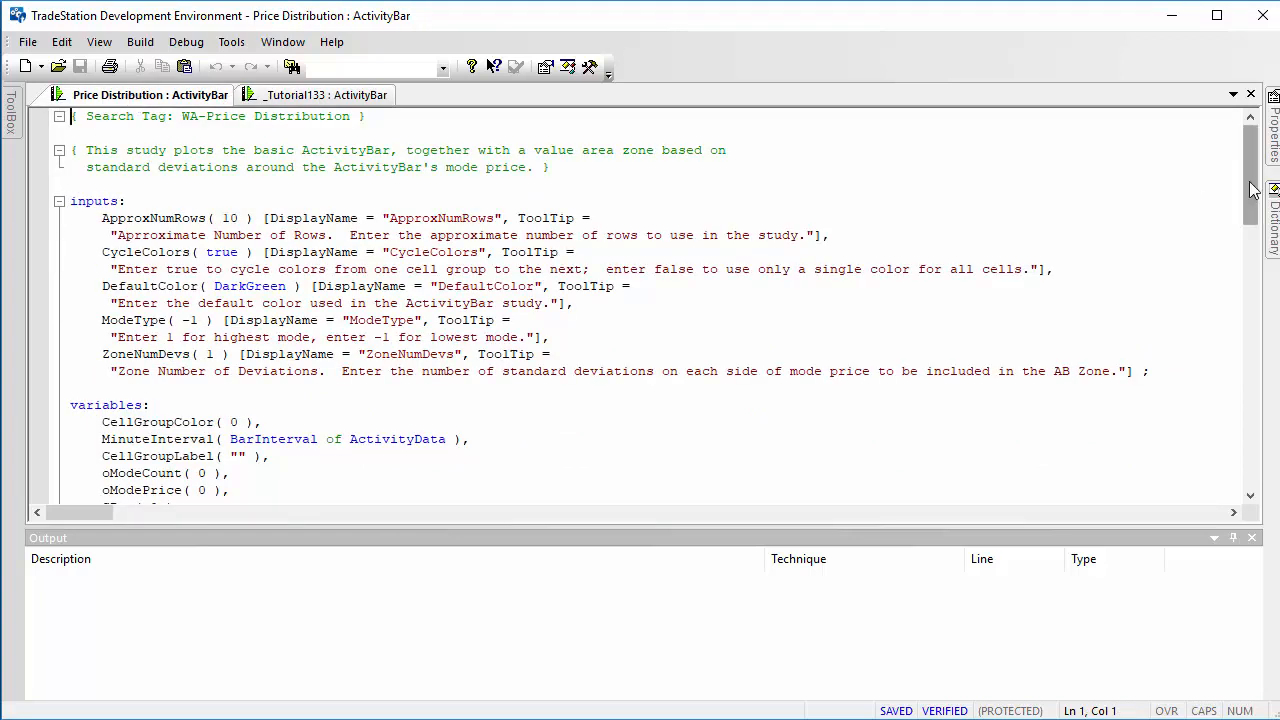
scroll("down", 3)
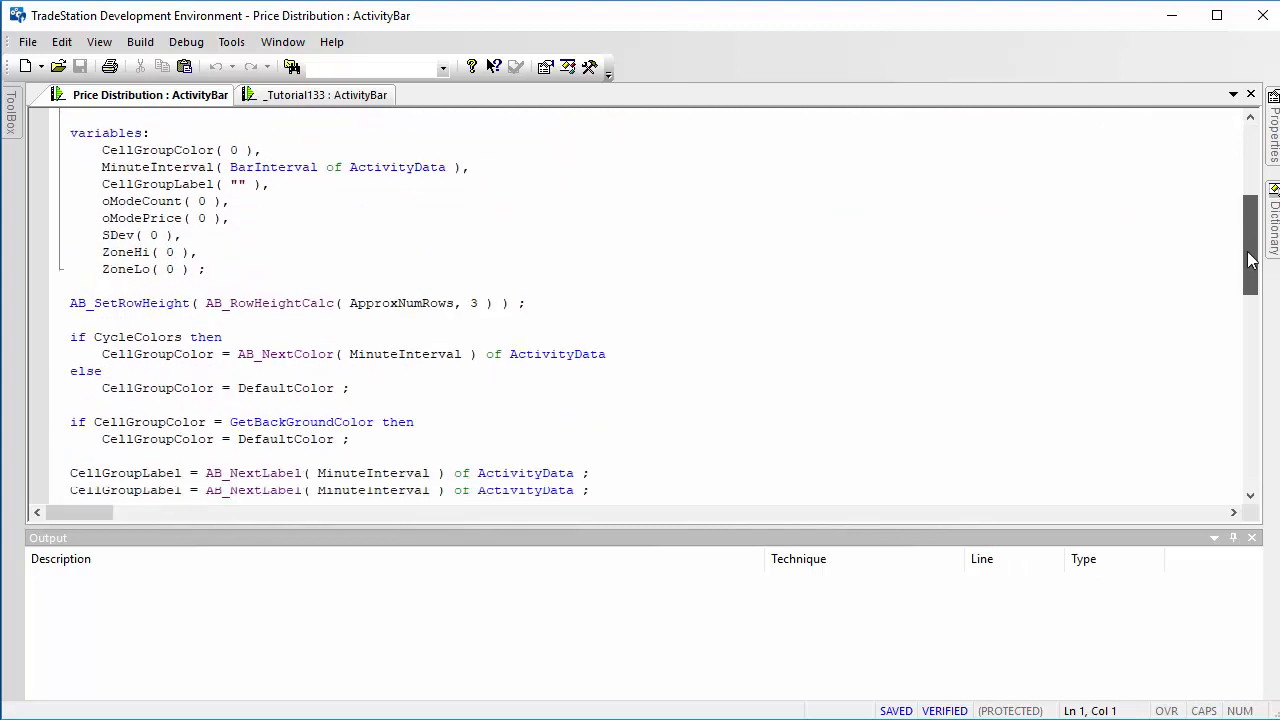
scroll("down", 3)
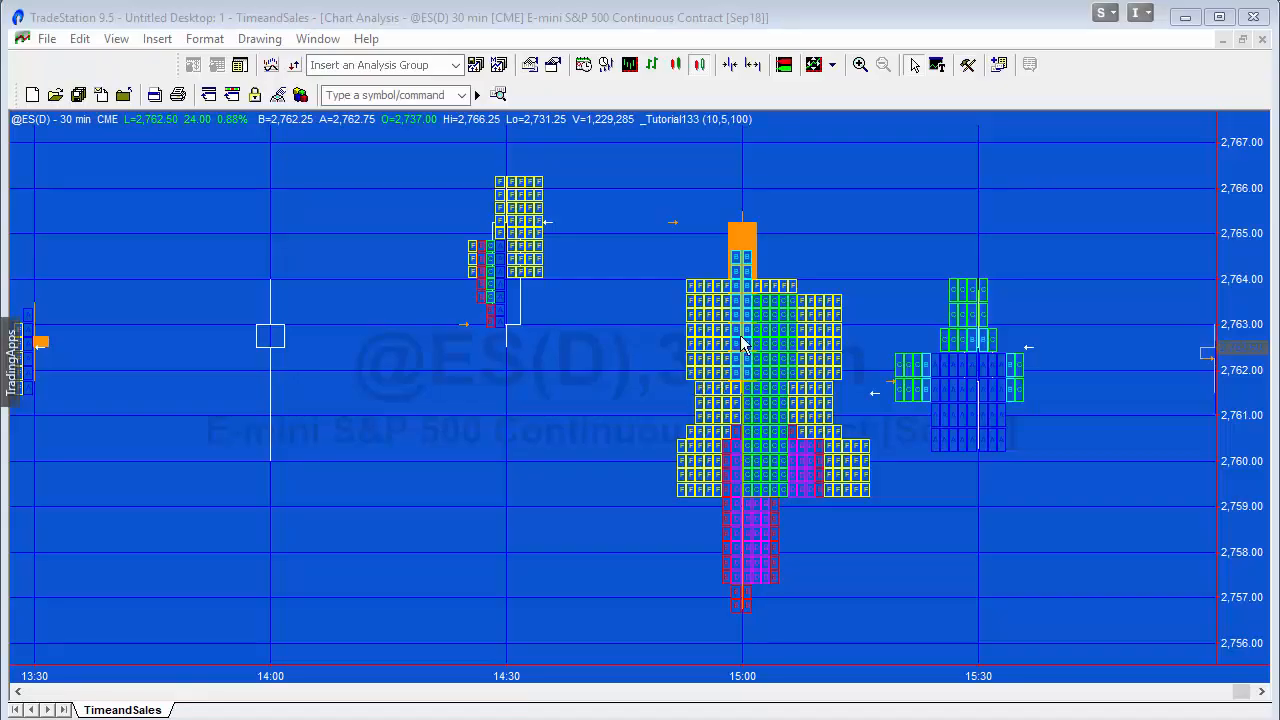
mouse_move(800, 348)
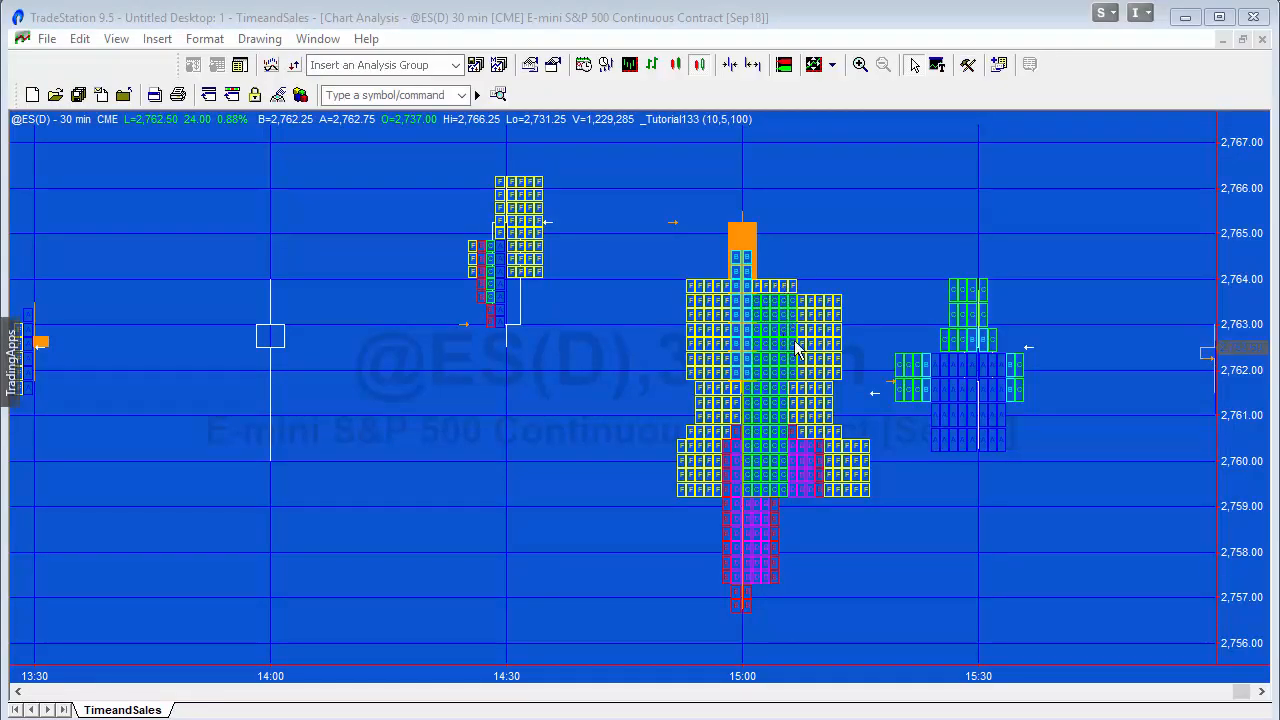
mouse_move(800, 388)
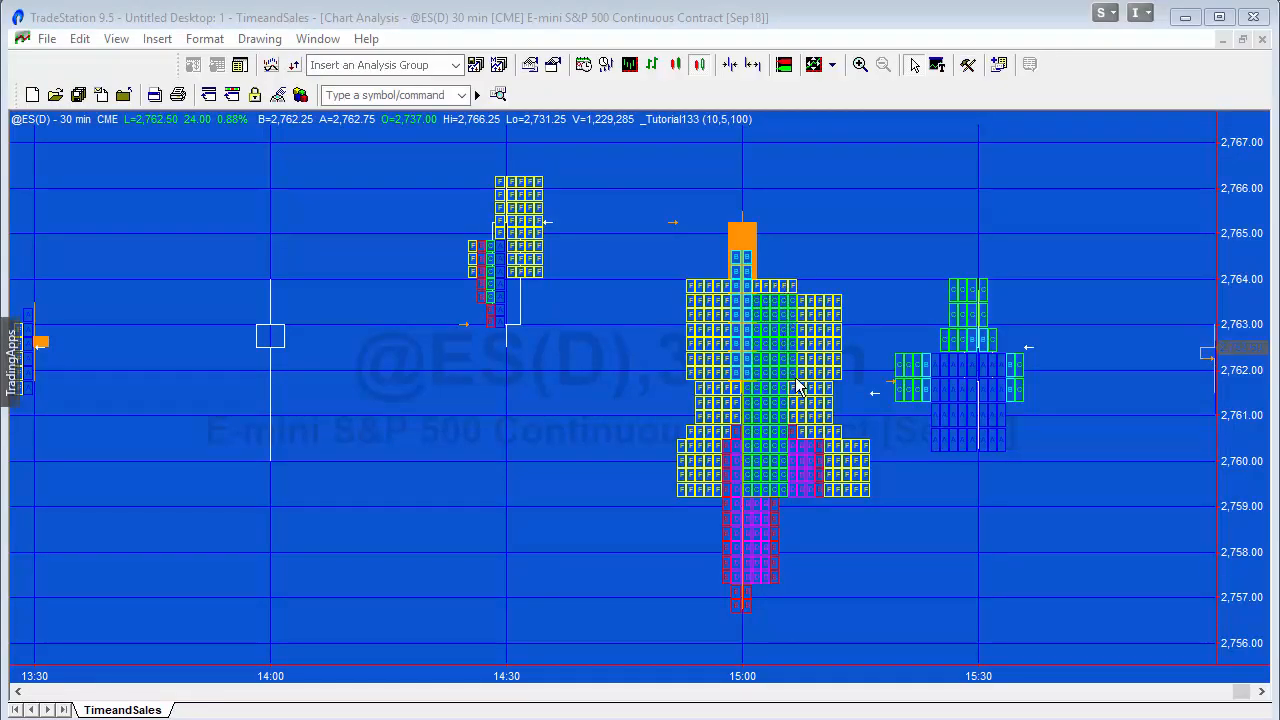
mouse_move(790, 402)
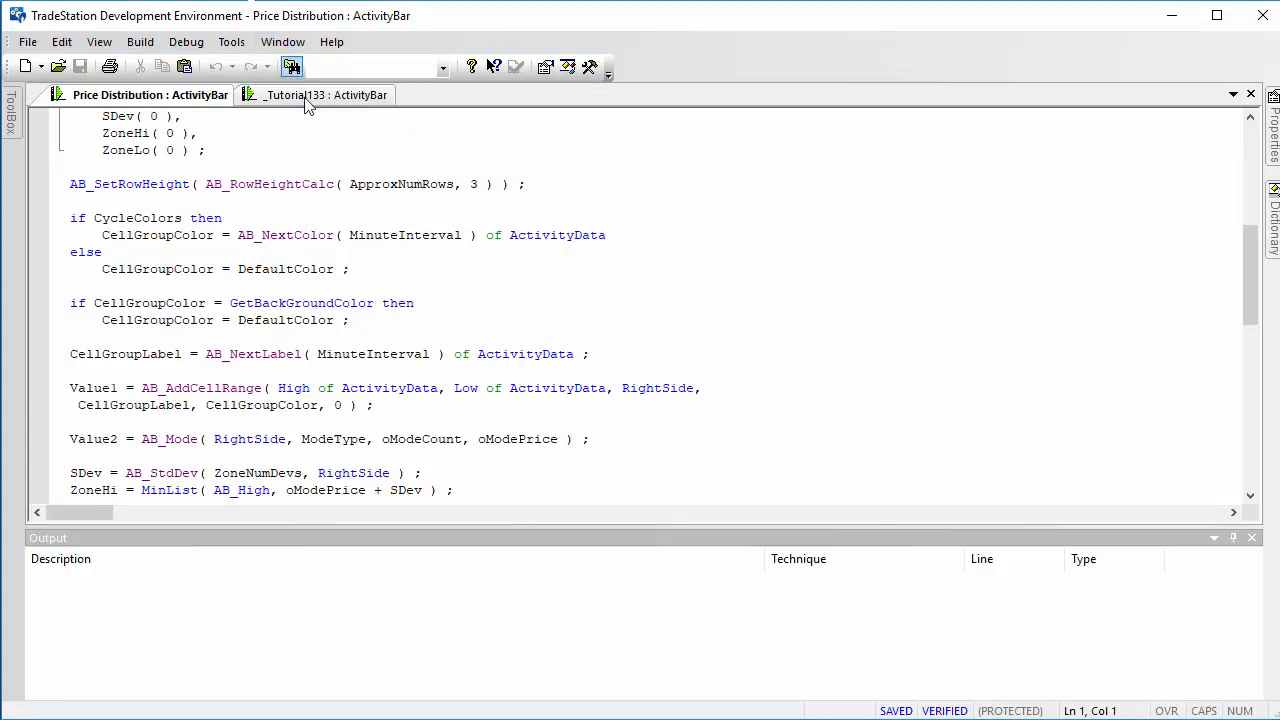
Show _Tutorial133's Once block that creates the TimeAndSalesProvider object
left_click(320, 94)
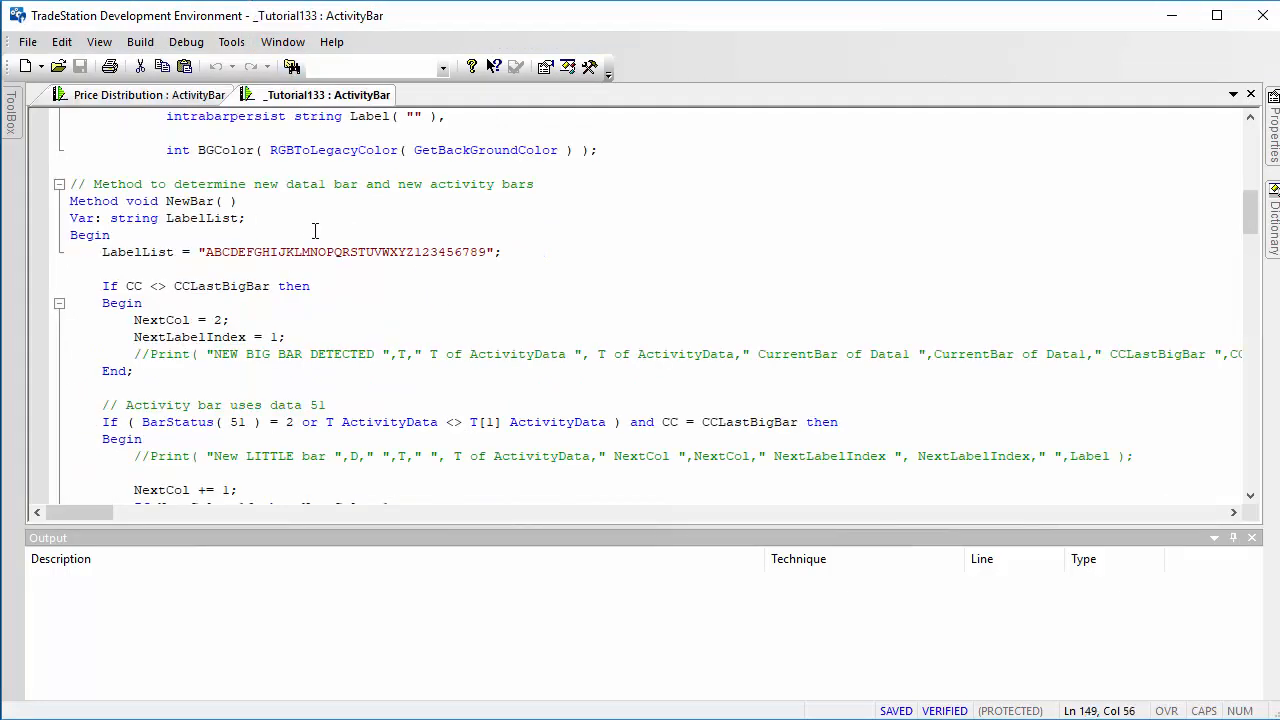
mouse_move(1182, 280)
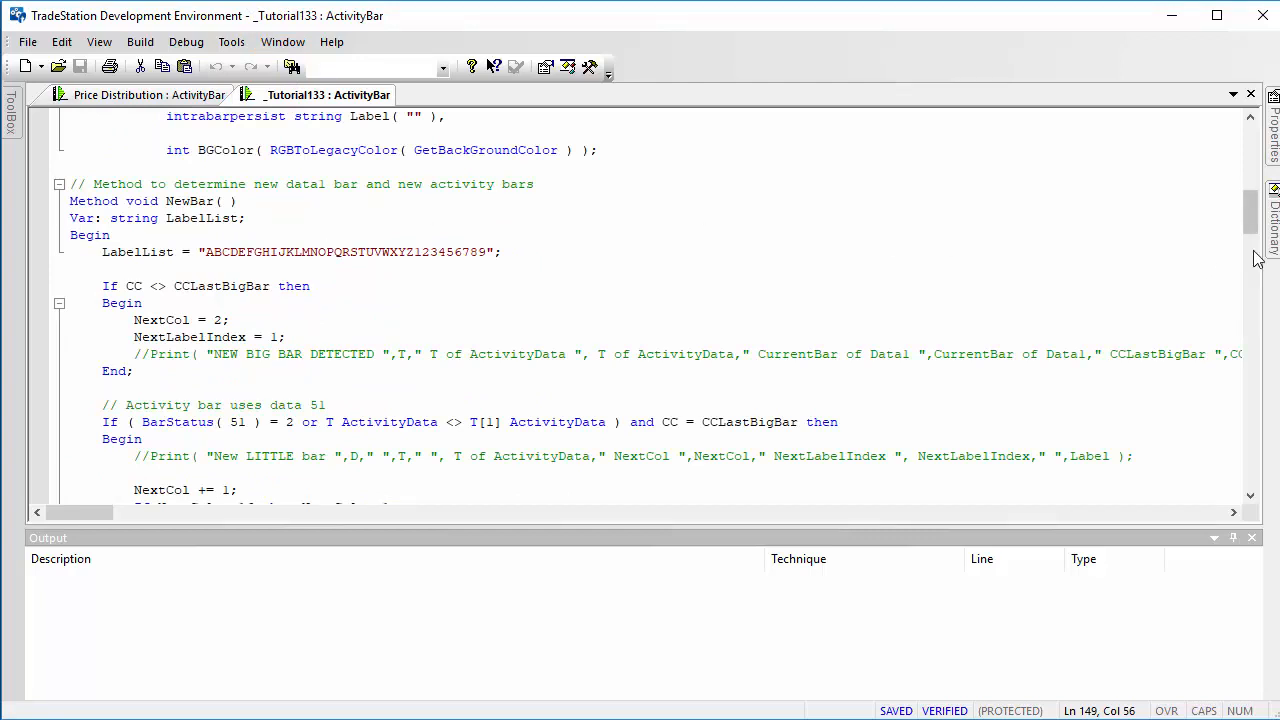
scroll("down", 3)
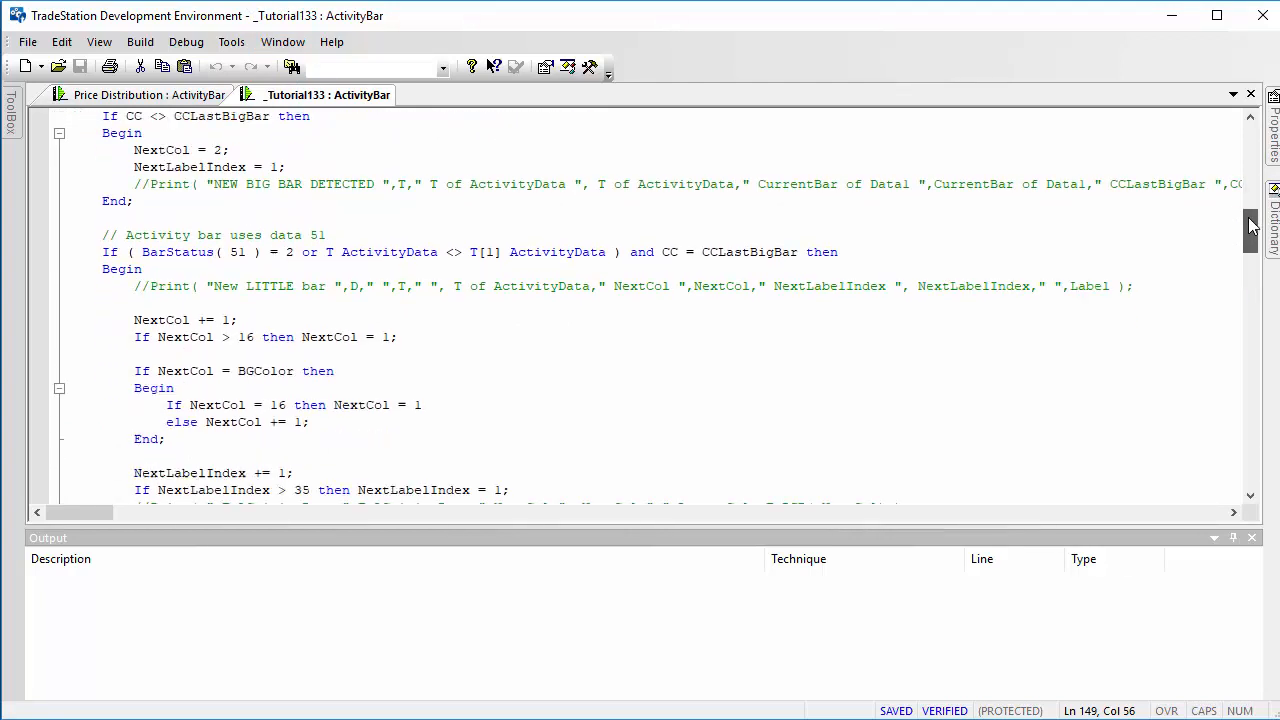
scroll("down", 3)
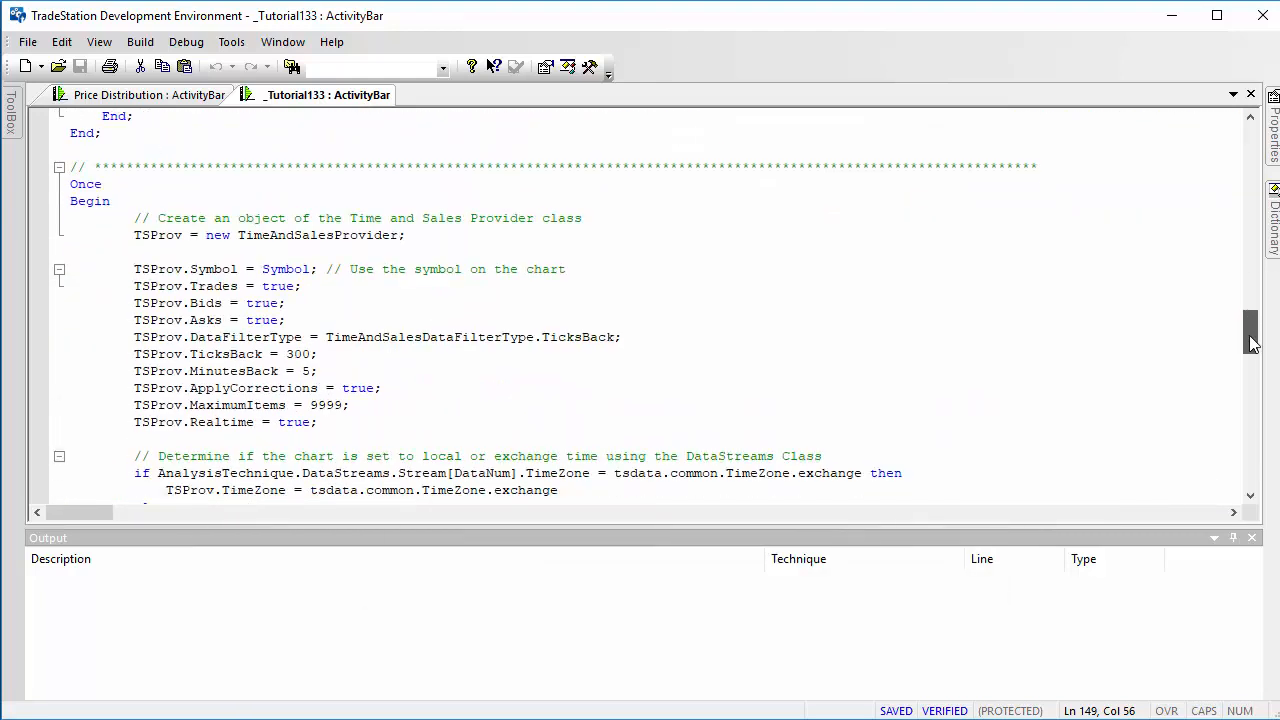
scroll("down", 3)
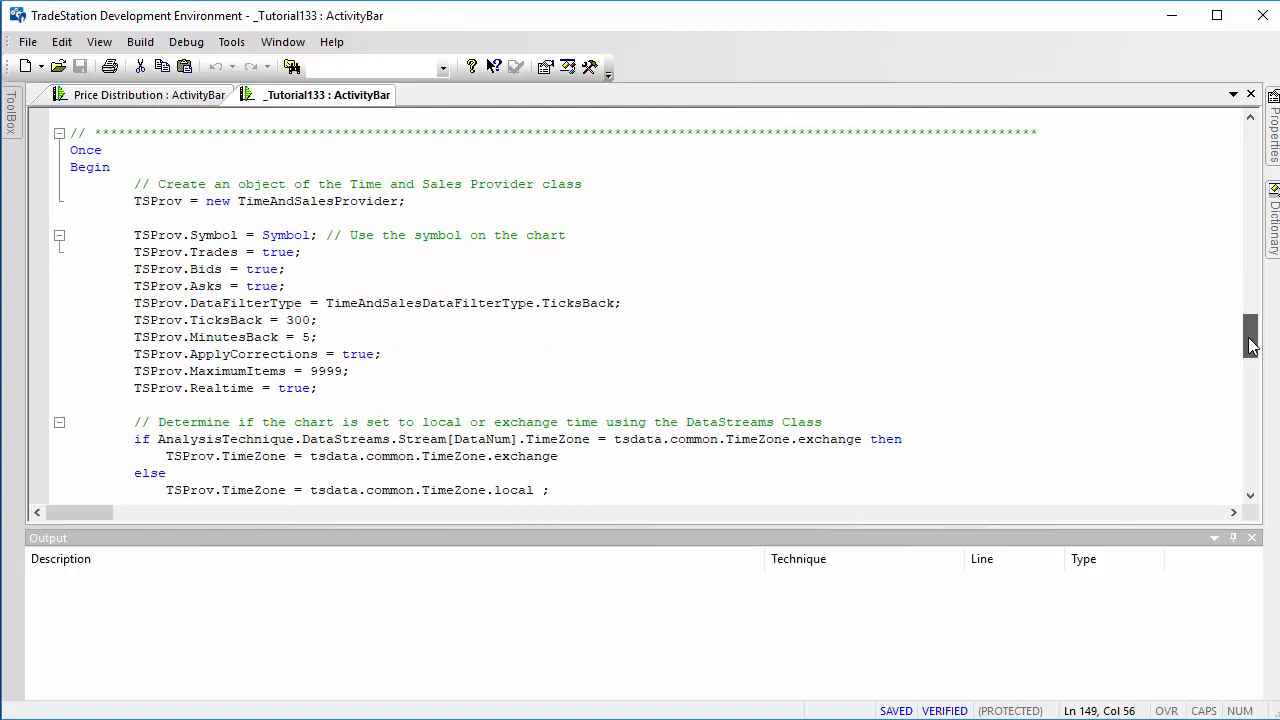
scroll("down", 3)
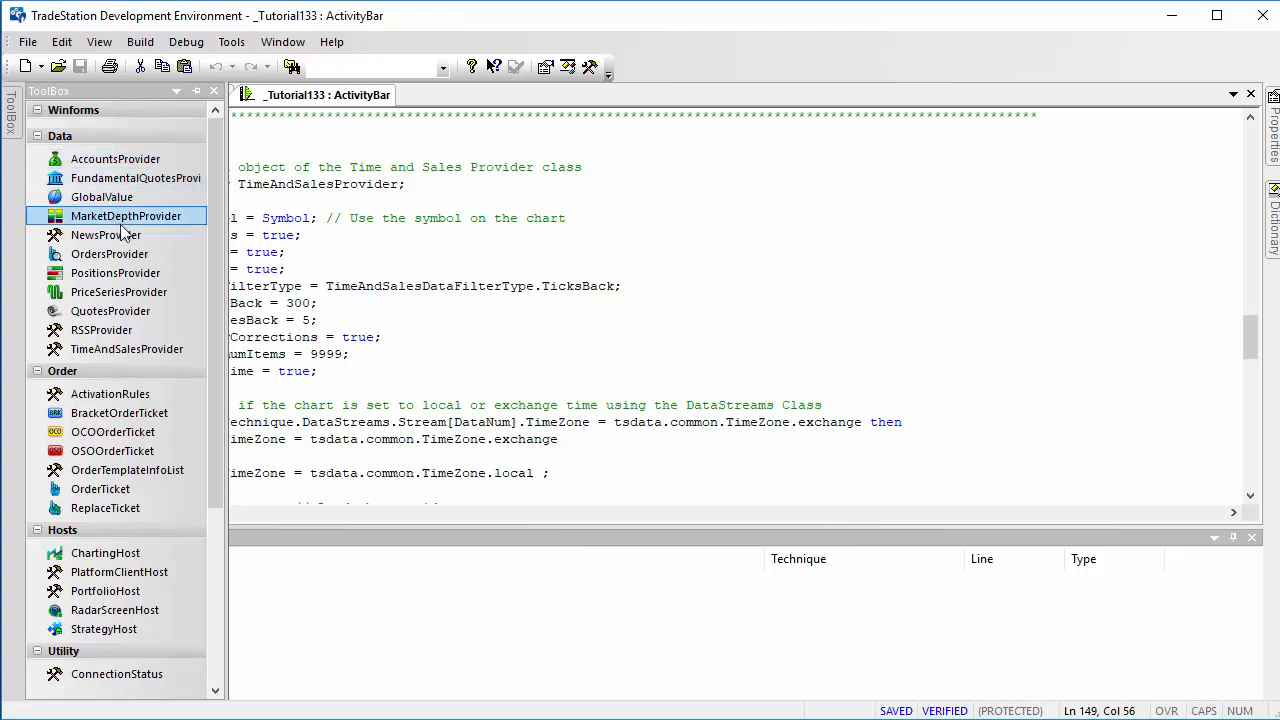
Add a TimeAndSalesProvider component from the ToolBox Data section into _Tutorial133
left_click(100, 330)
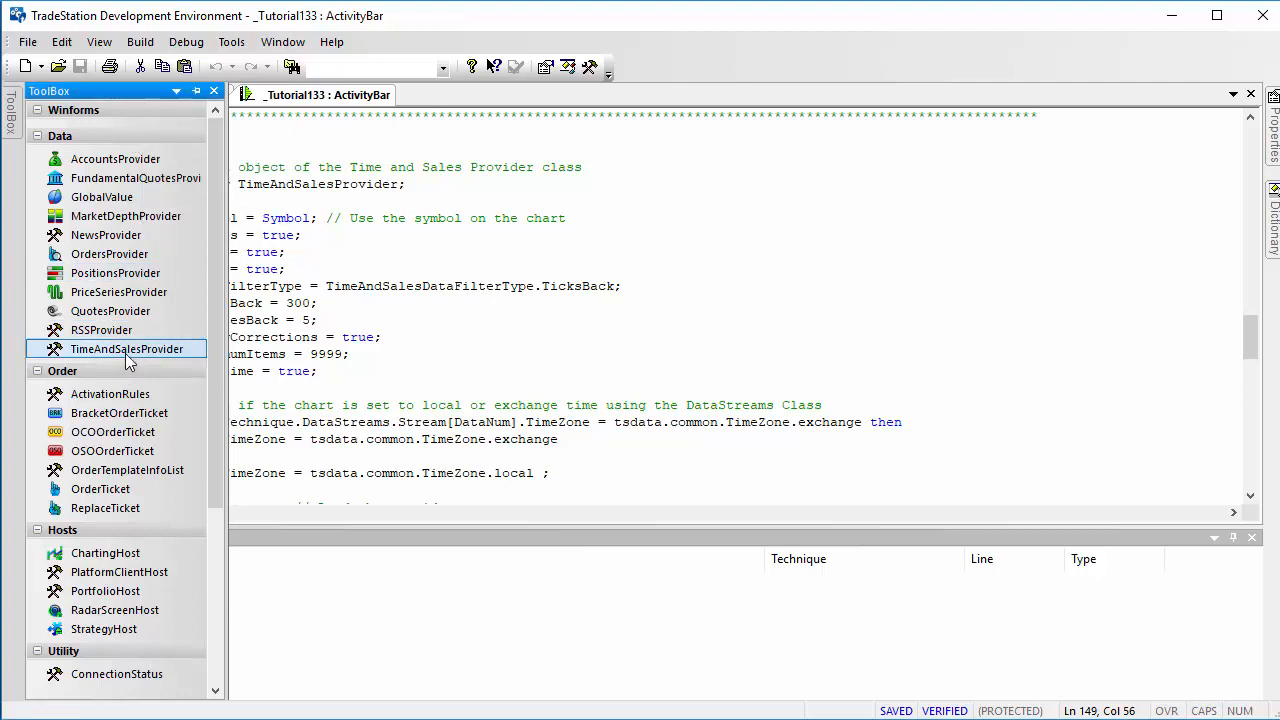
left_click_drag(126, 348, 126, 504)
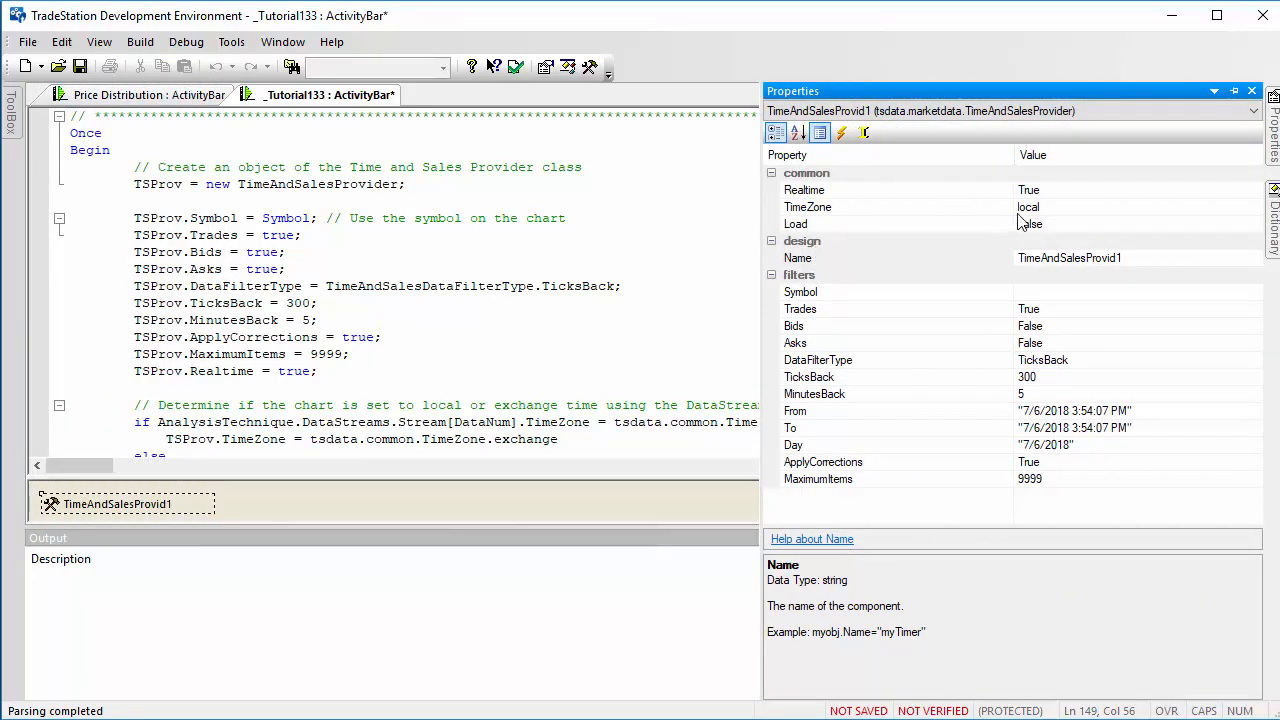
mouse_move(1056, 204)
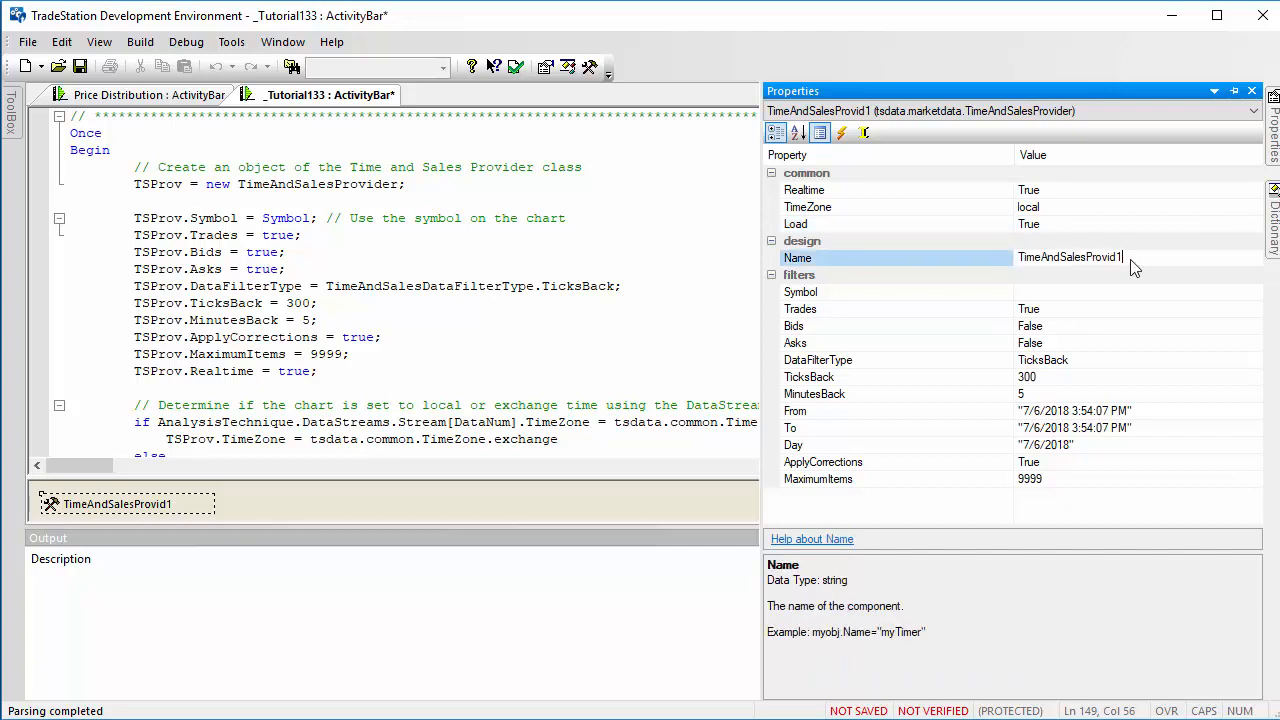
mouse_move(1036, 280)
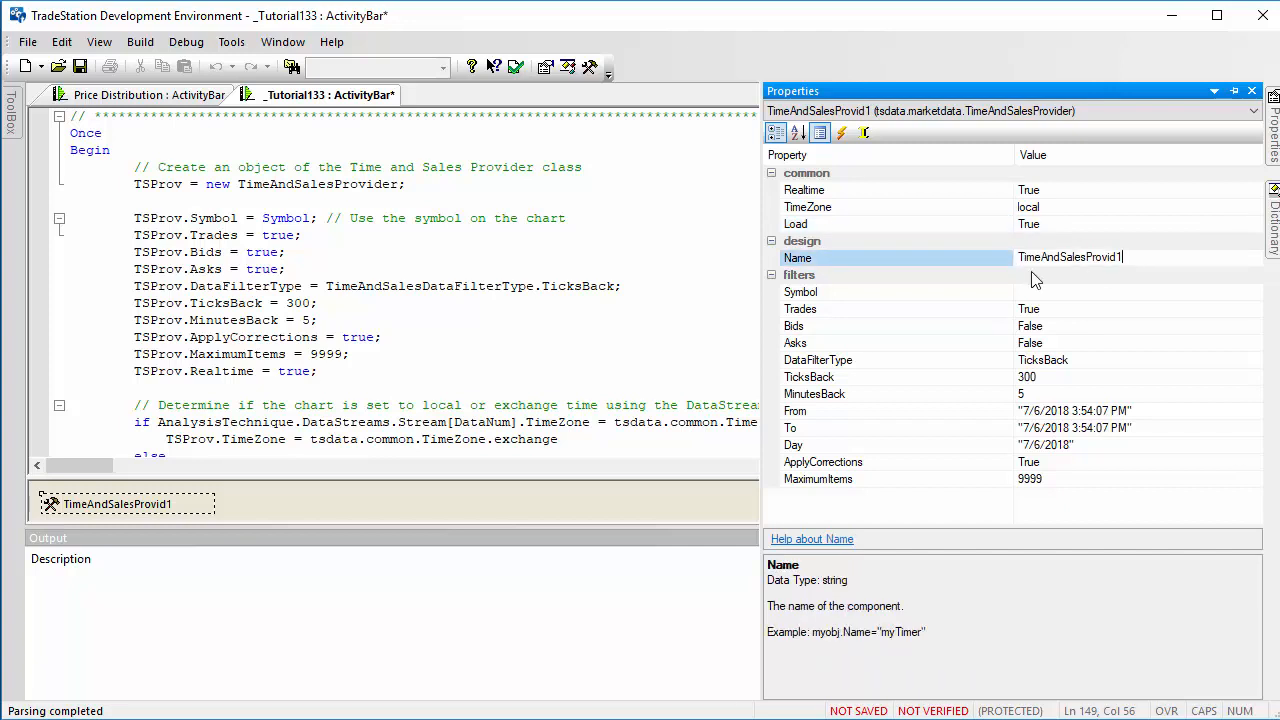
mouse_move(1064, 356)
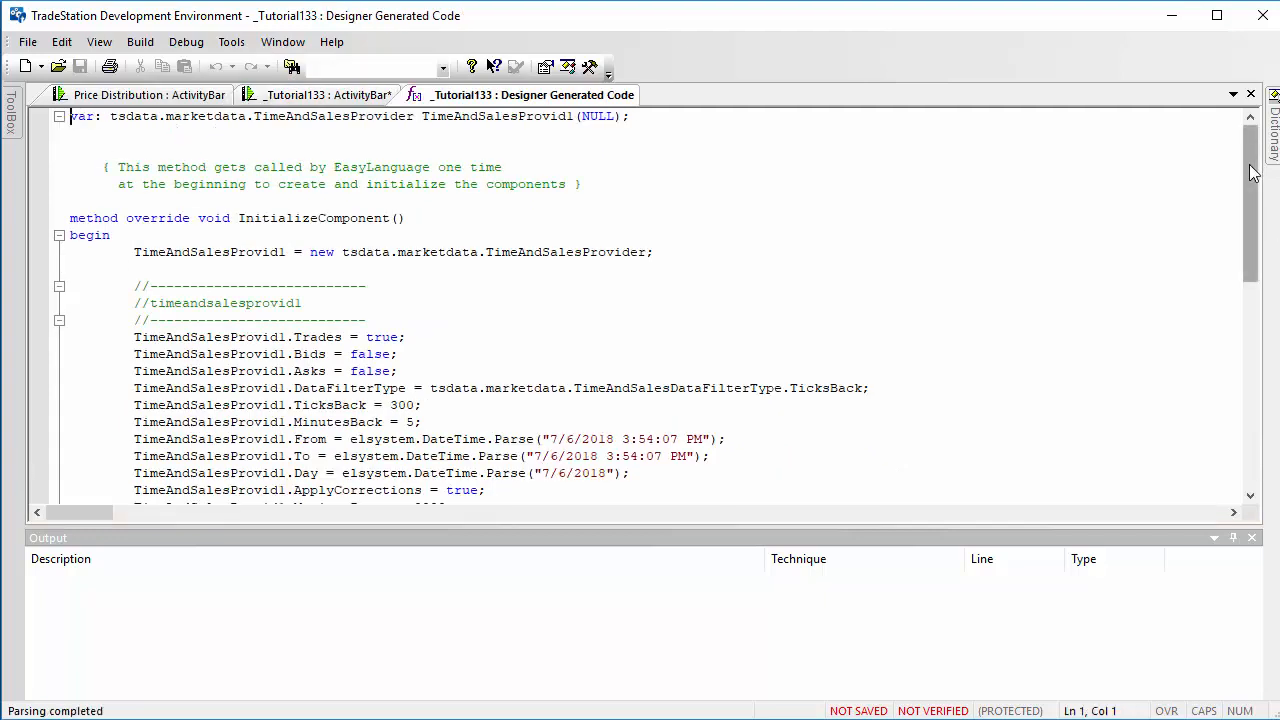
Skim the Designer Generated Code for TimeAndSalesProvid1 and return to _Tutorial133's TSProv settings
scroll("down", 3)
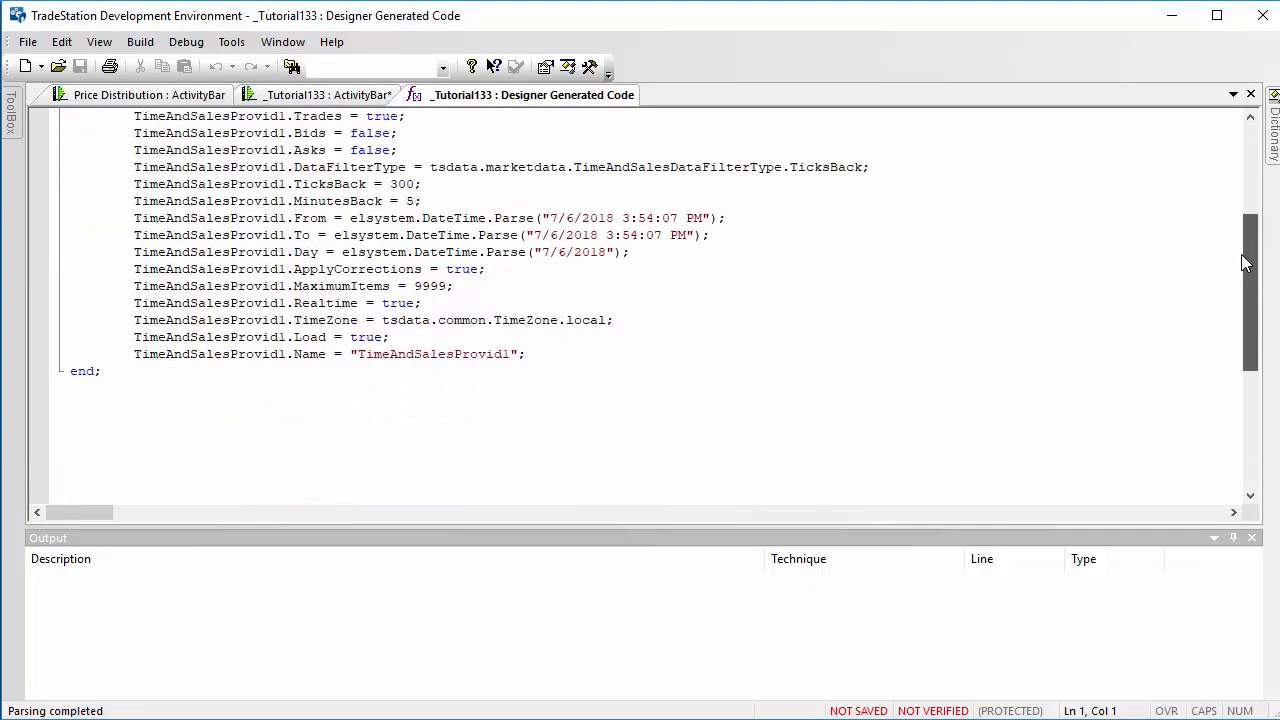
scroll("up", 3)
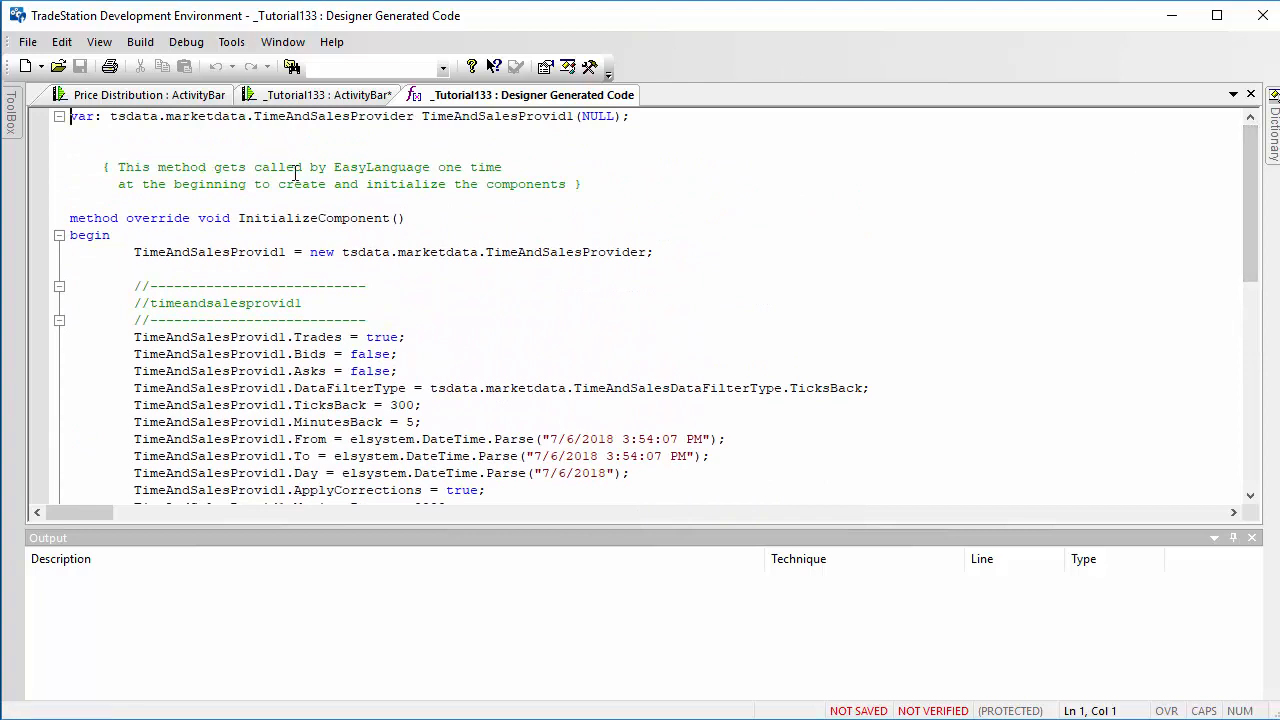
left_click(320, 94)
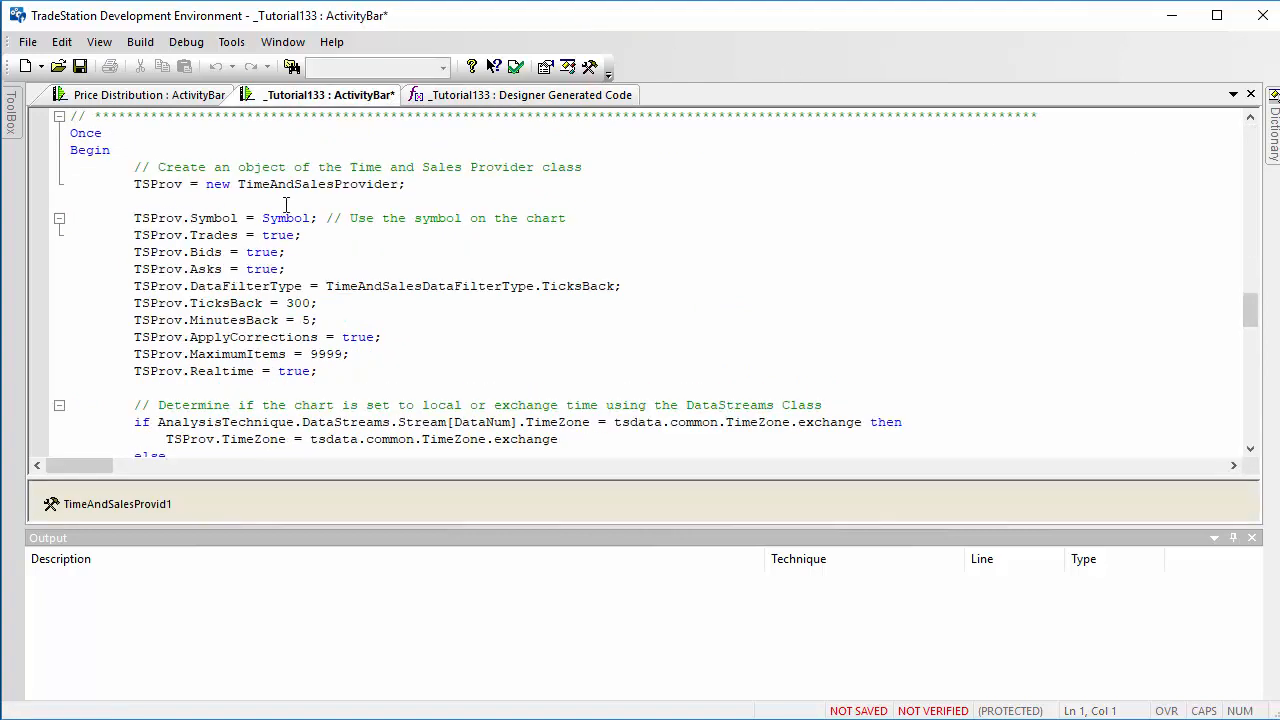
mouse_move(1248, 310)
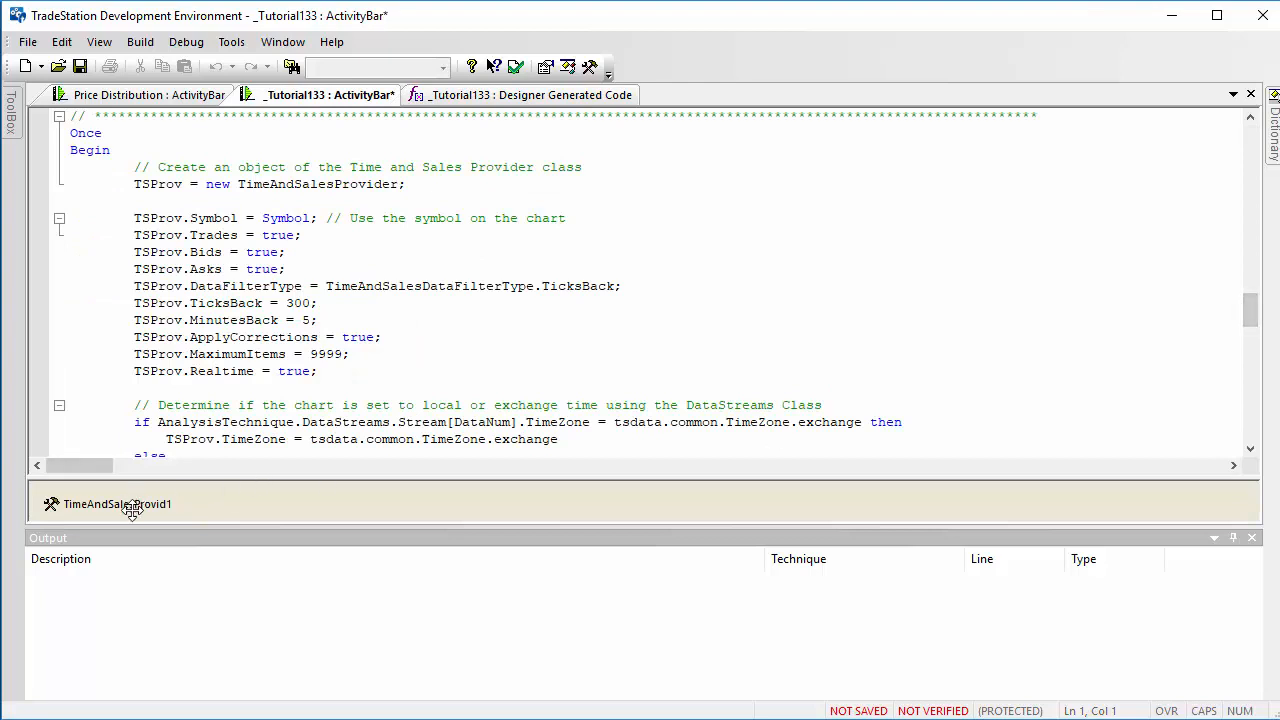
left_click(620, 96)
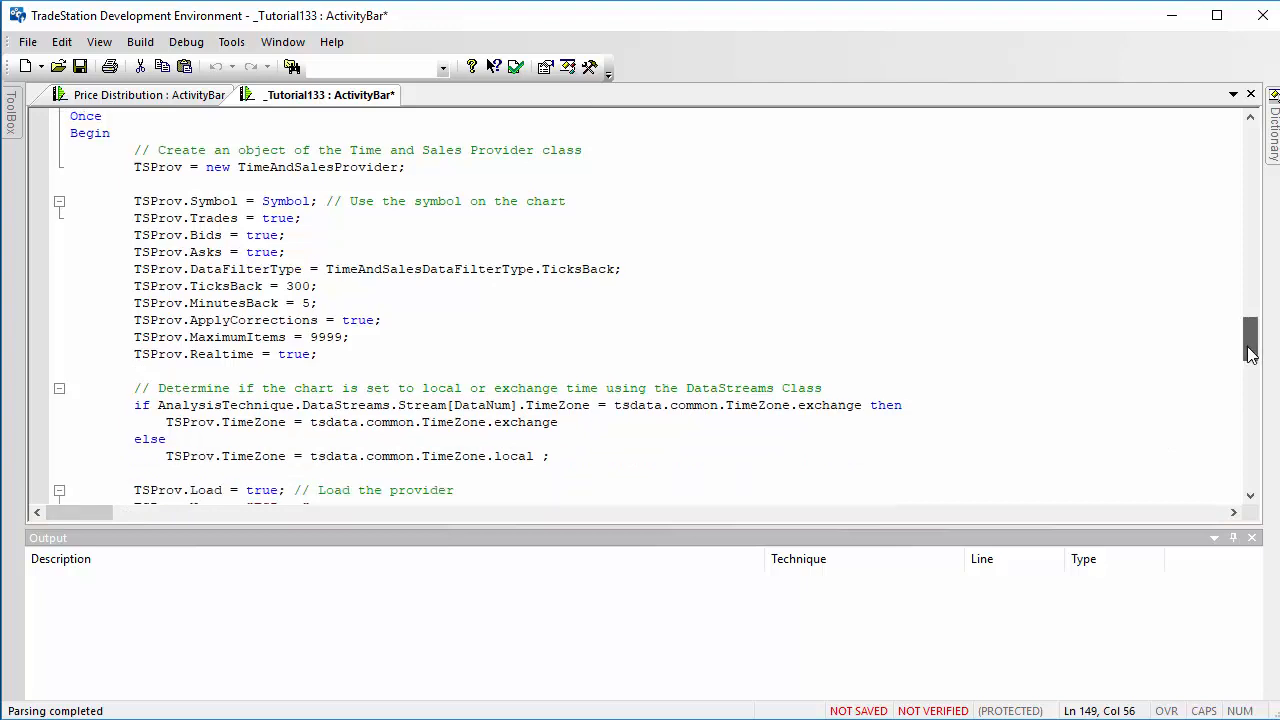
Drop another TimeAndSalesProvider, TimeAndSalesProvid1, into the study and show its properties
scroll("down", 3)
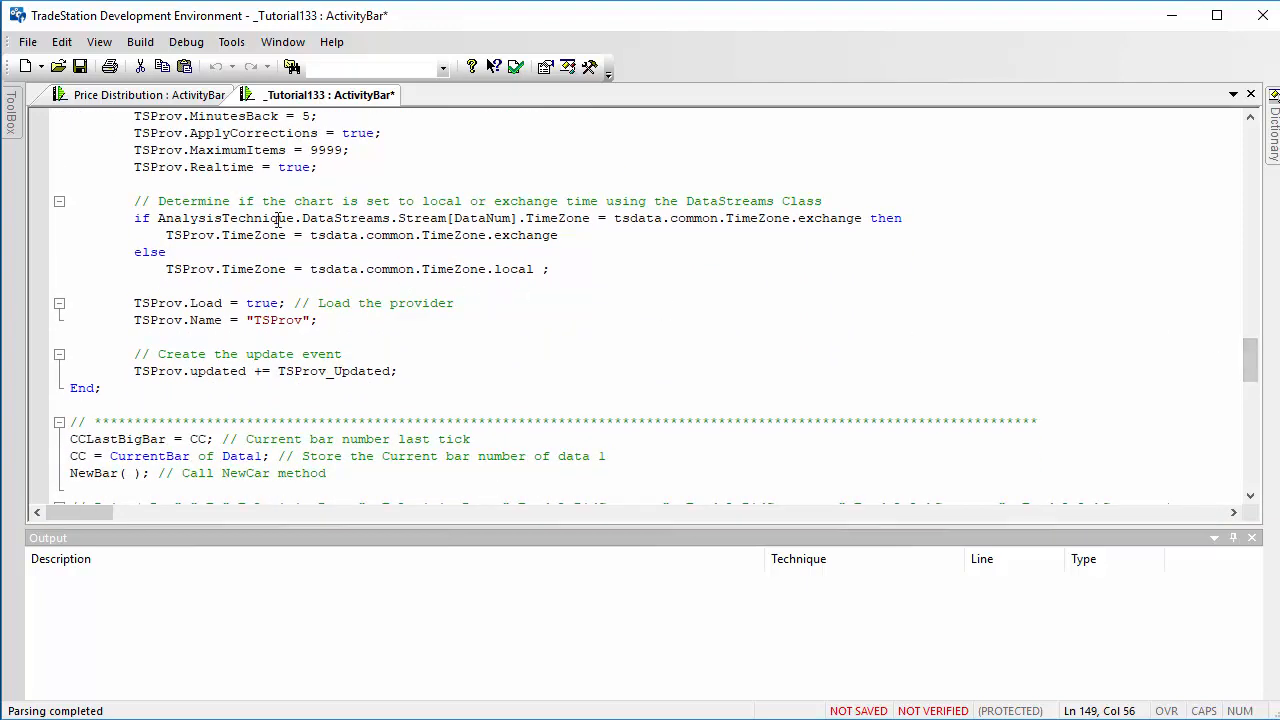
mouse_move(350, 218)
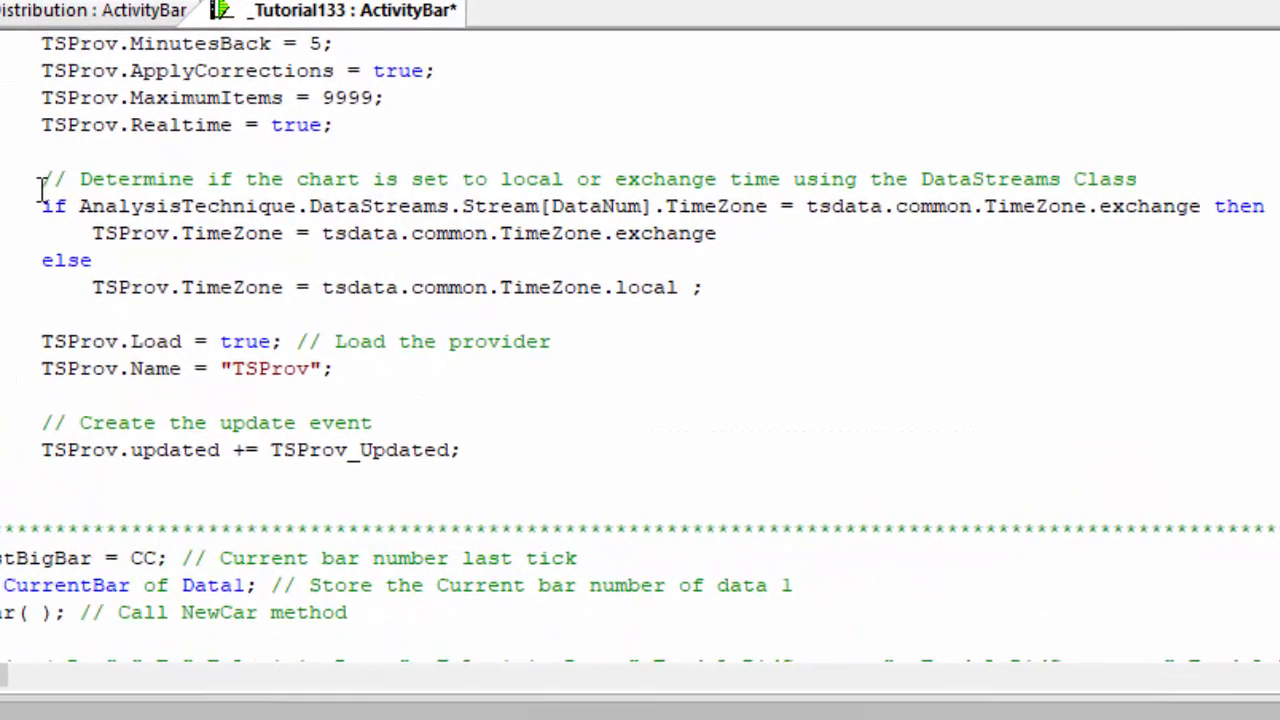
left_click_drag(42, 180, 704, 288)
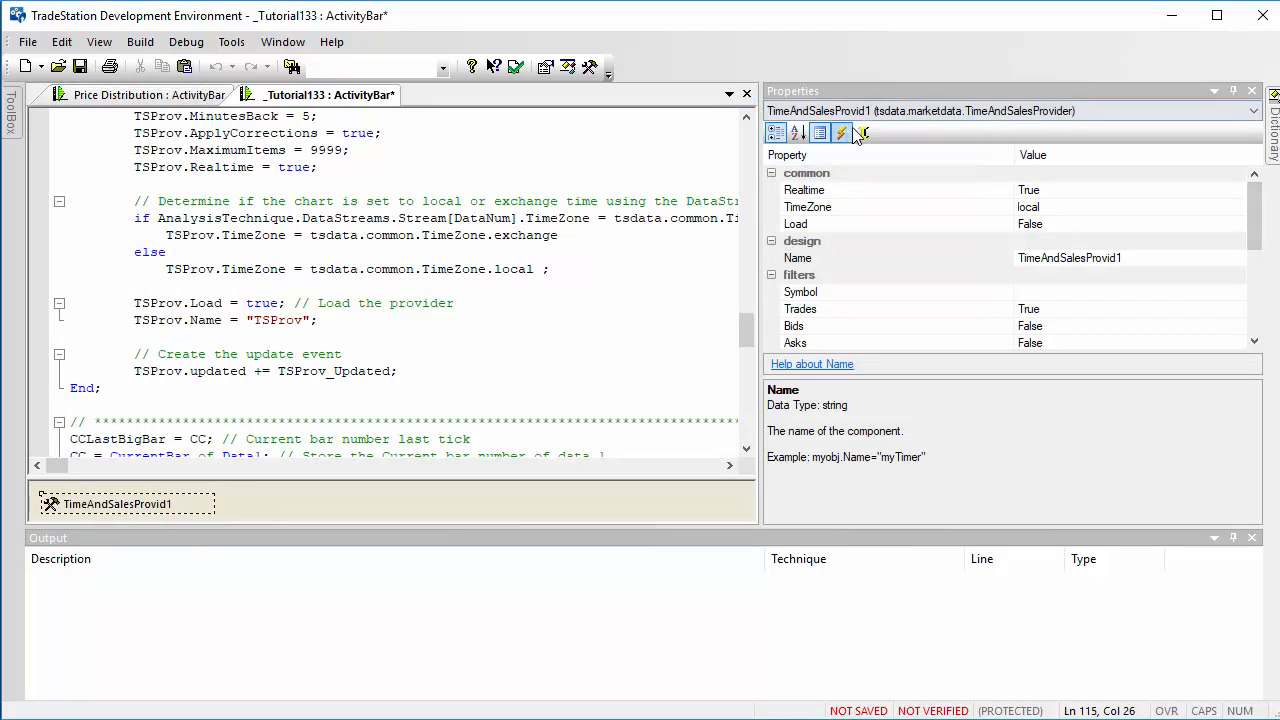
mouse_move(844, 132)
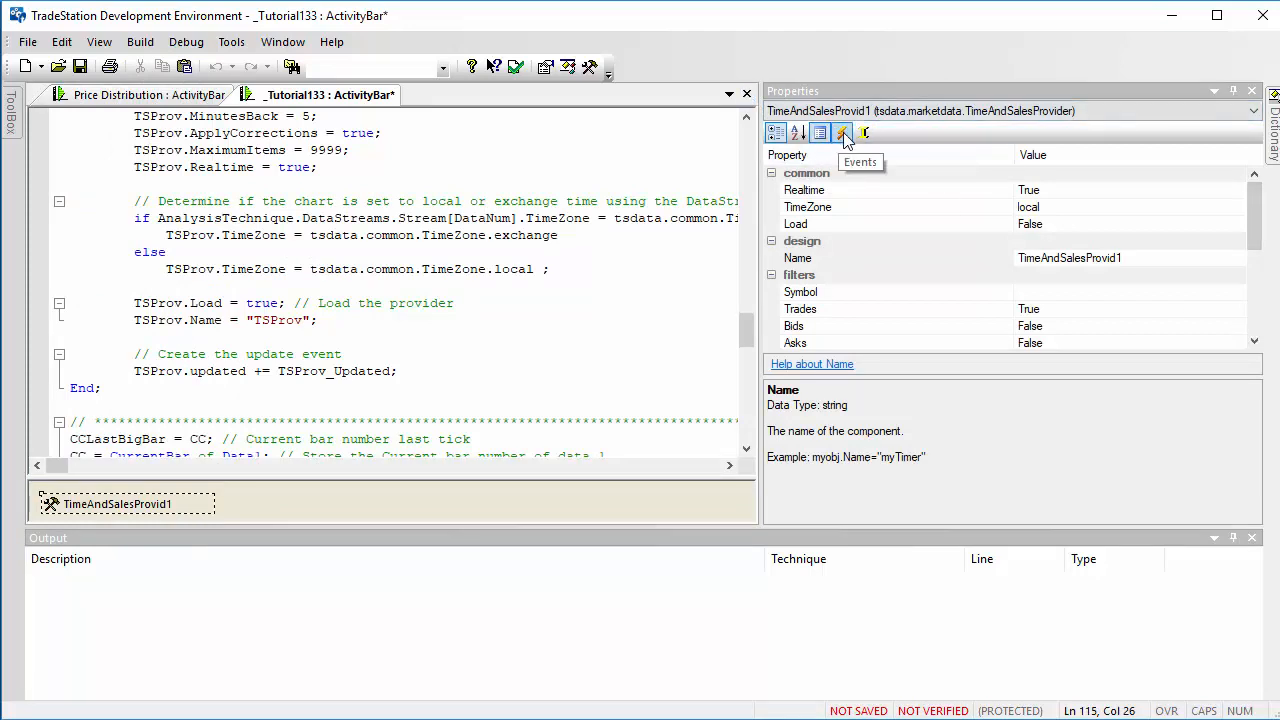
Assign the handler TimeAndSalesProvid1_Updated to the component's Updated event
left_click(844, 132)
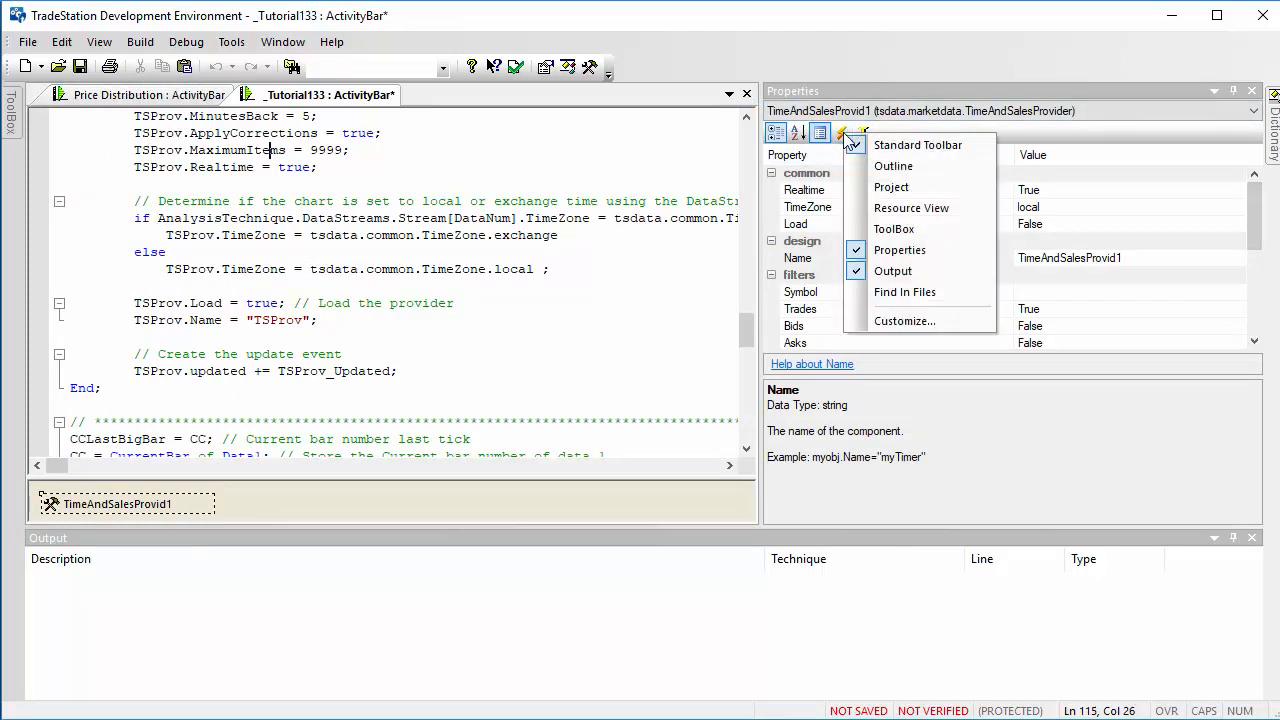
left_click(842, 132)
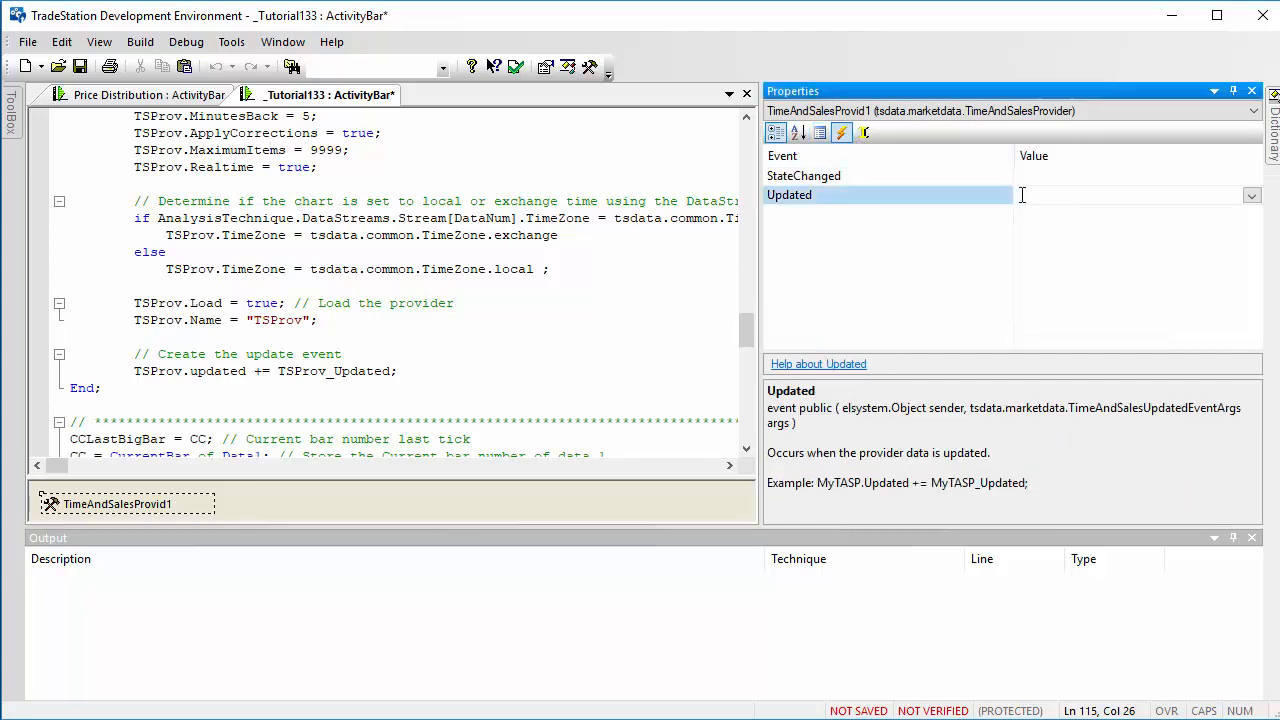
type("TimeAndSalesProvid1_Updated")
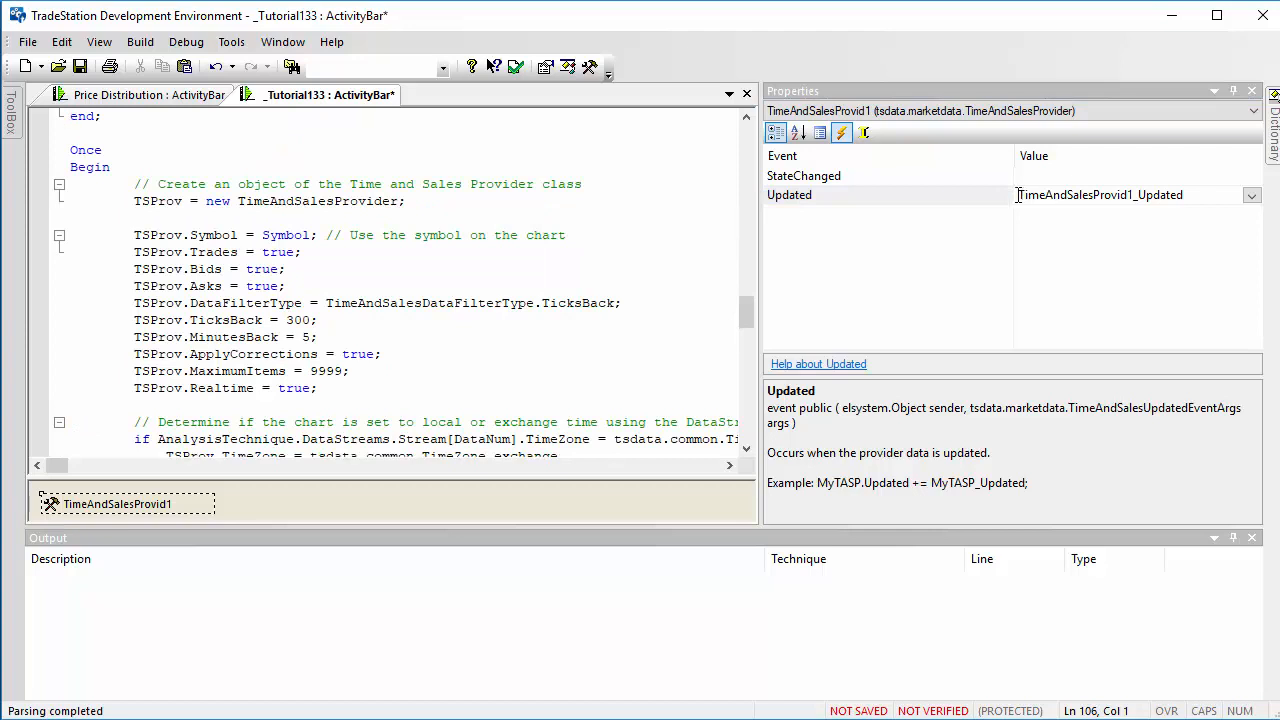
mouse_move(736, 252)
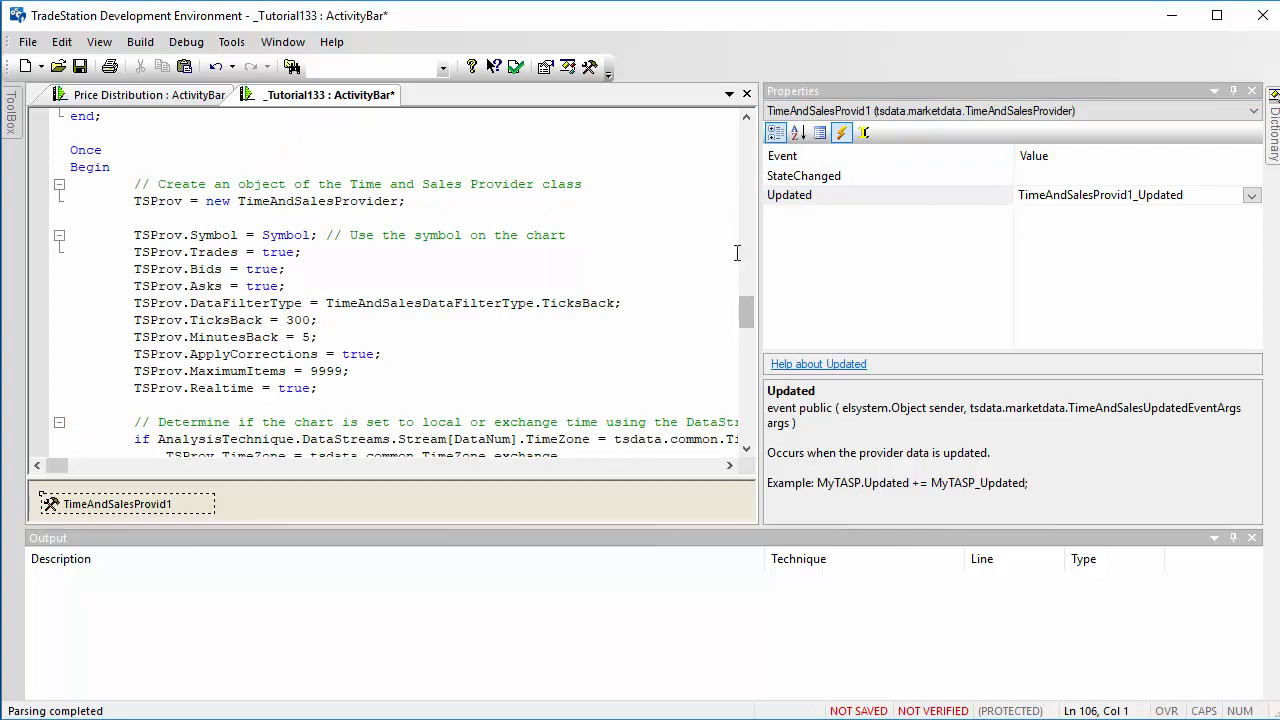
Set the Properties panel to Auto Hide and return to the code
left_click(1216, 92)
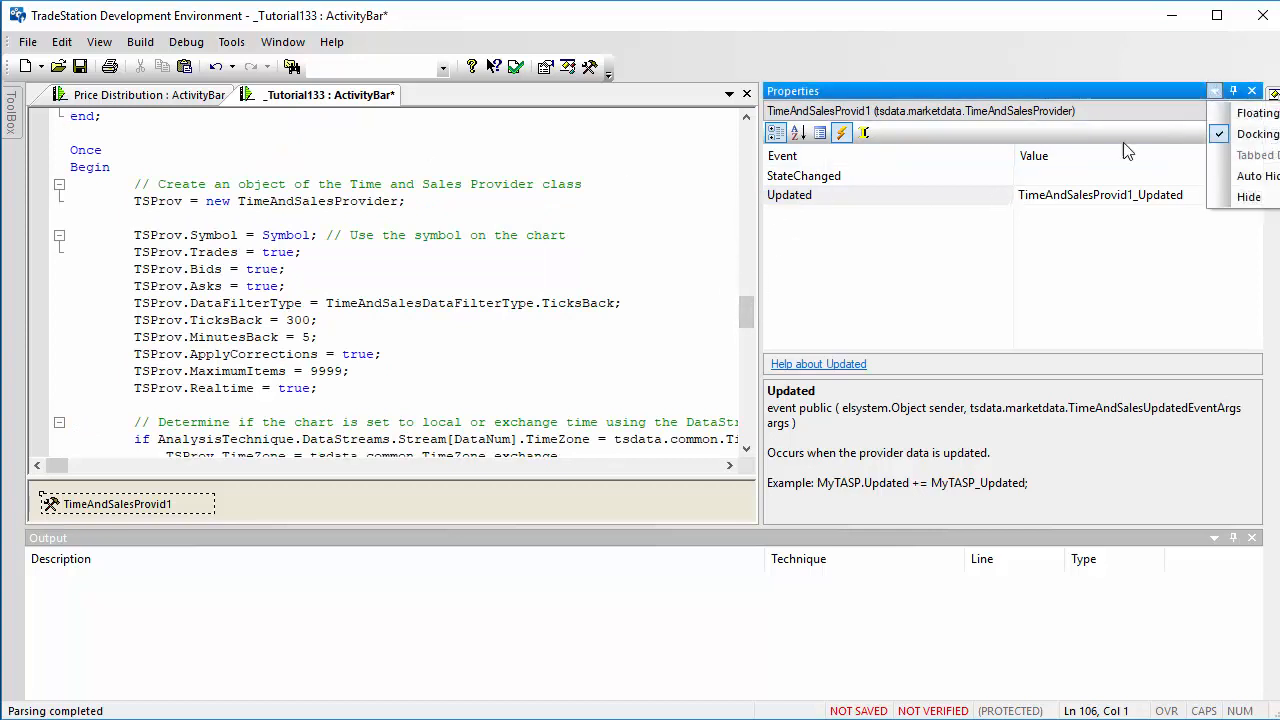
left_click(1256, 176)
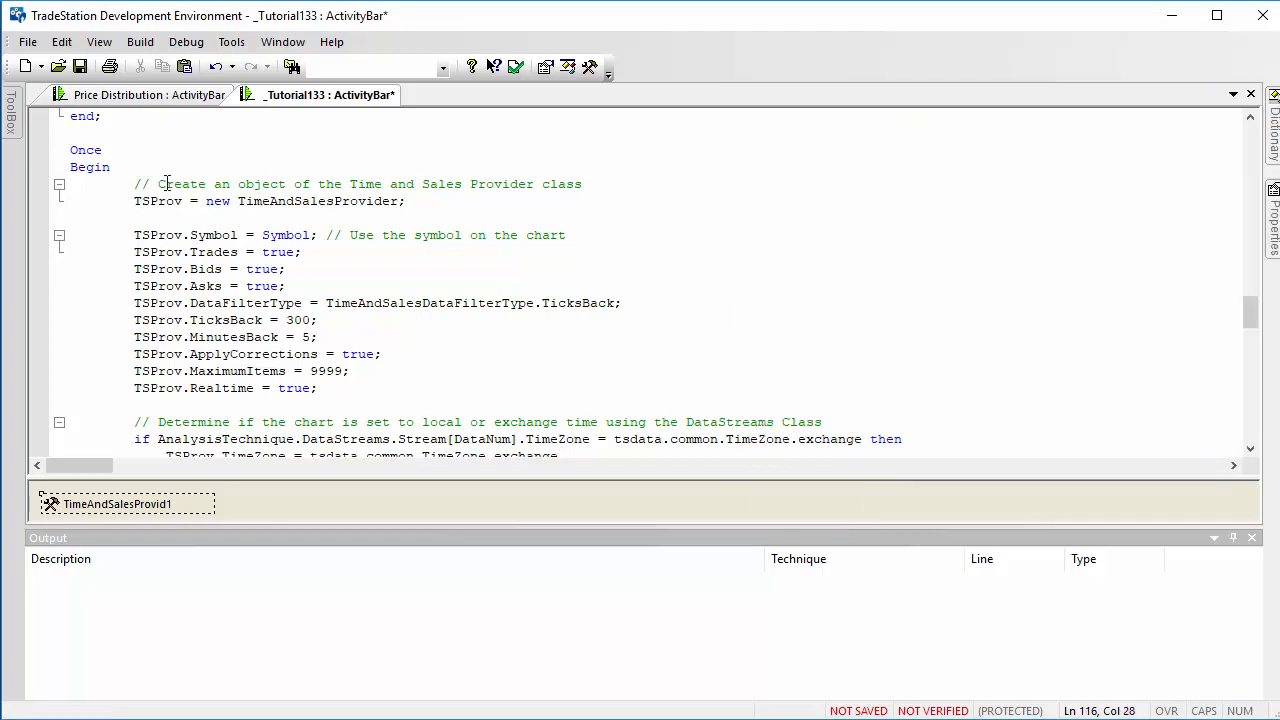
mouse_move(1252, 312)
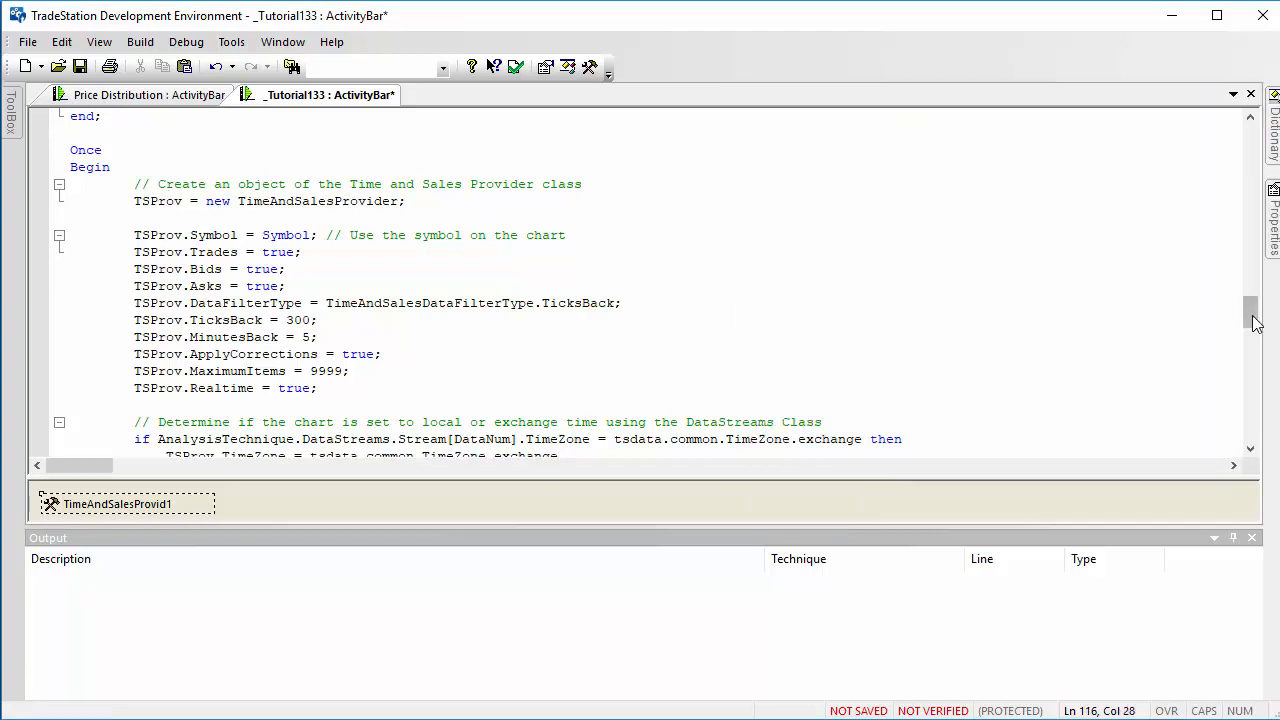
scroll("up", 3)
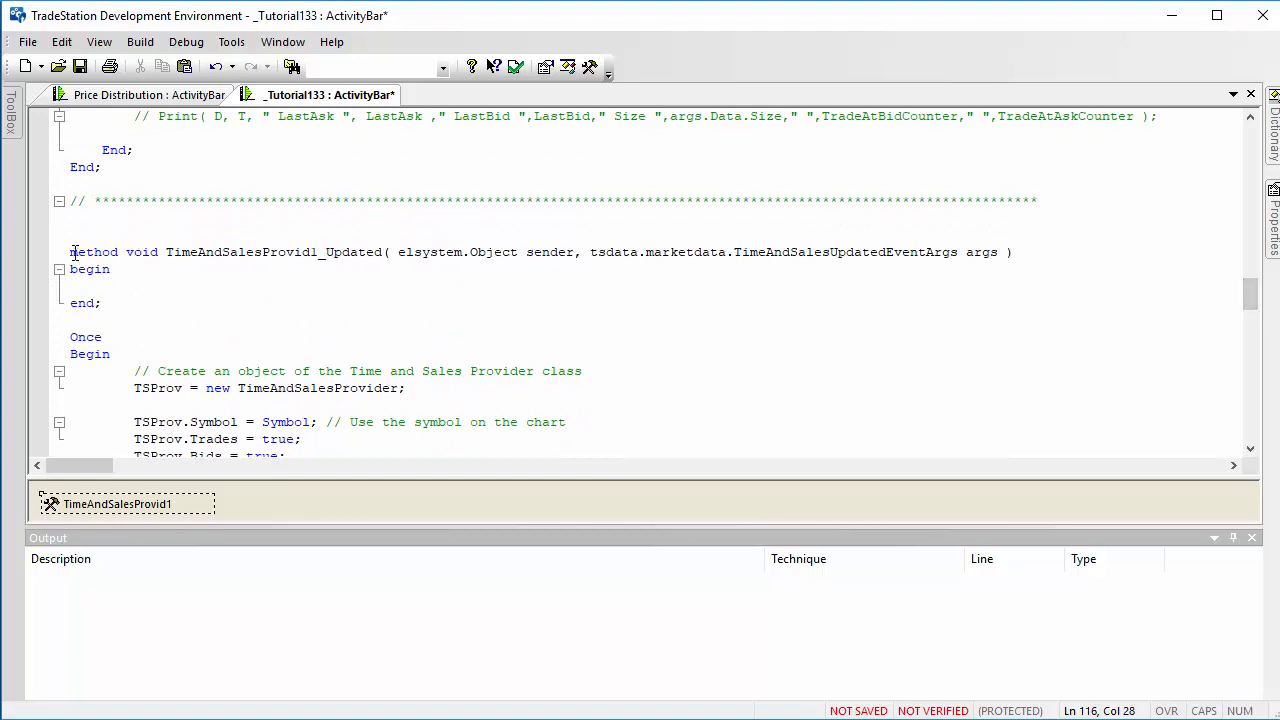
Delete the empty TimeAndSalesProvid1_Updated method and highlight the TSProv_Updated trade-counting body
left_click_drag(70, 252, 100, 304)
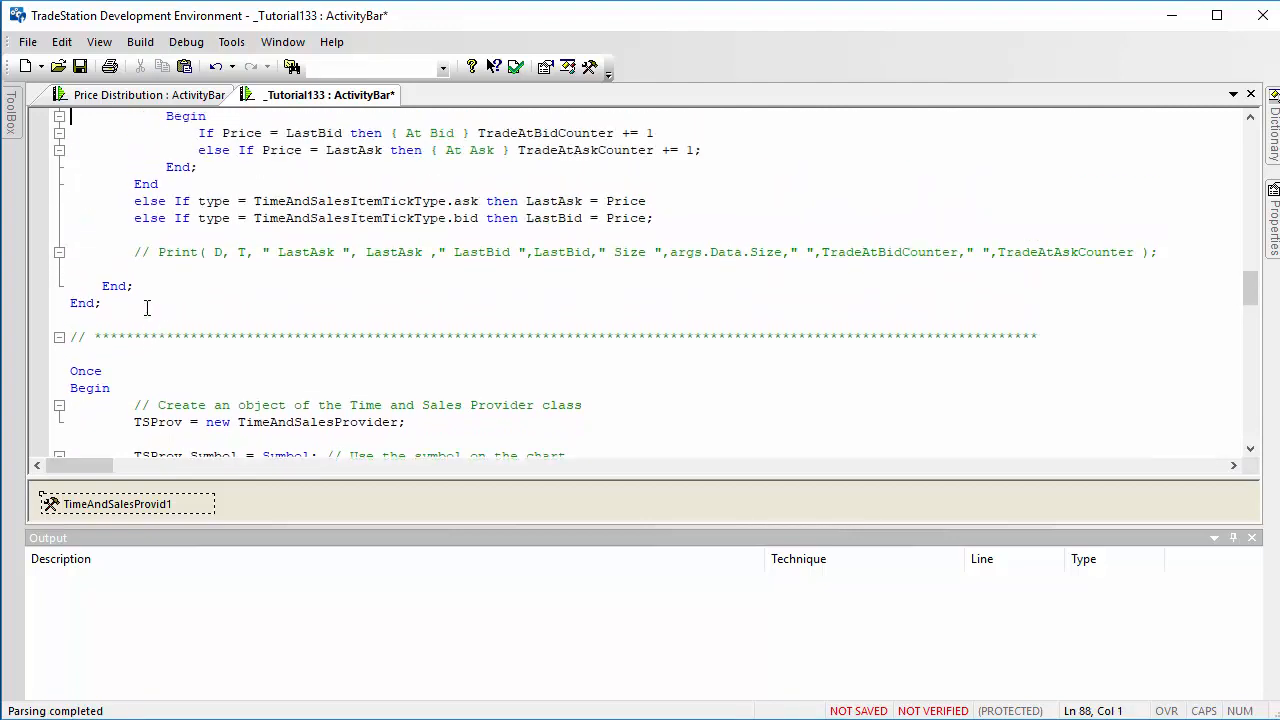
scroll("up", 3)
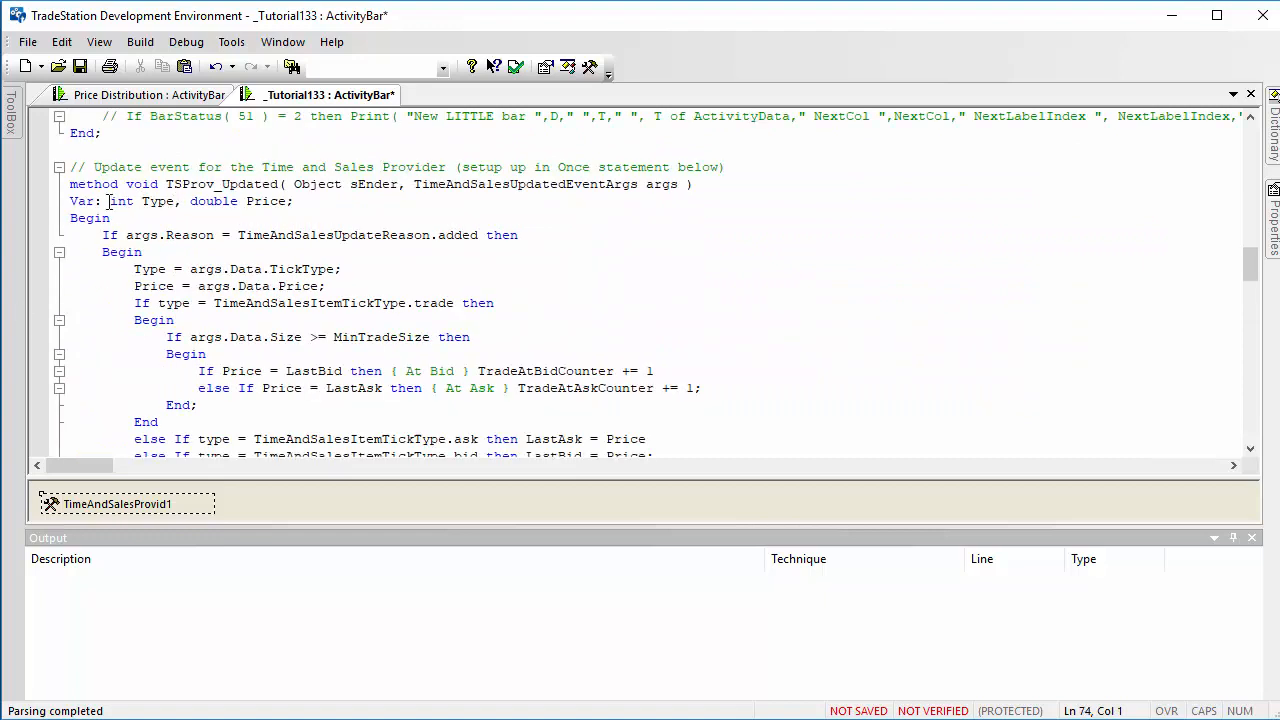
left_click_drag(70, 200, 196, 370)
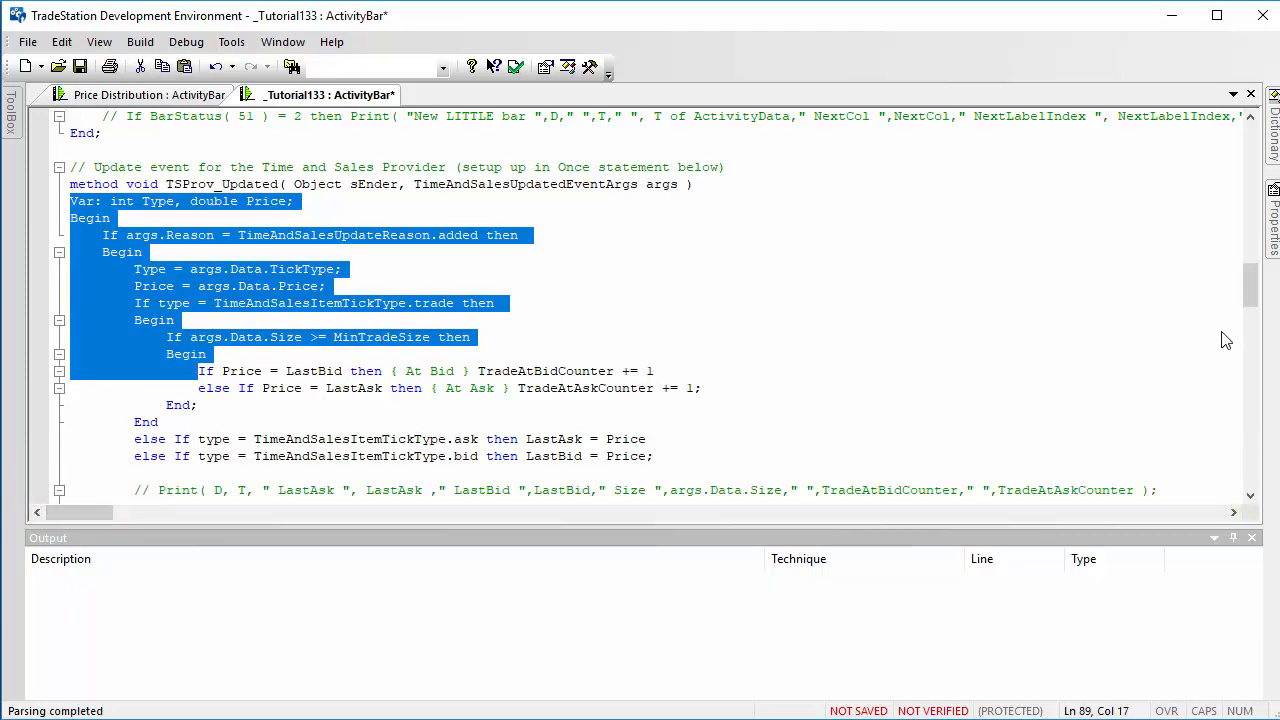
scroll("down", 3)
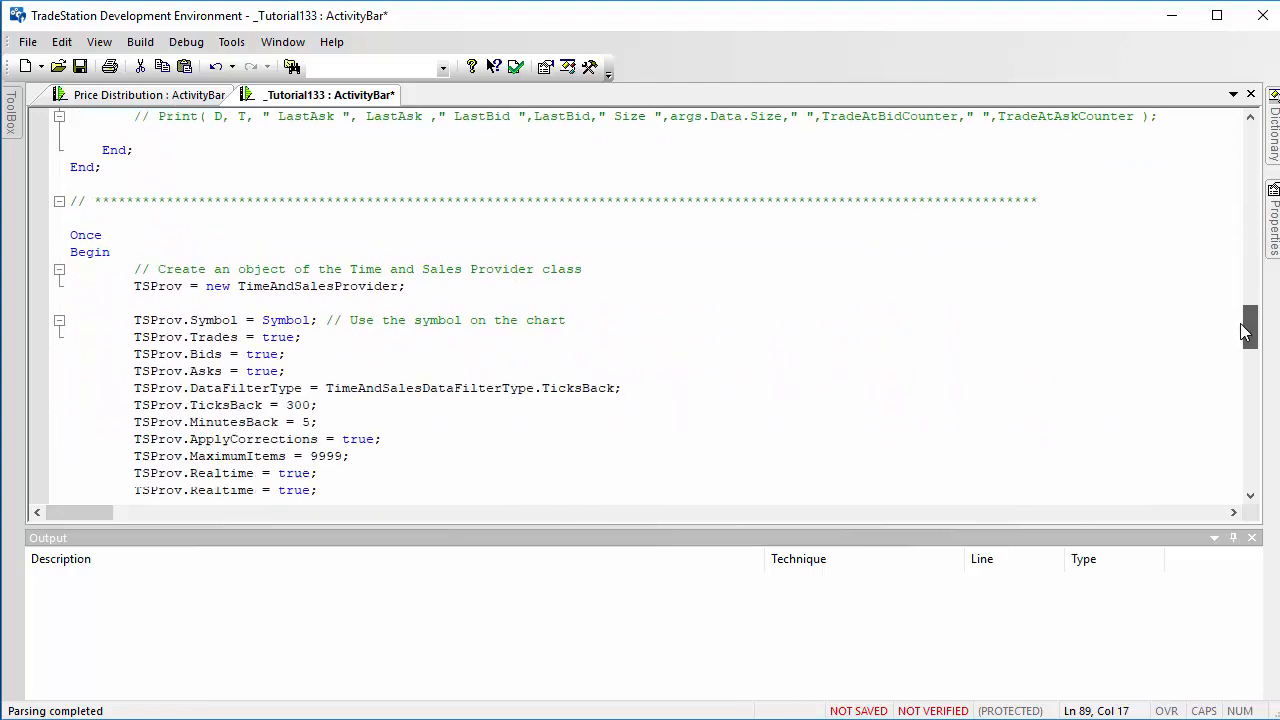
scroll("down", 3)
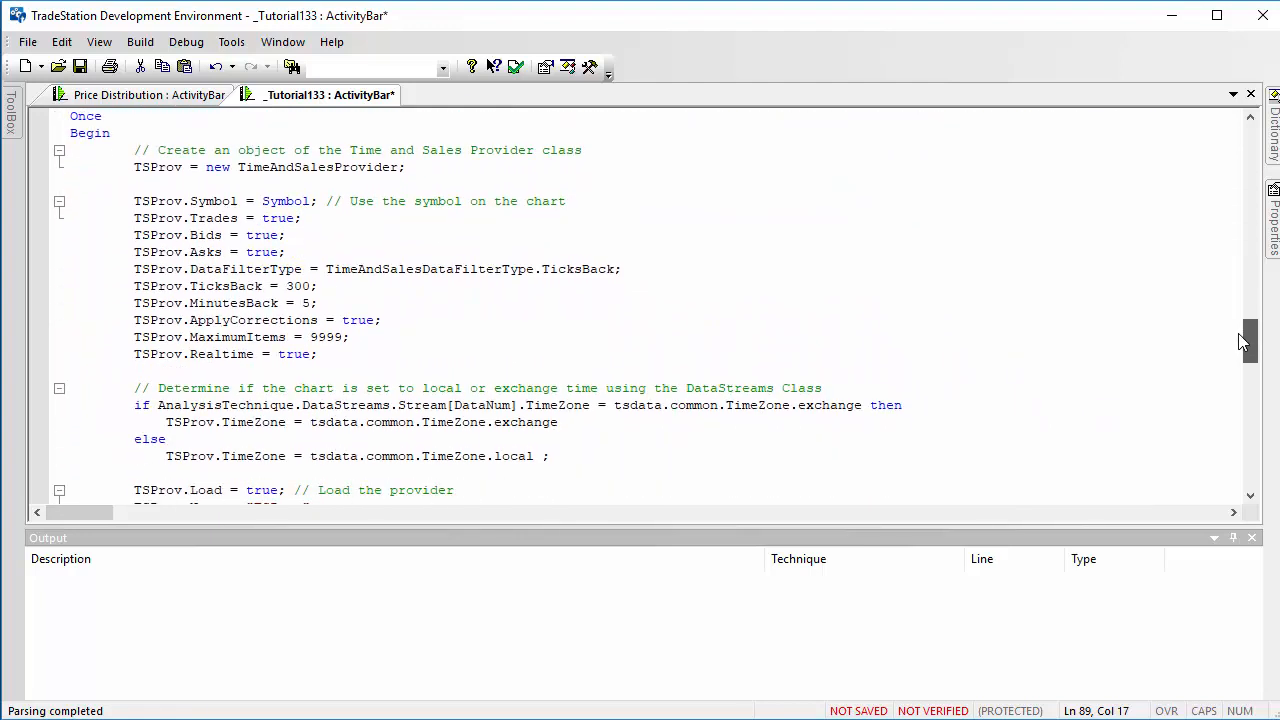
scroll("down", 3)
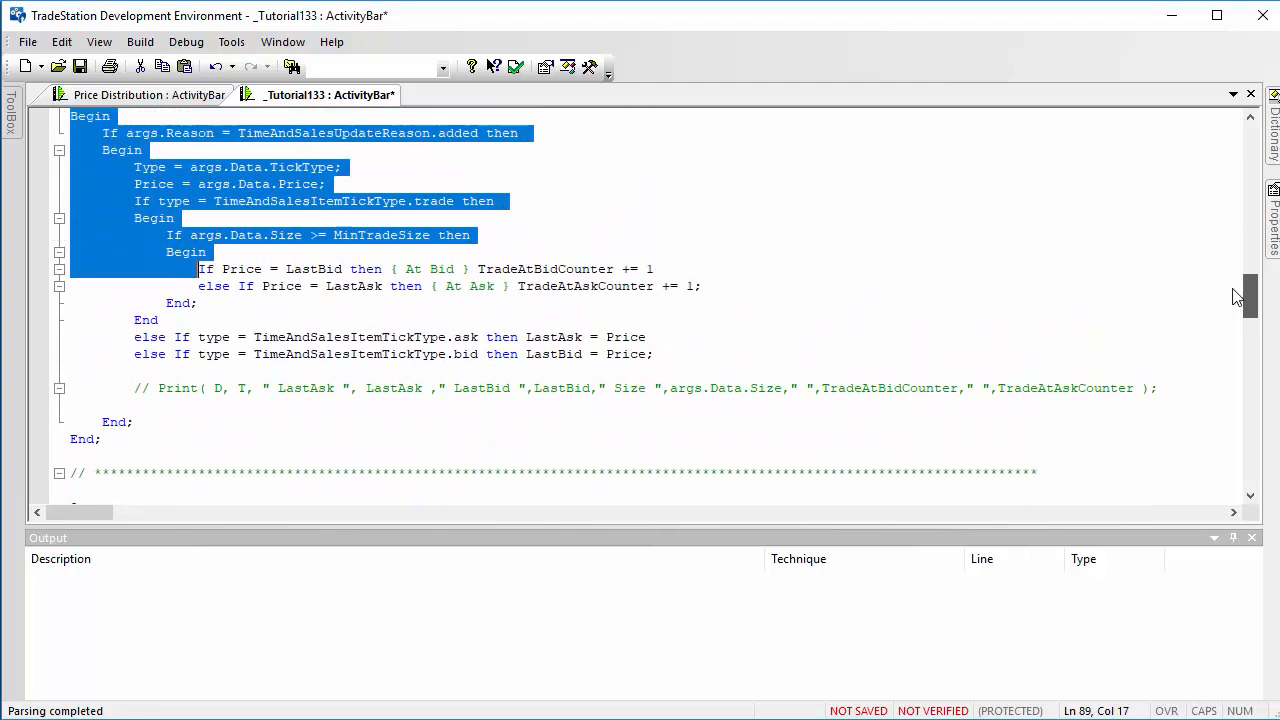
scroll("up", 3)
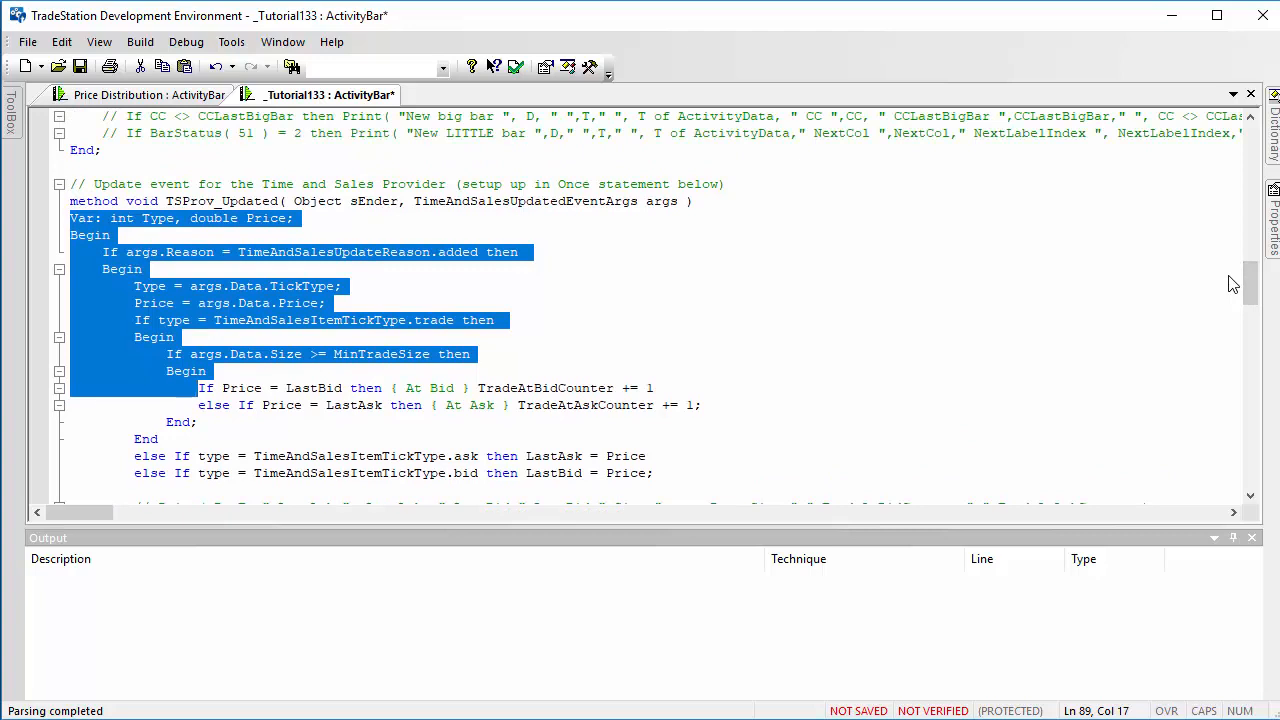
mouse_move(540, 296)
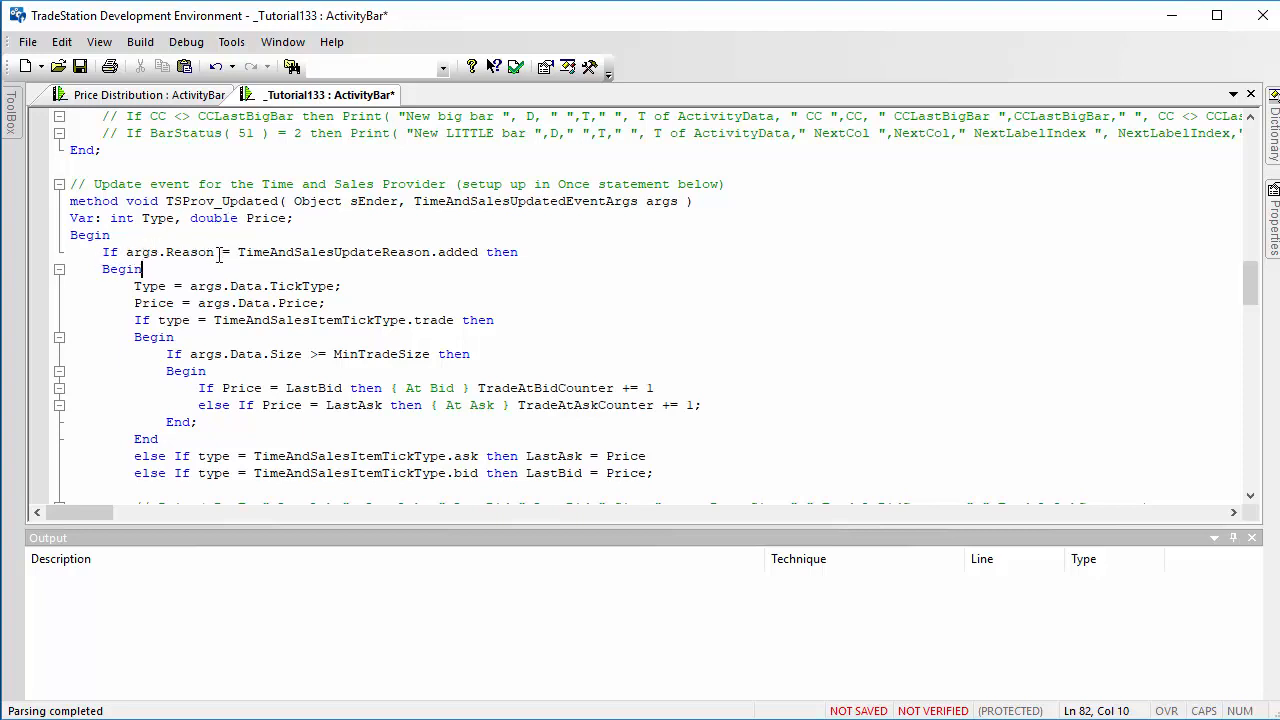
mouse_move(436, 252)
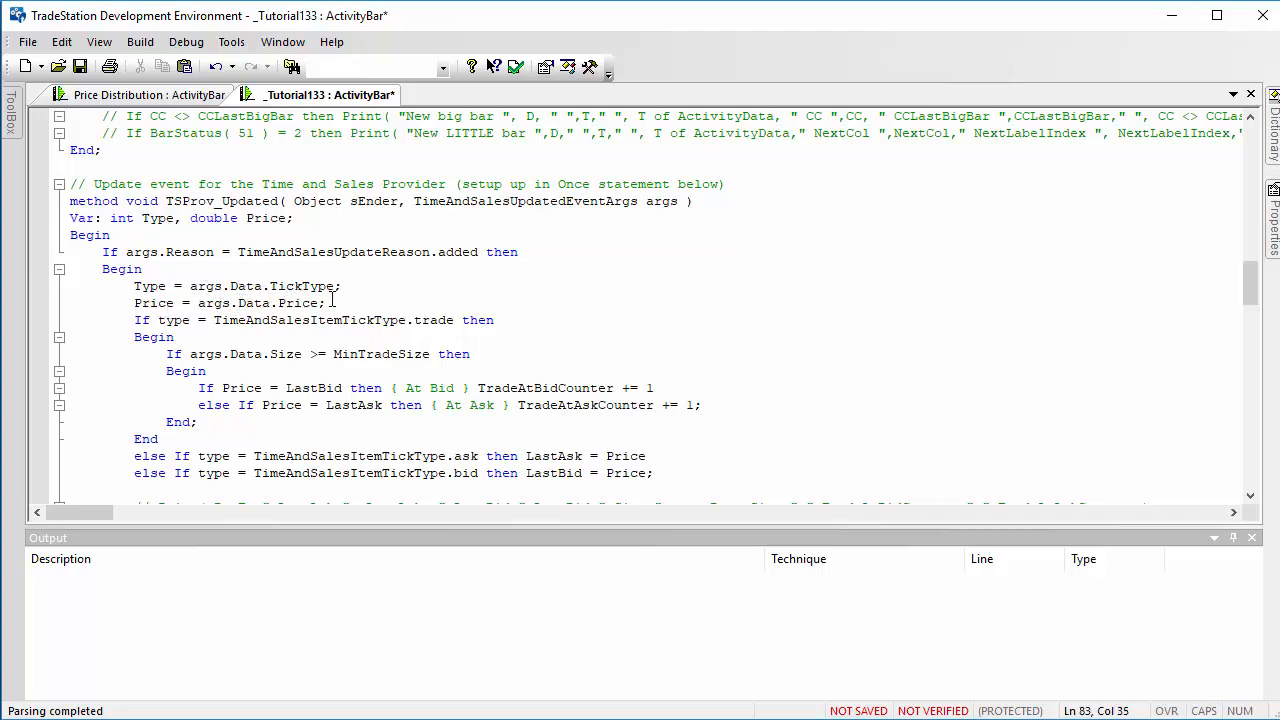
mouse_move(148, 330)
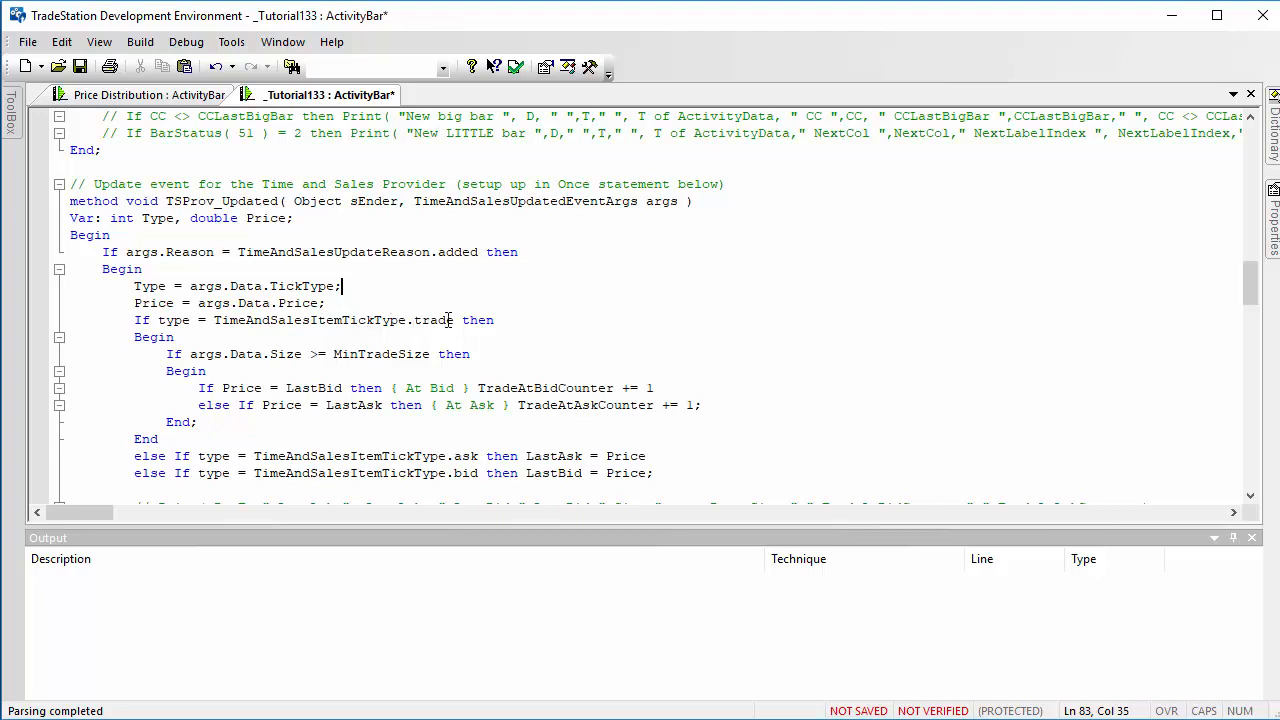
mouse_move(1250, 284)
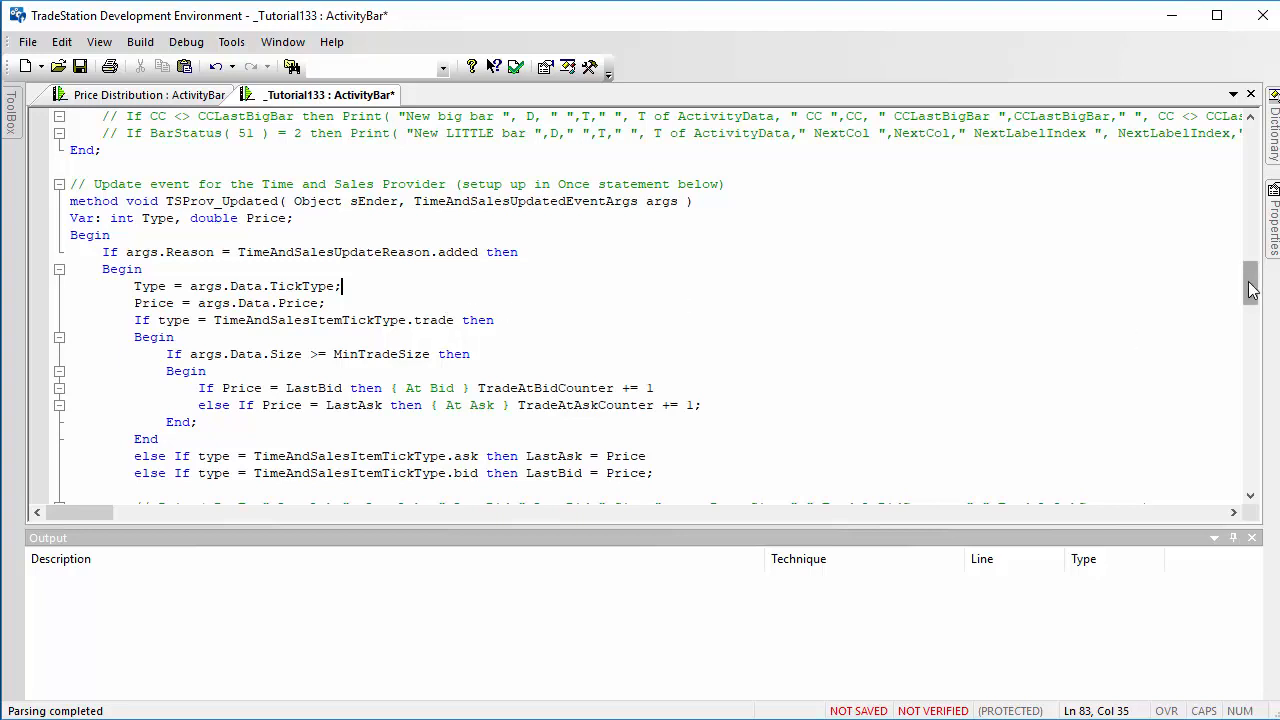
scroll("down", 3)
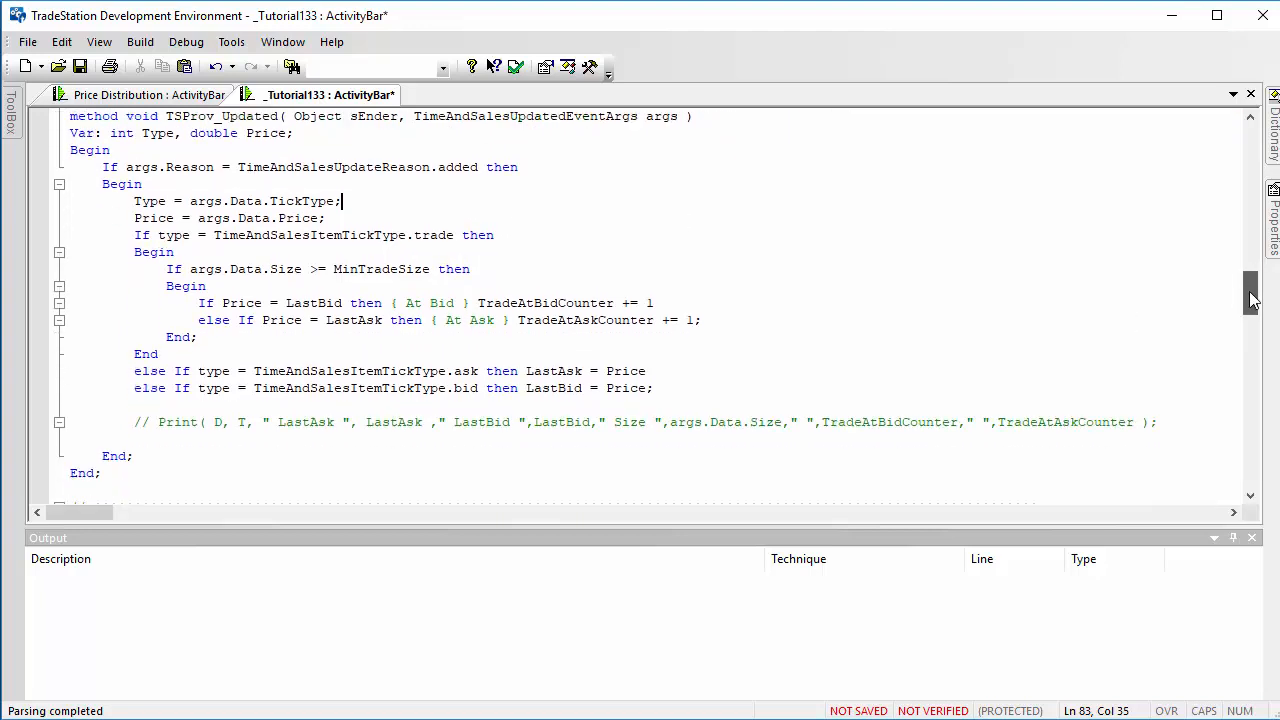
scroll("down", 3)
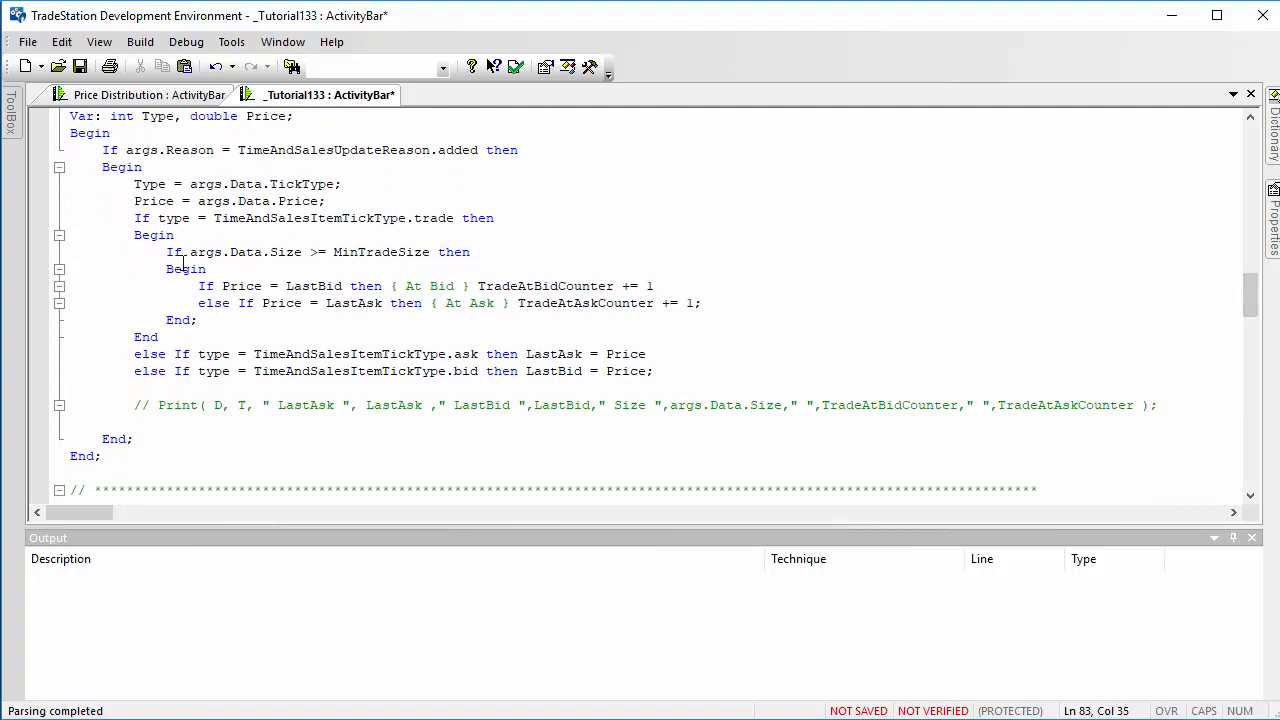
mouse_move(290, 252)
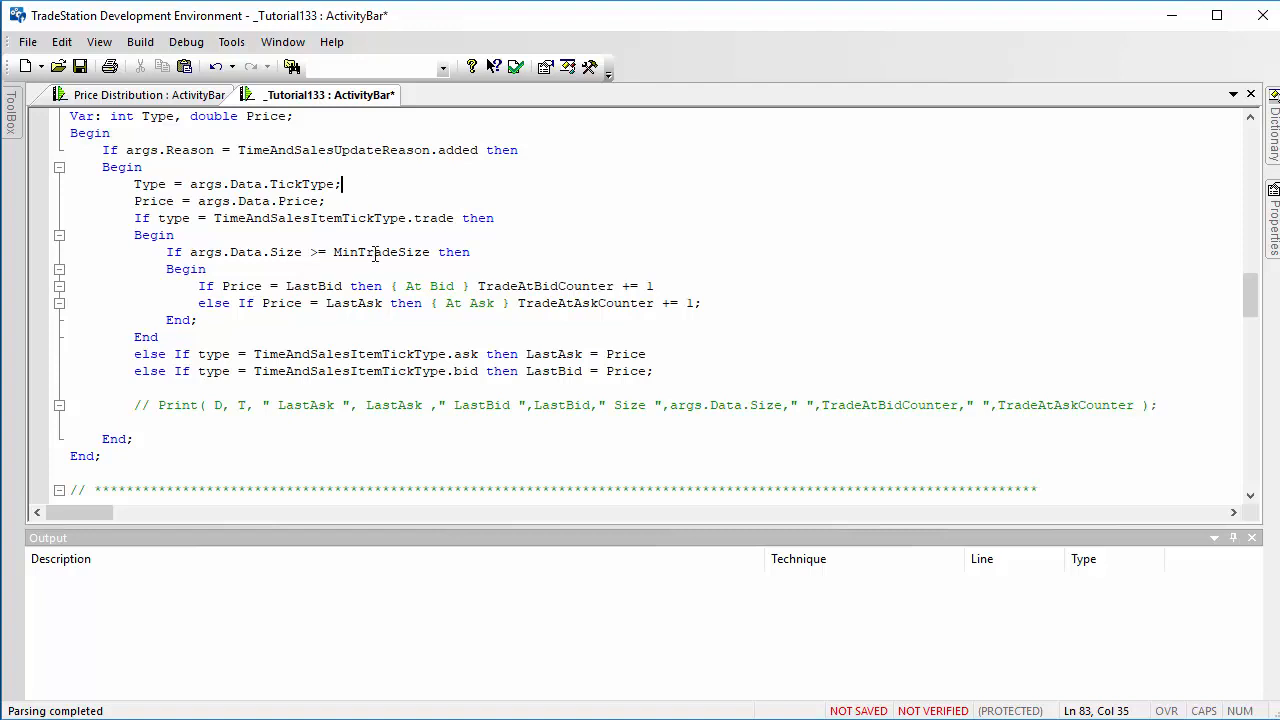
mouse_move(420, 252)
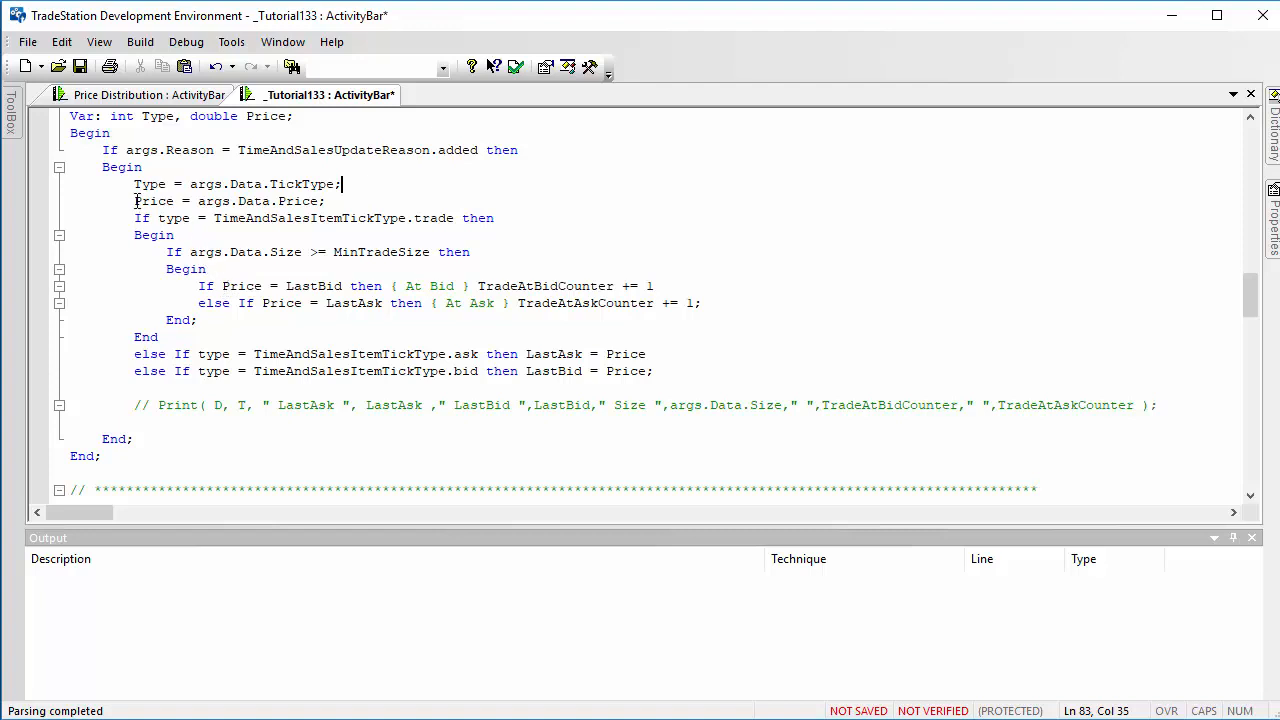
triple_click(230, 200)
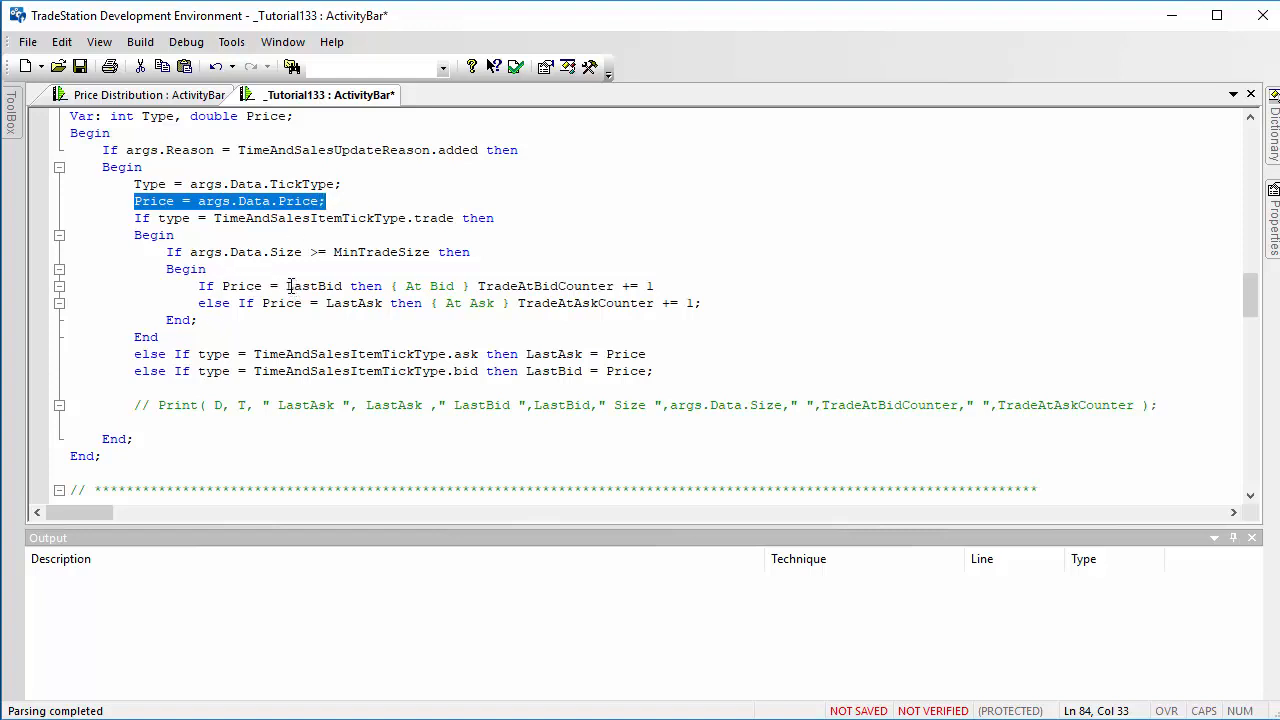
mouse_move(340, 290)
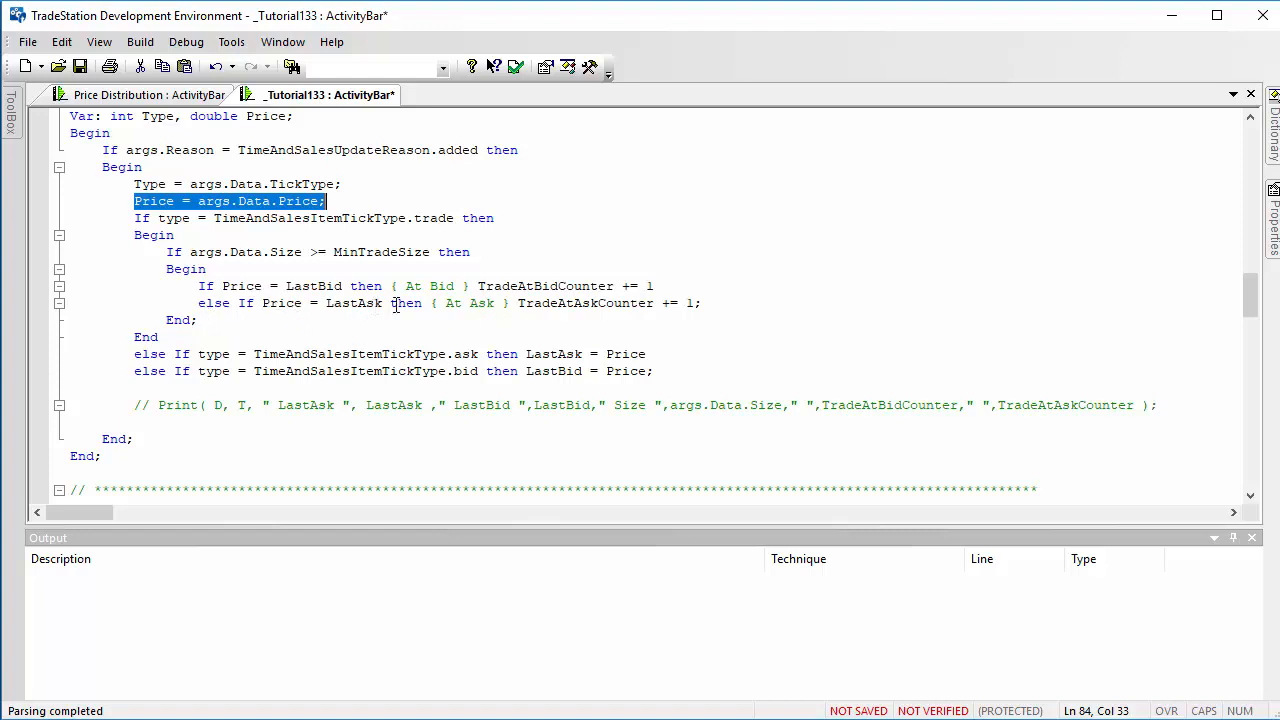
mouse_move(604, 304)
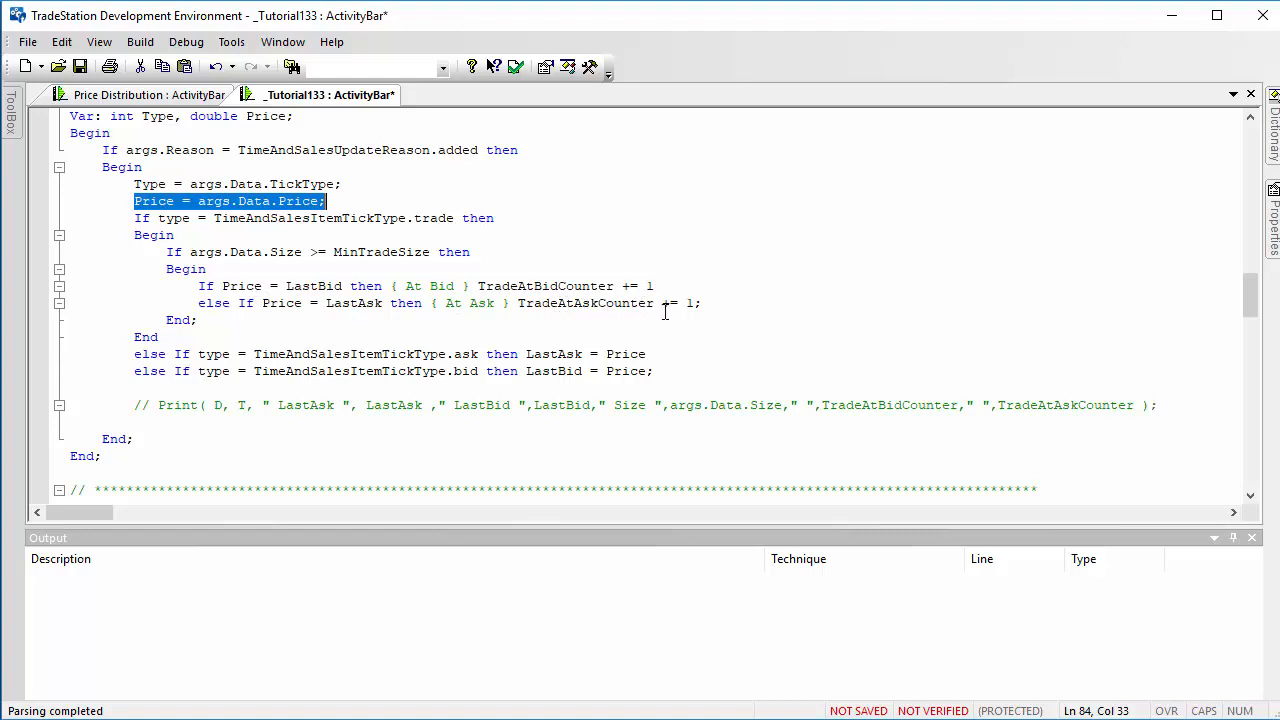
mouse_move(676, 310)
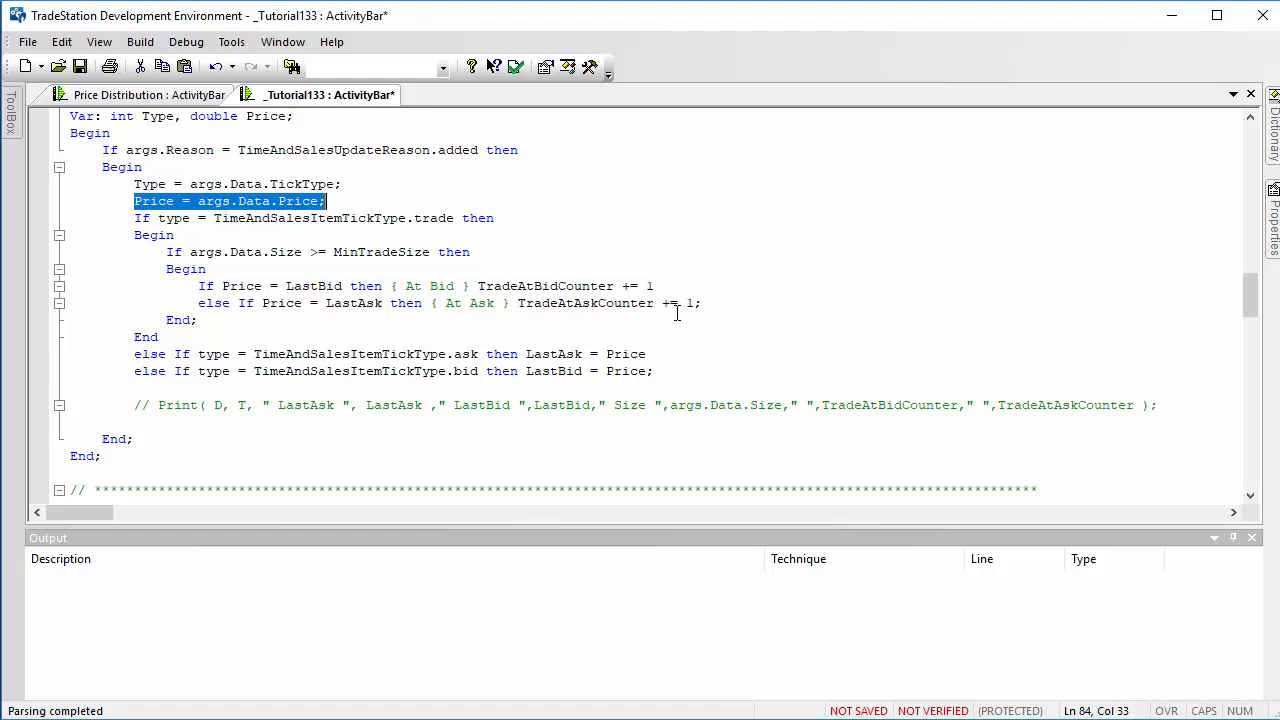
mouse_move(116, 312)
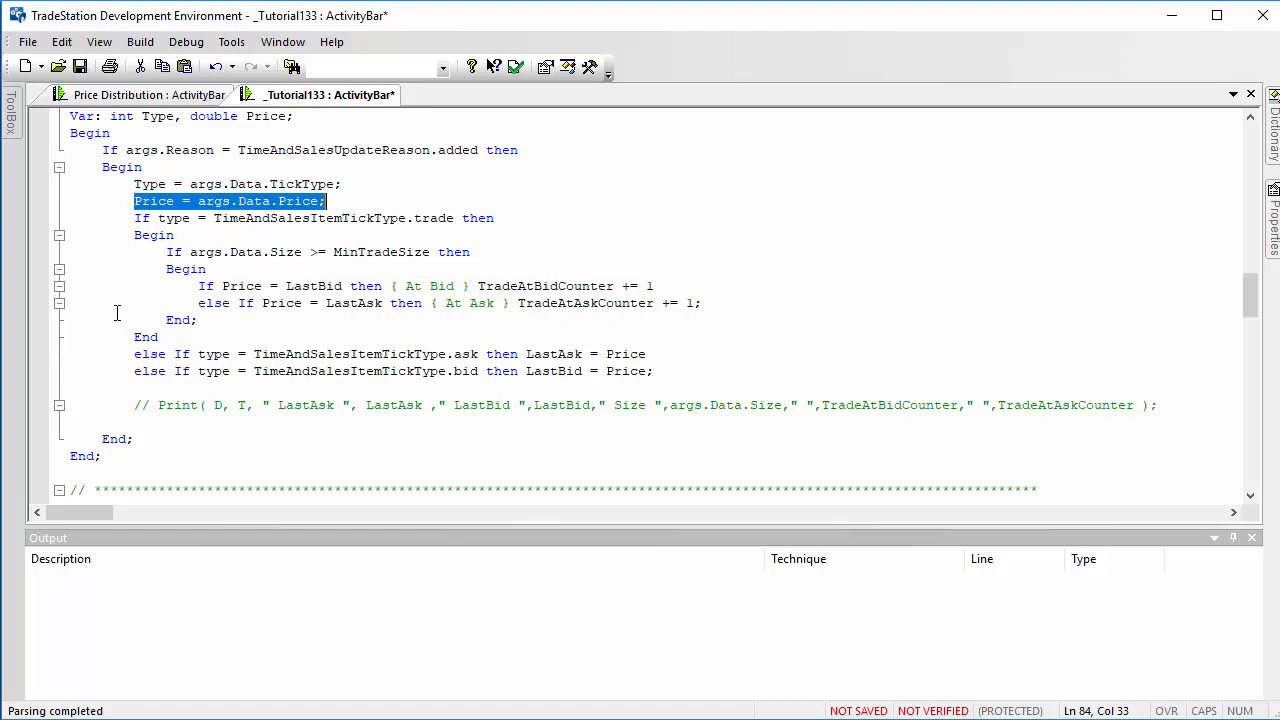
mouse_move(236, 234)
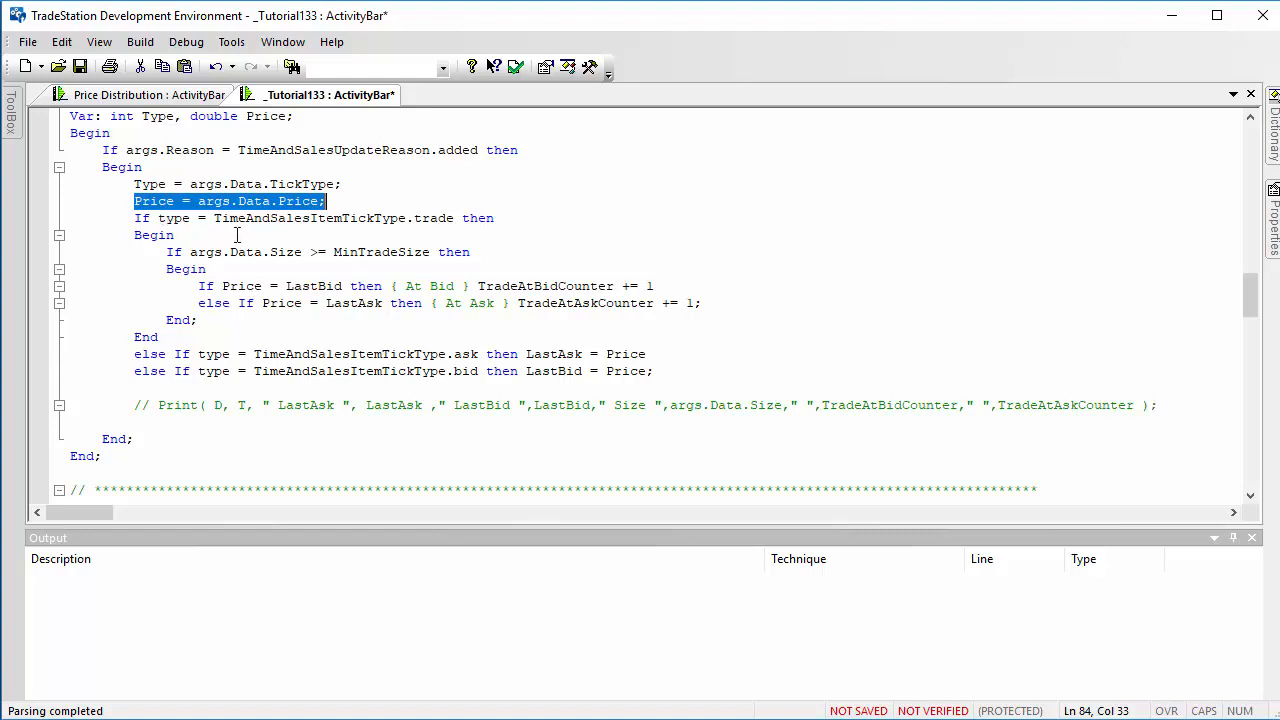
mouse_move(224, 360)
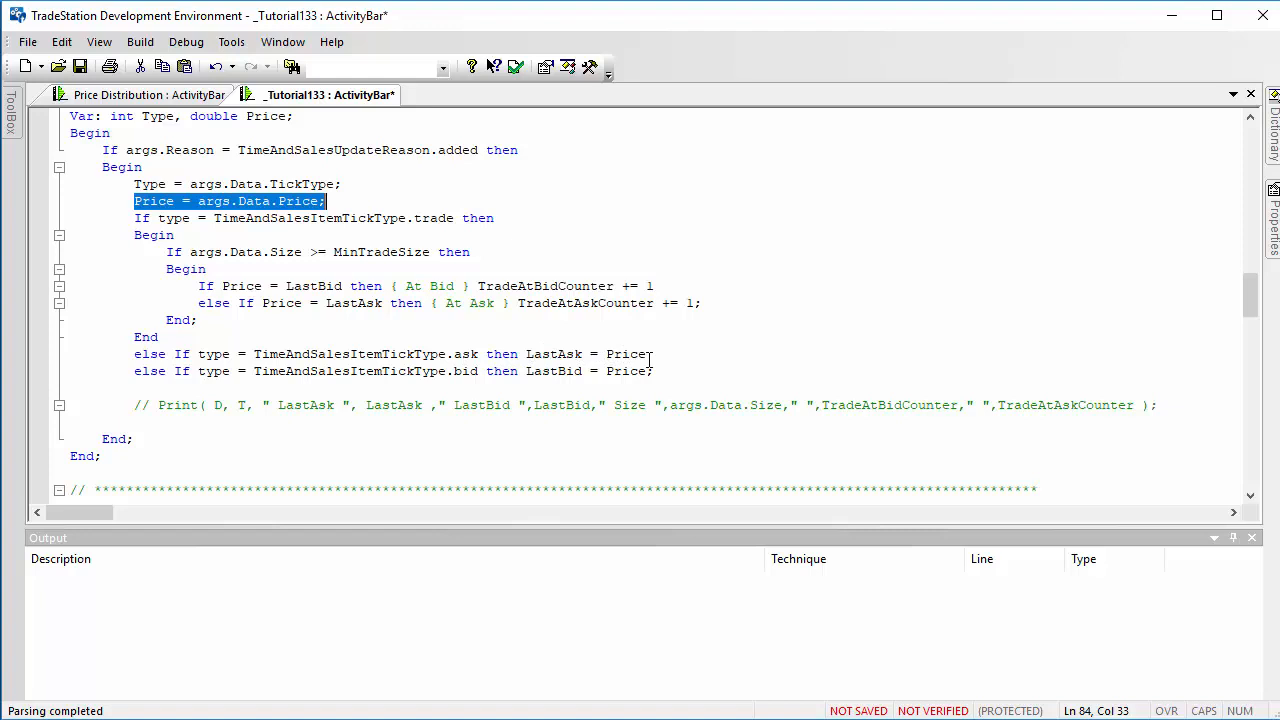
mouse_move(520, 370)
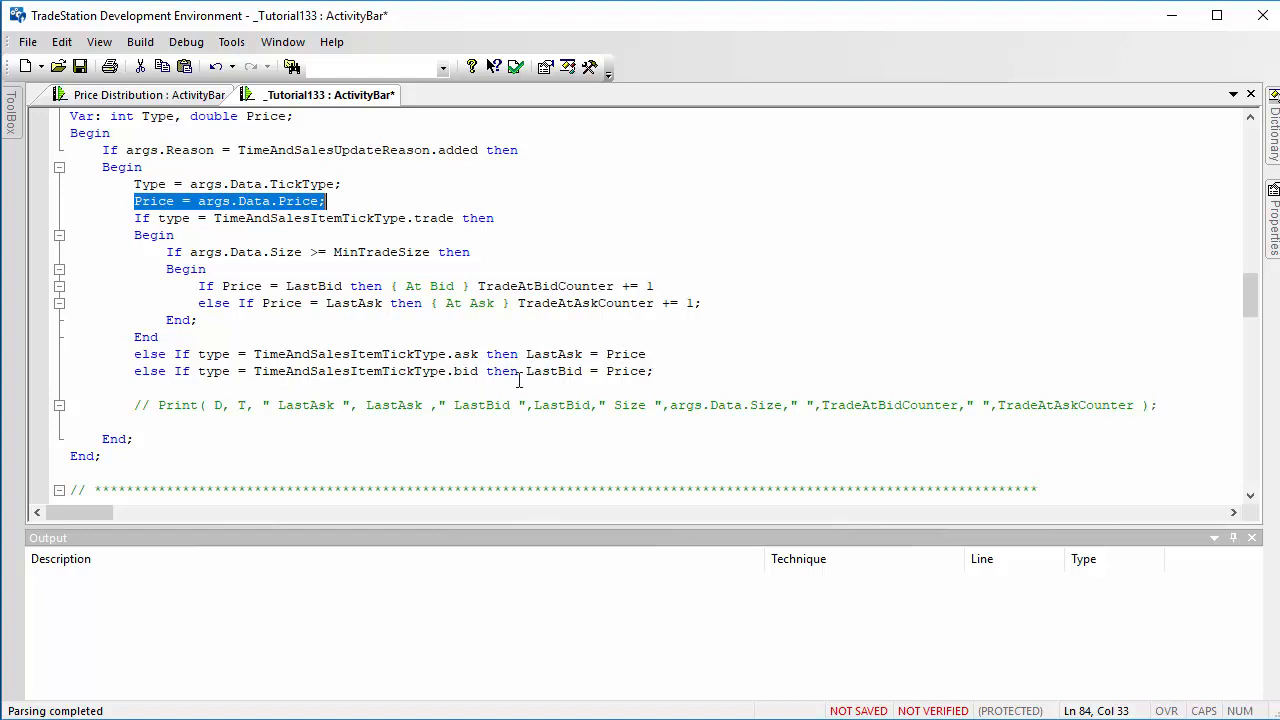
mouse_move(1230, 318)
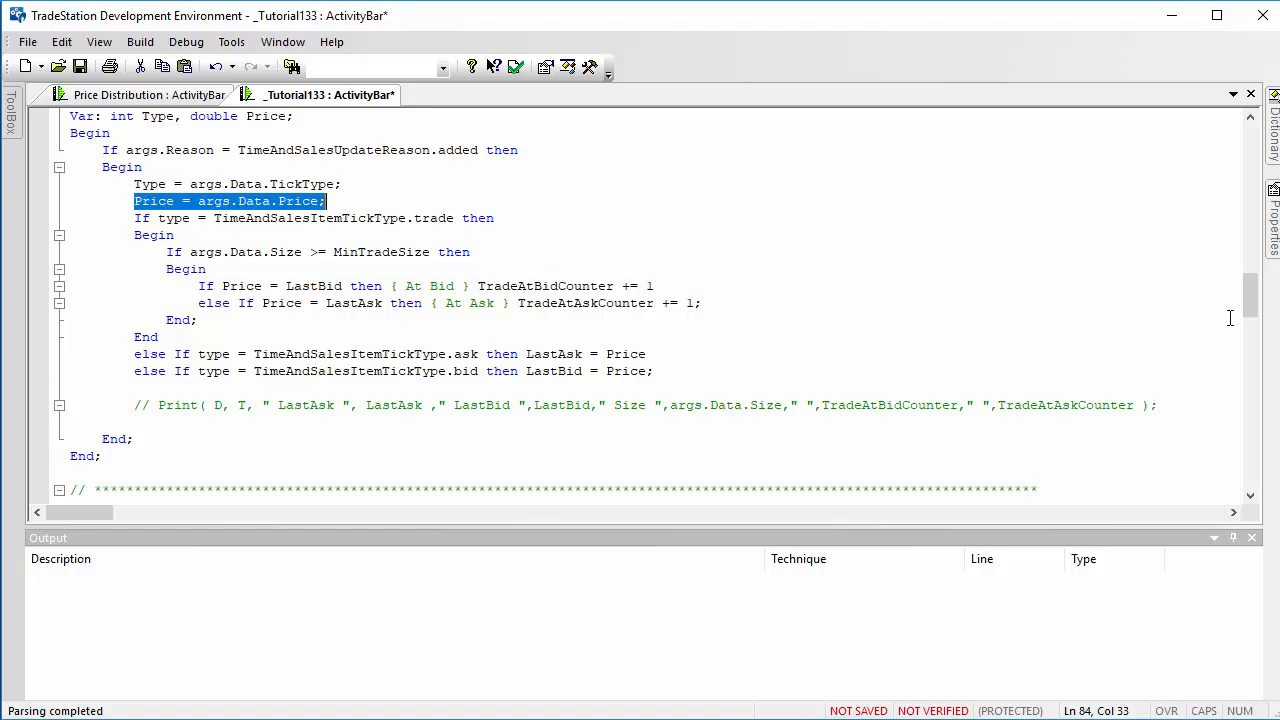
Highlight the lines resetting TradeAtBidCounter and TradeAtAskCounter to zero at the end of the study
scroll("up", 3)
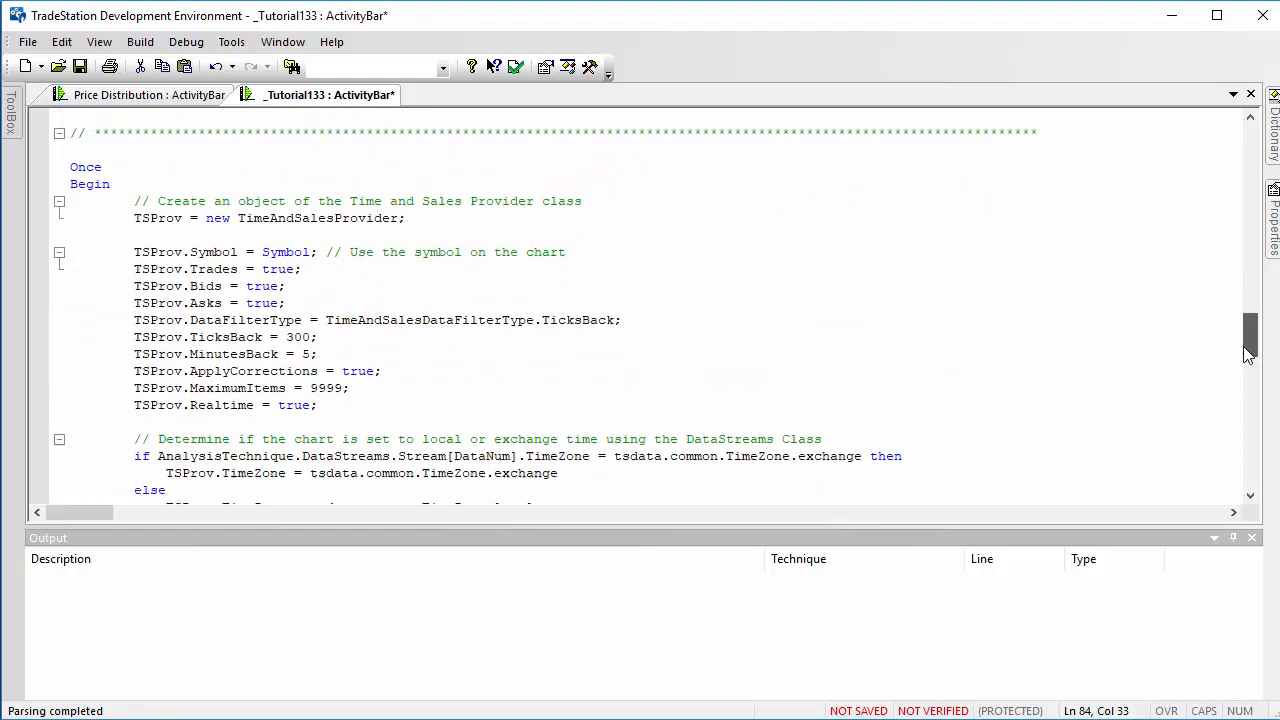
scroll("down", 3)
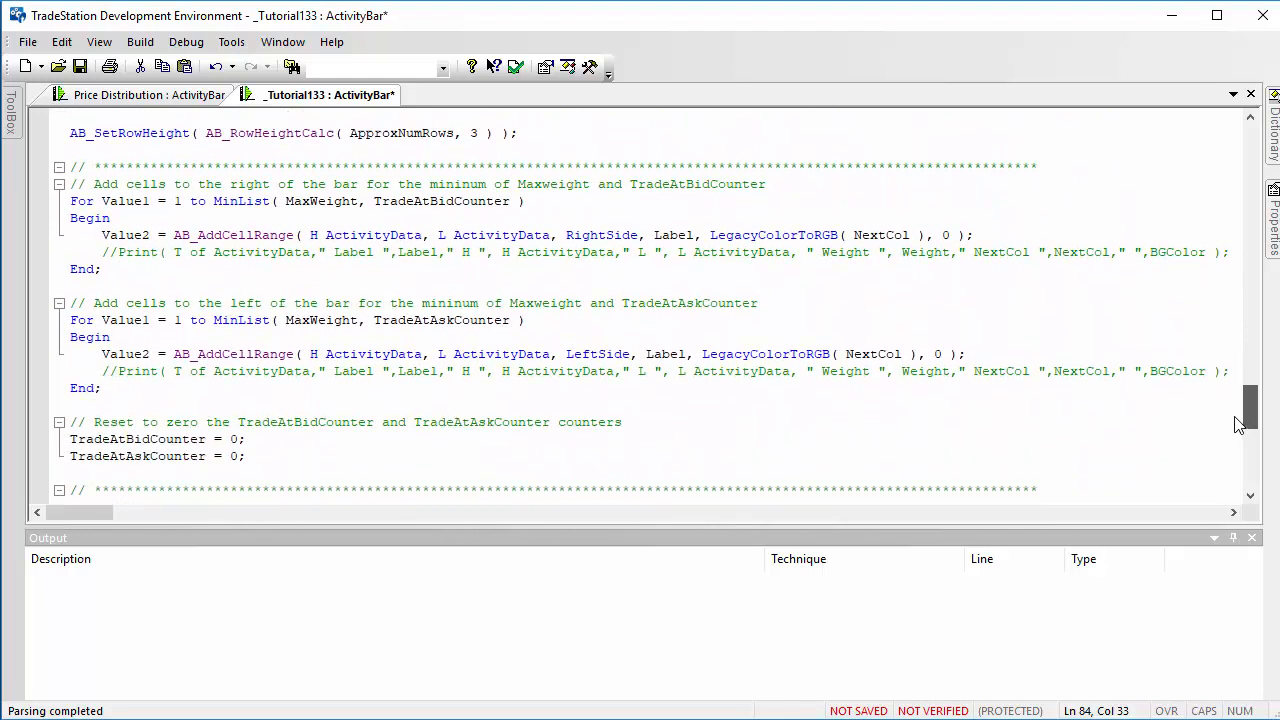
scroll("down", 3)
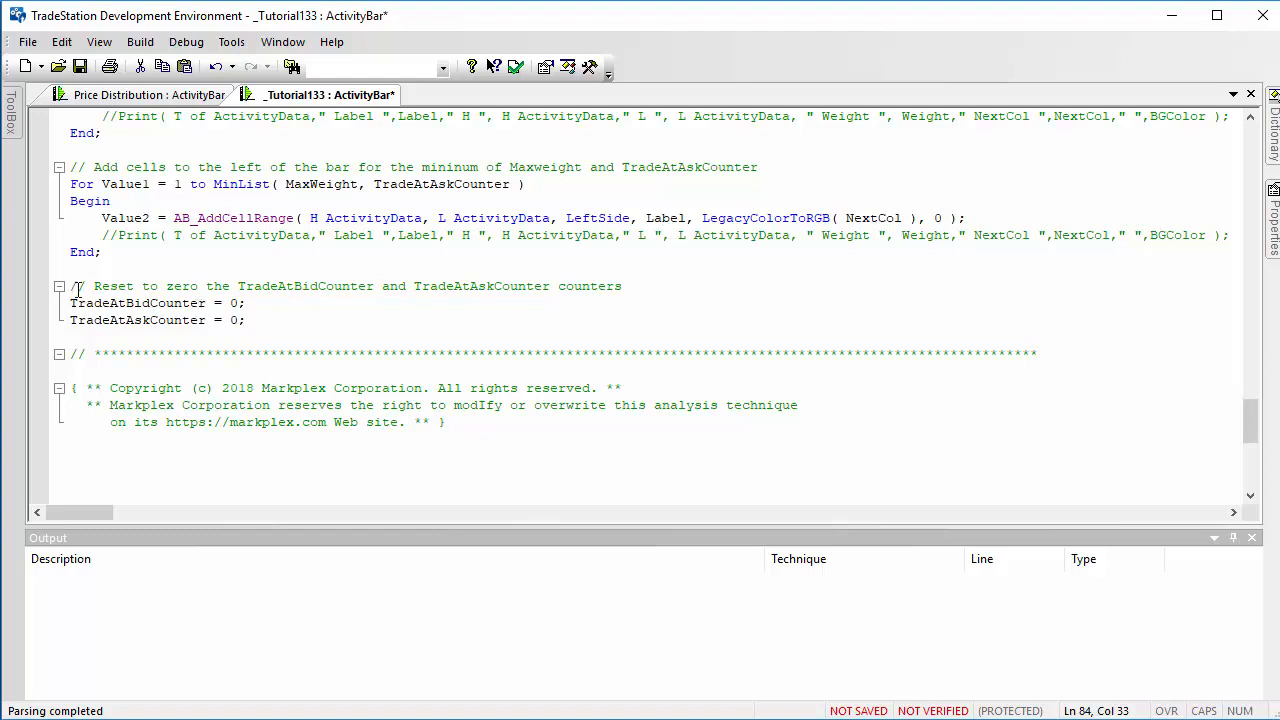
left_click_drag(70, 286, 244, 320)
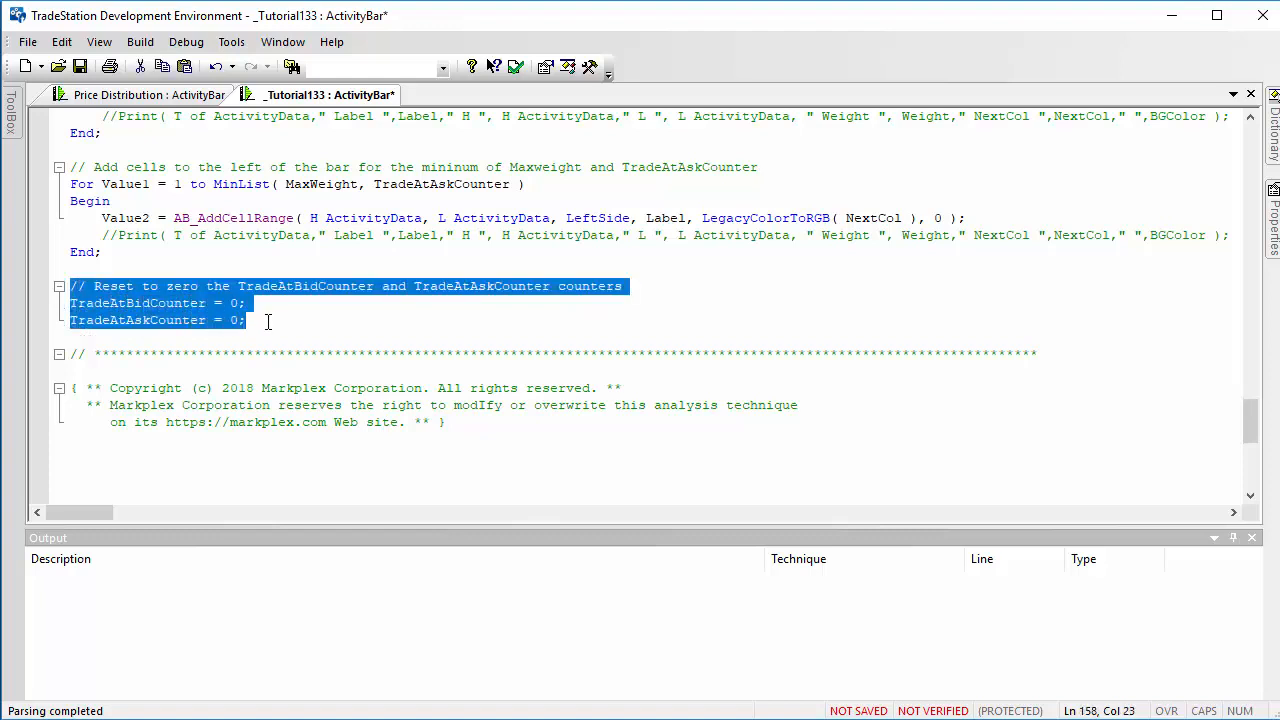
mouse_move(476, 308)
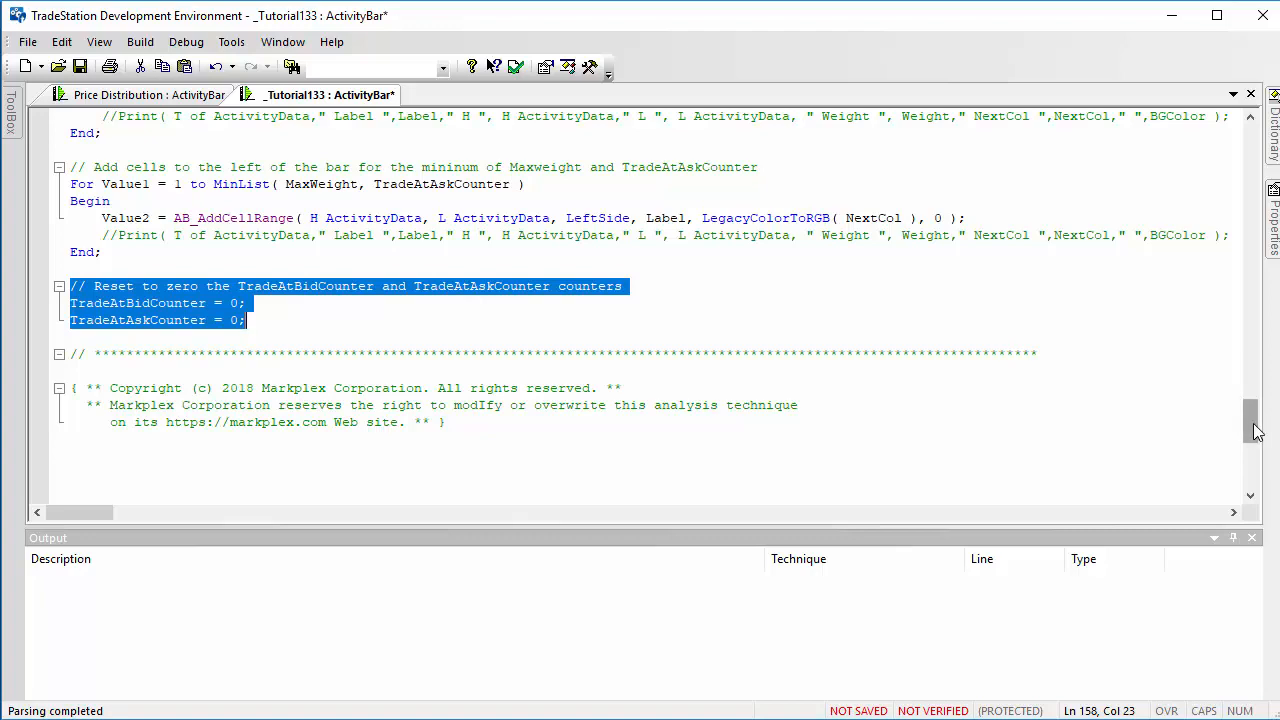
Scroll back to the NewBar method's BarStatus data 51 condition that advances NextCol
scroll("up", 3)
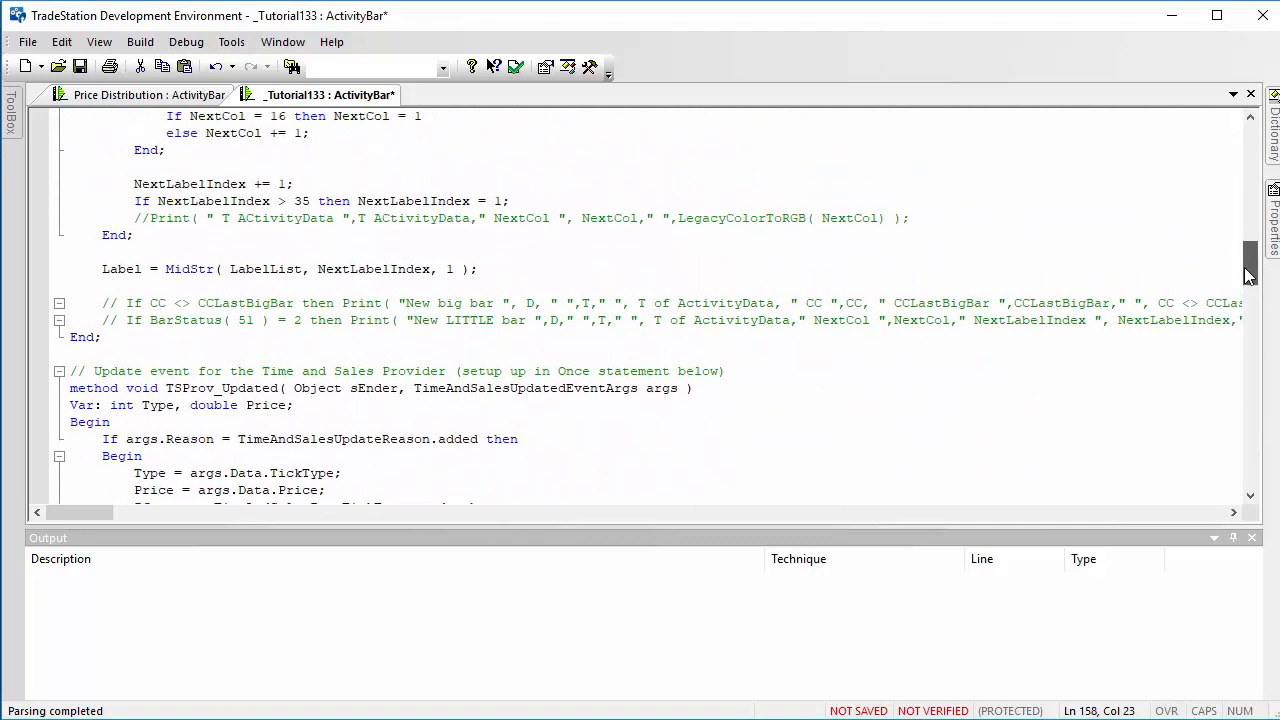
scroll("down", 3)
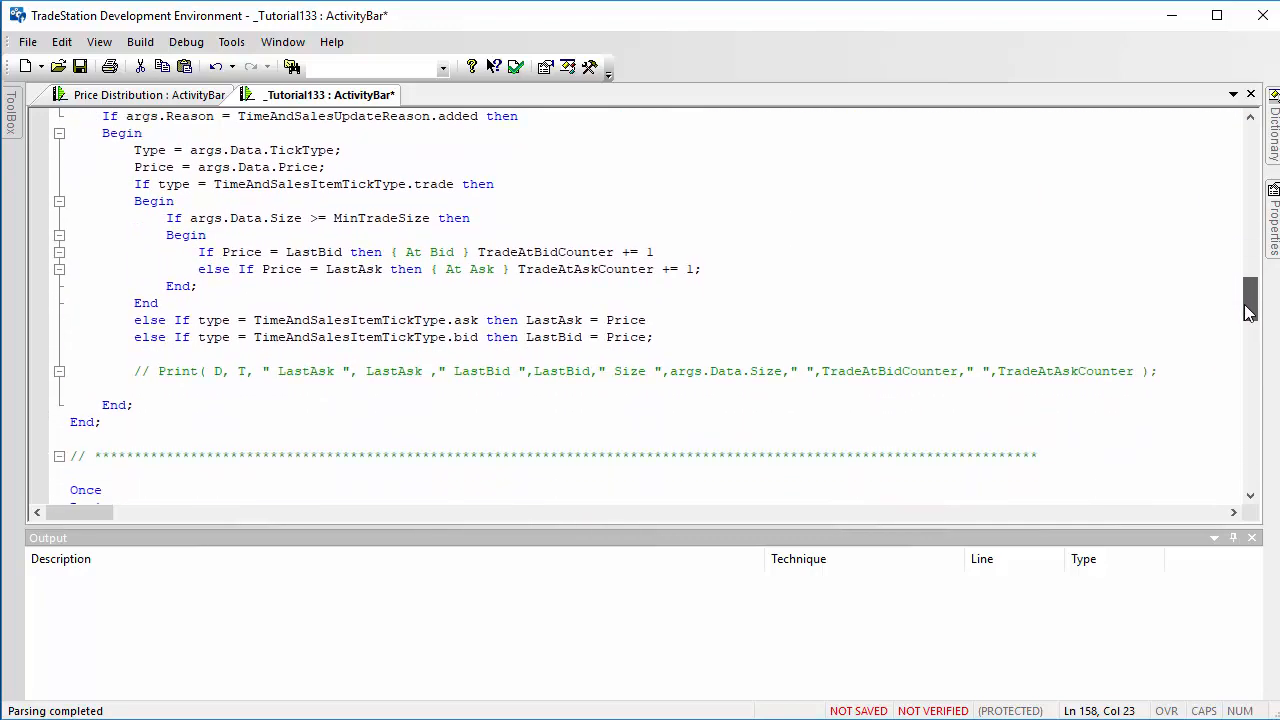
scroll("up", 3)
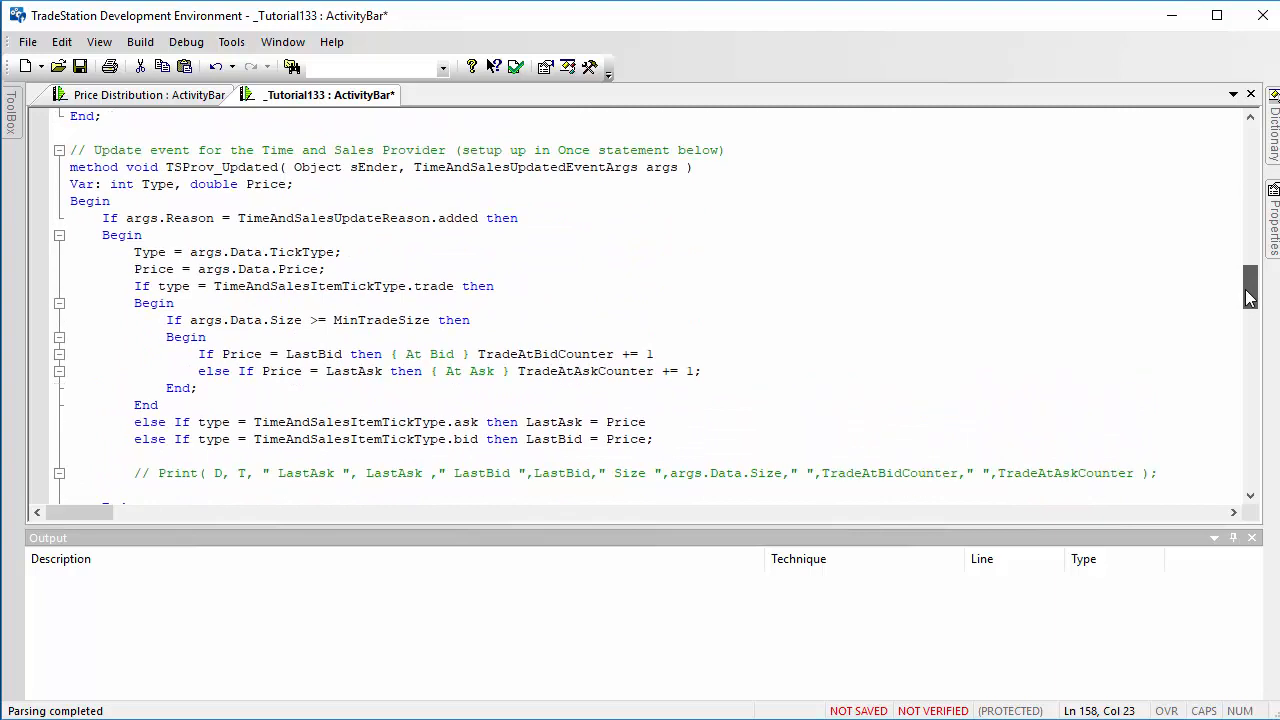
scroll("up", 3)
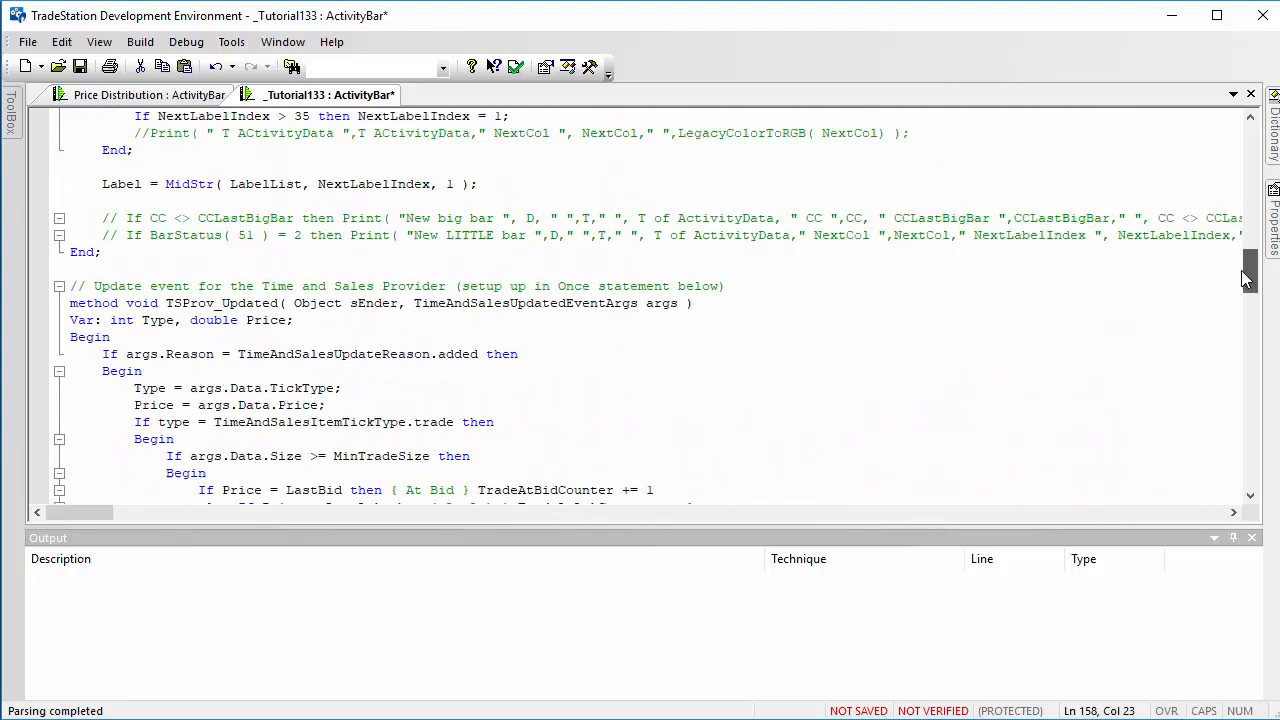
scroll("up", 3)
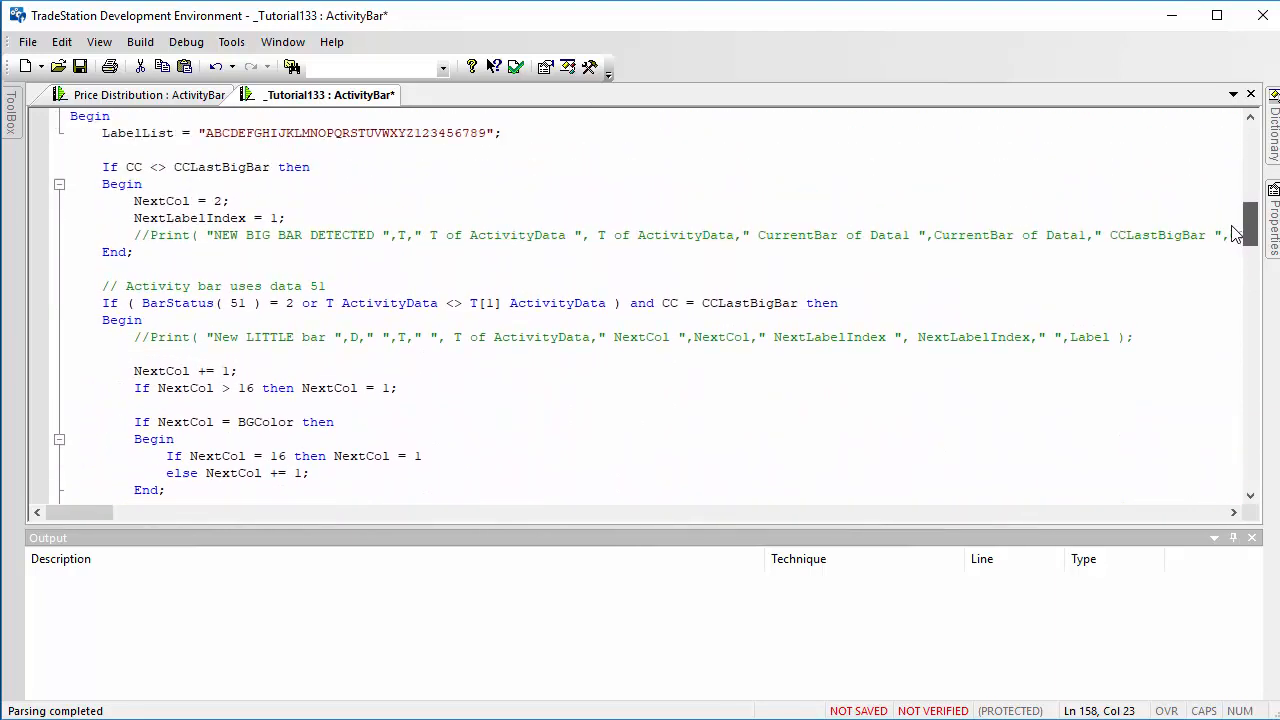
scroll("up", 3)
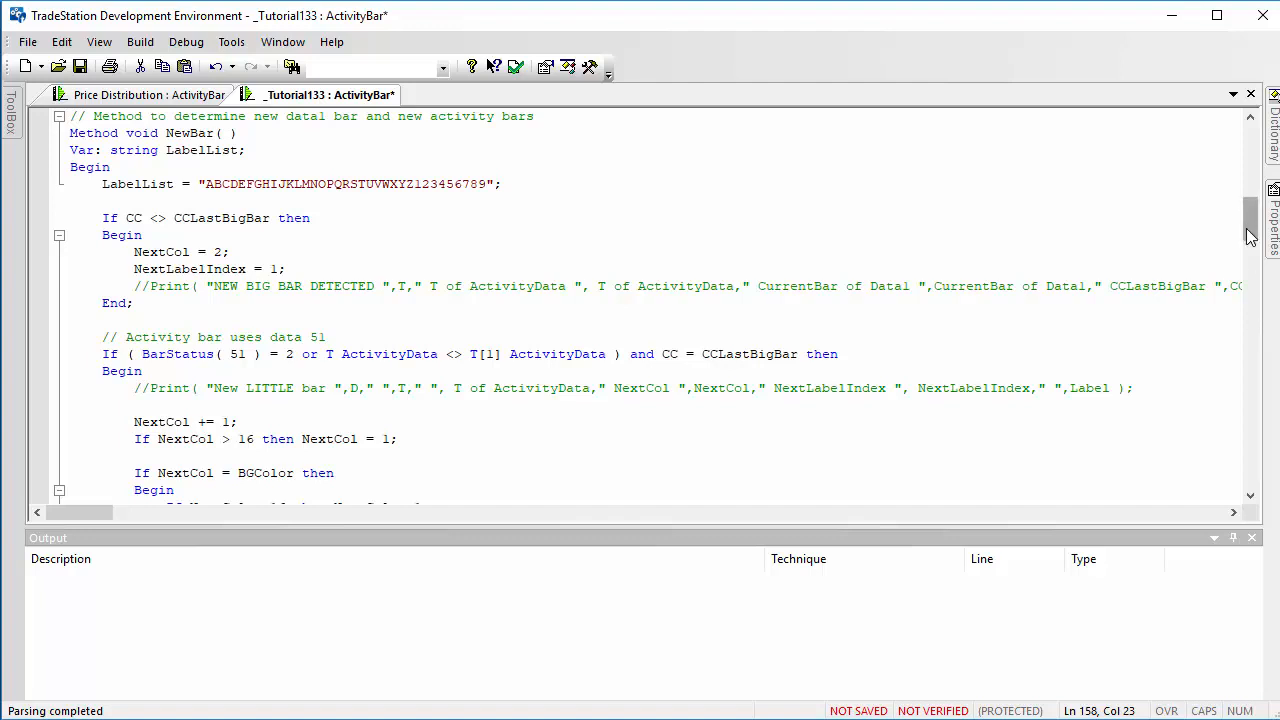
scroll("down", 3)
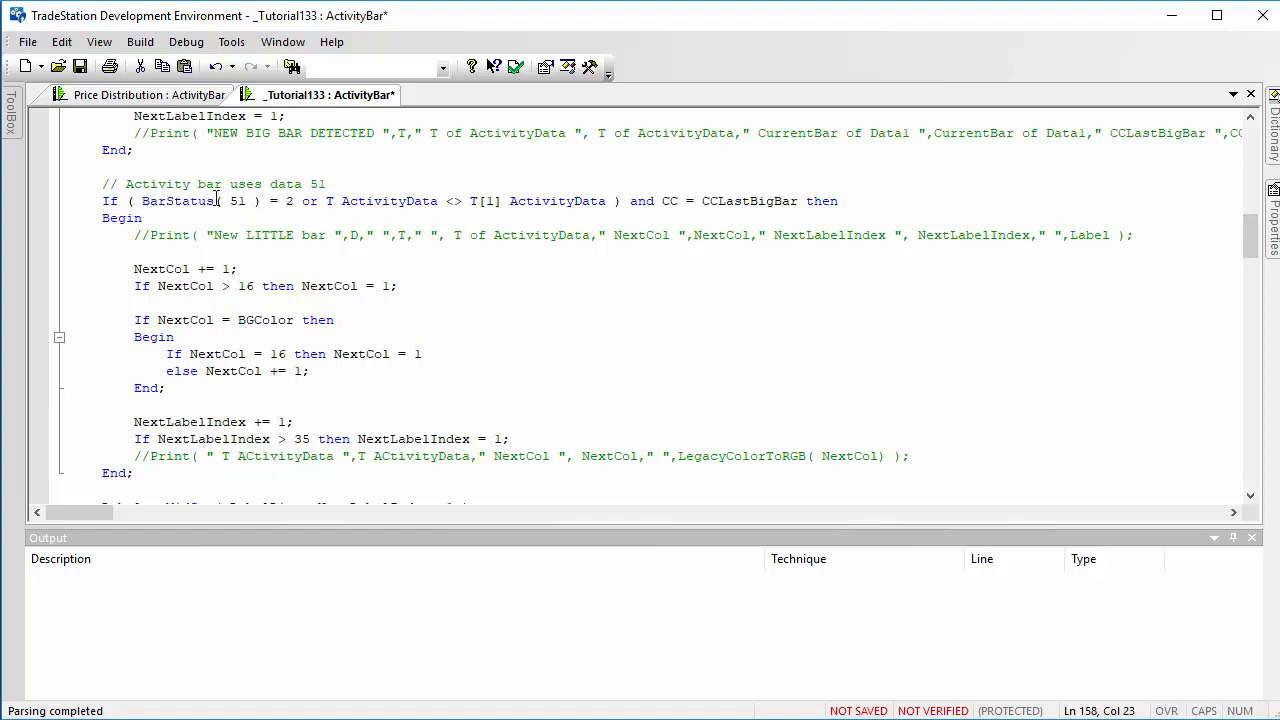
mouse_move(290, 200)
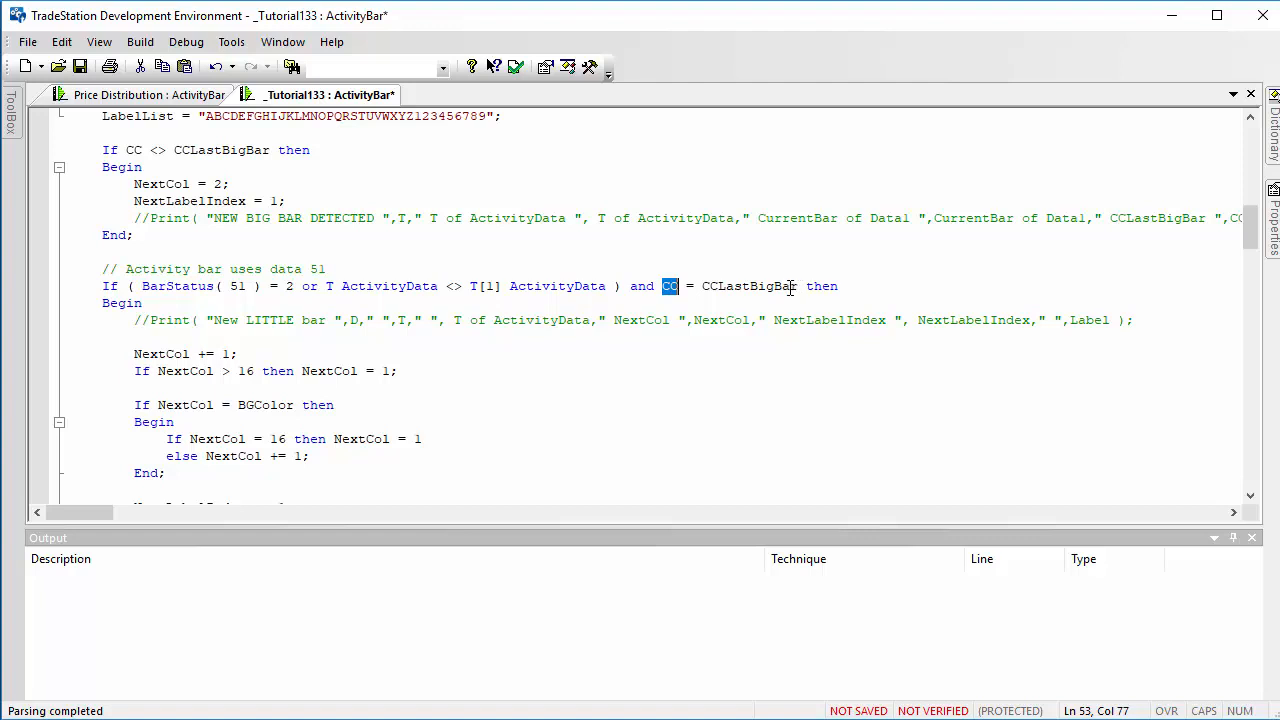
scroll("down", 3)
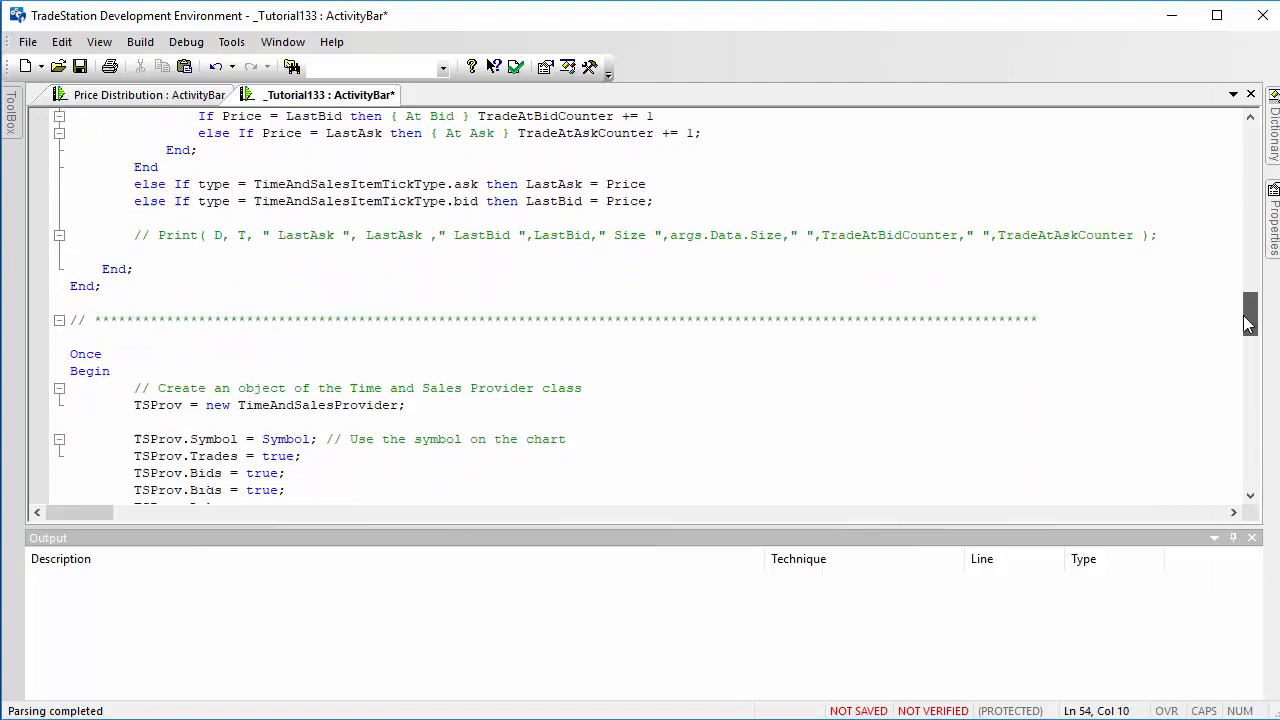
scroll("down", 3)
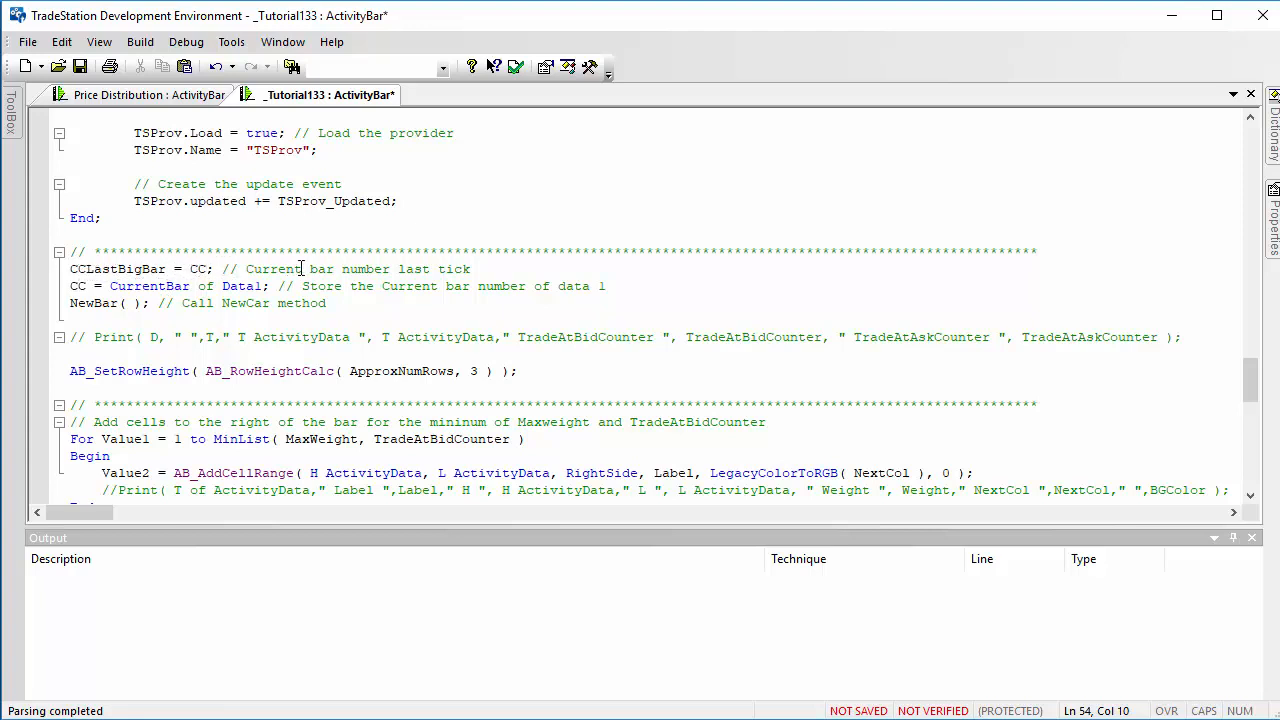
mouse_move(388, 276)
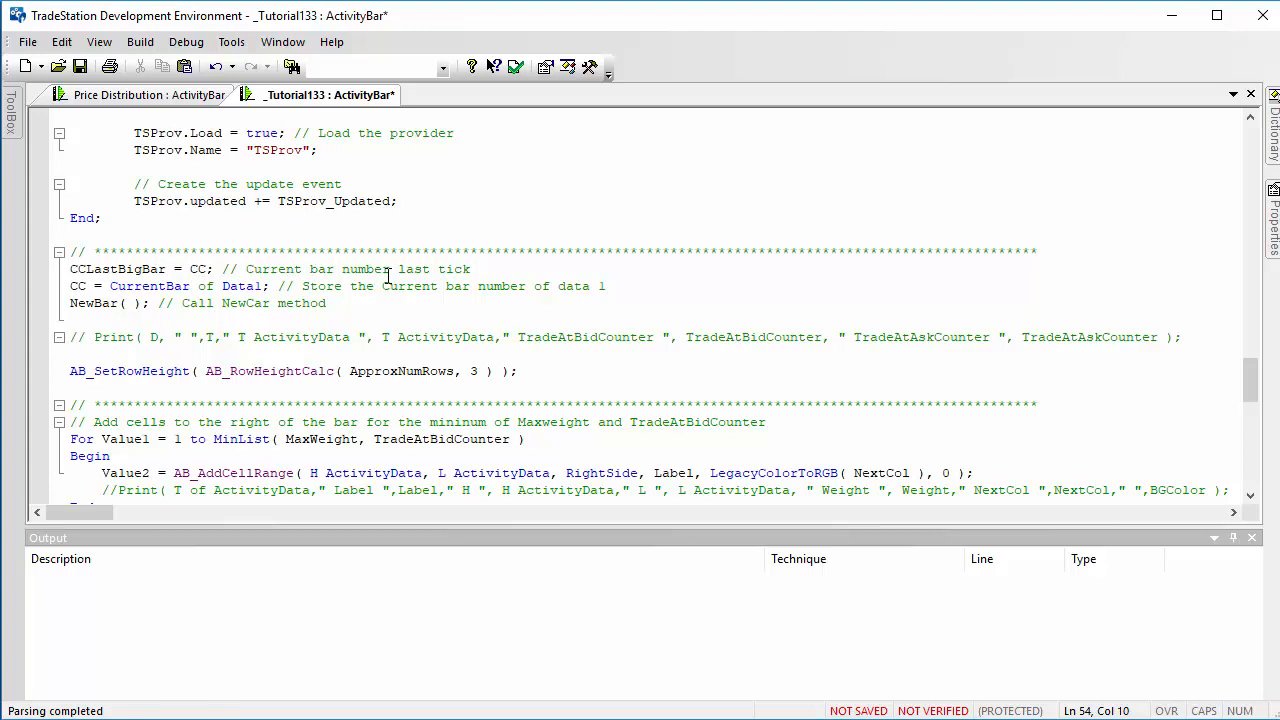
mouse_move(228, 286)
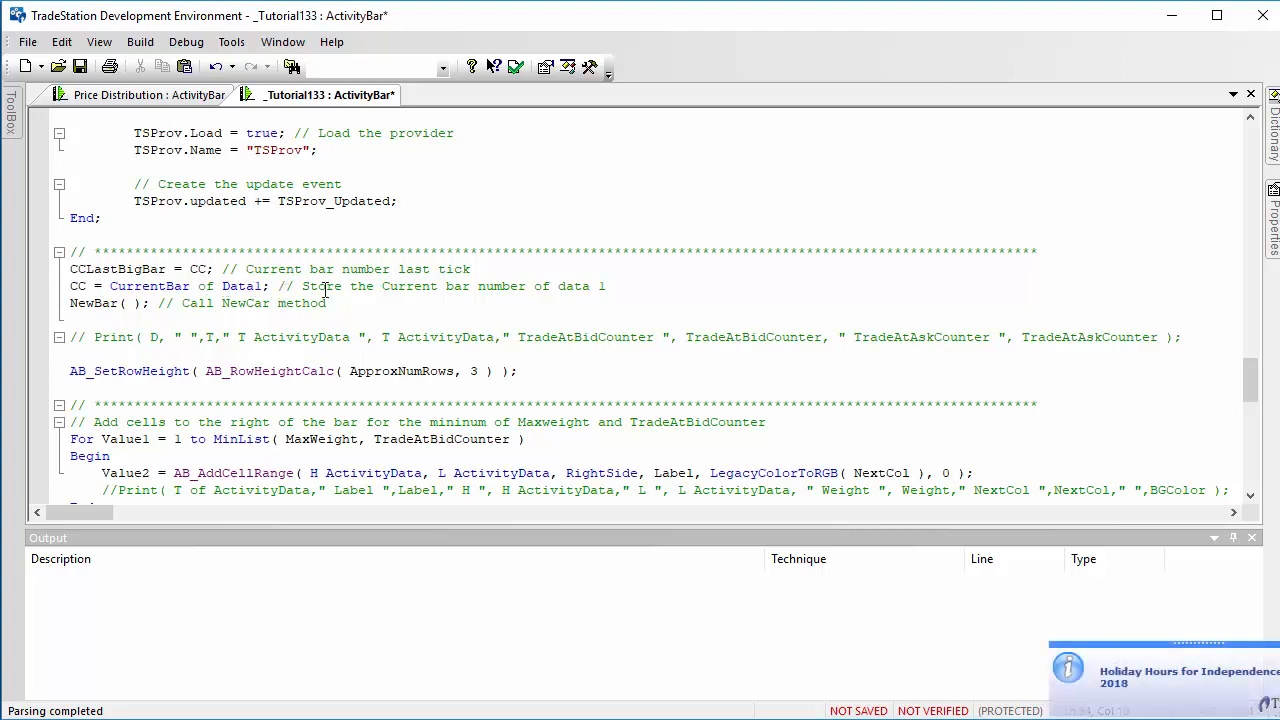
mouse_move(470, 286)
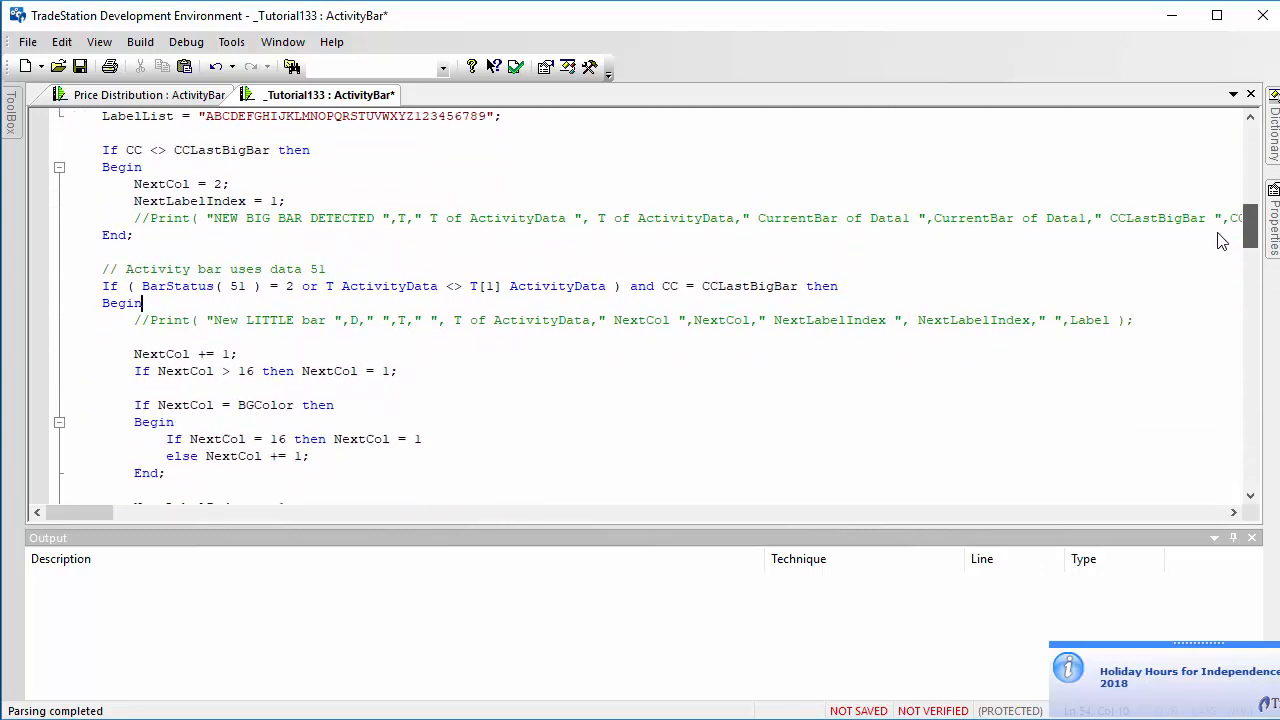
scroll("down", 3)
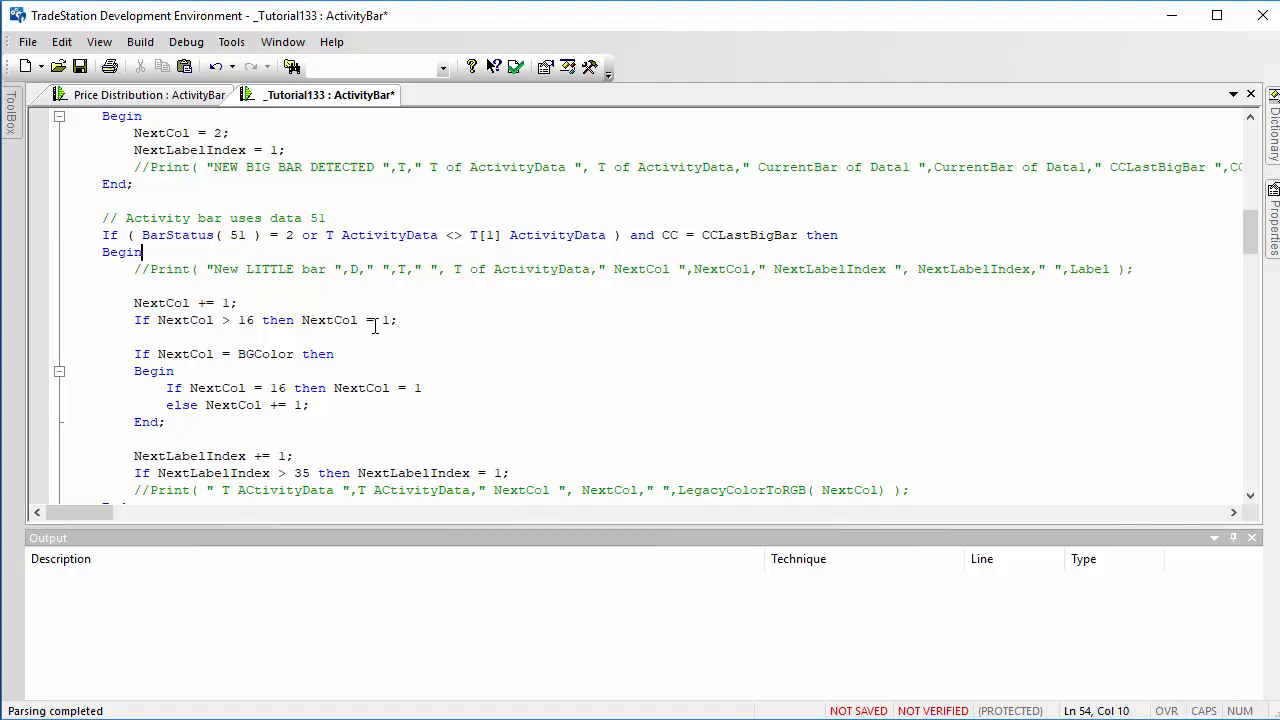
mouse_move(168, 358)
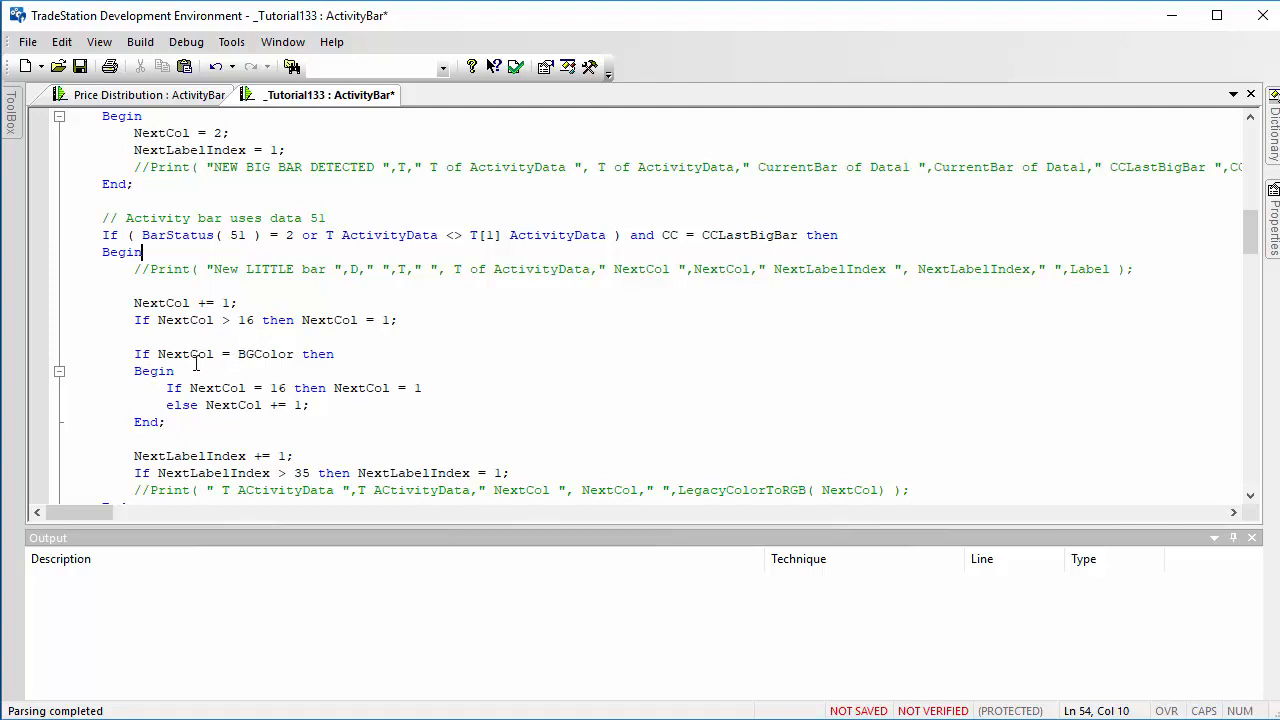
mouse_move(250, 360)
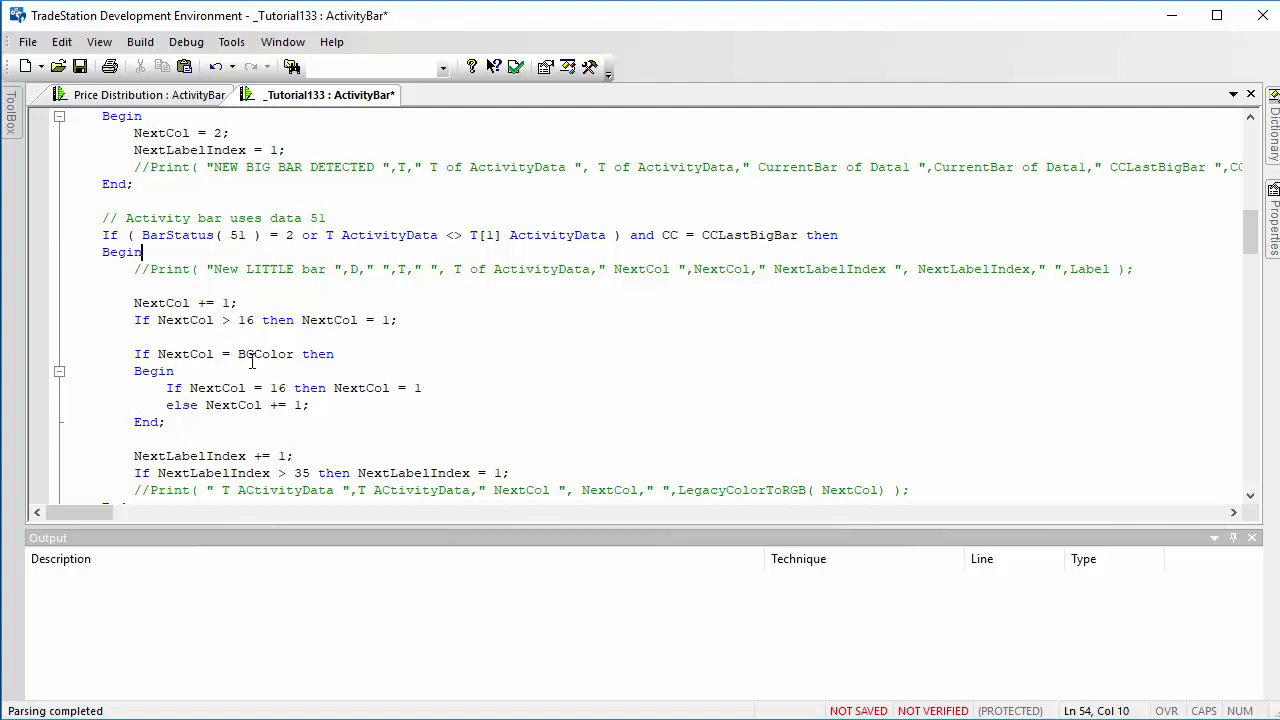
mouse_move(1160, 312)
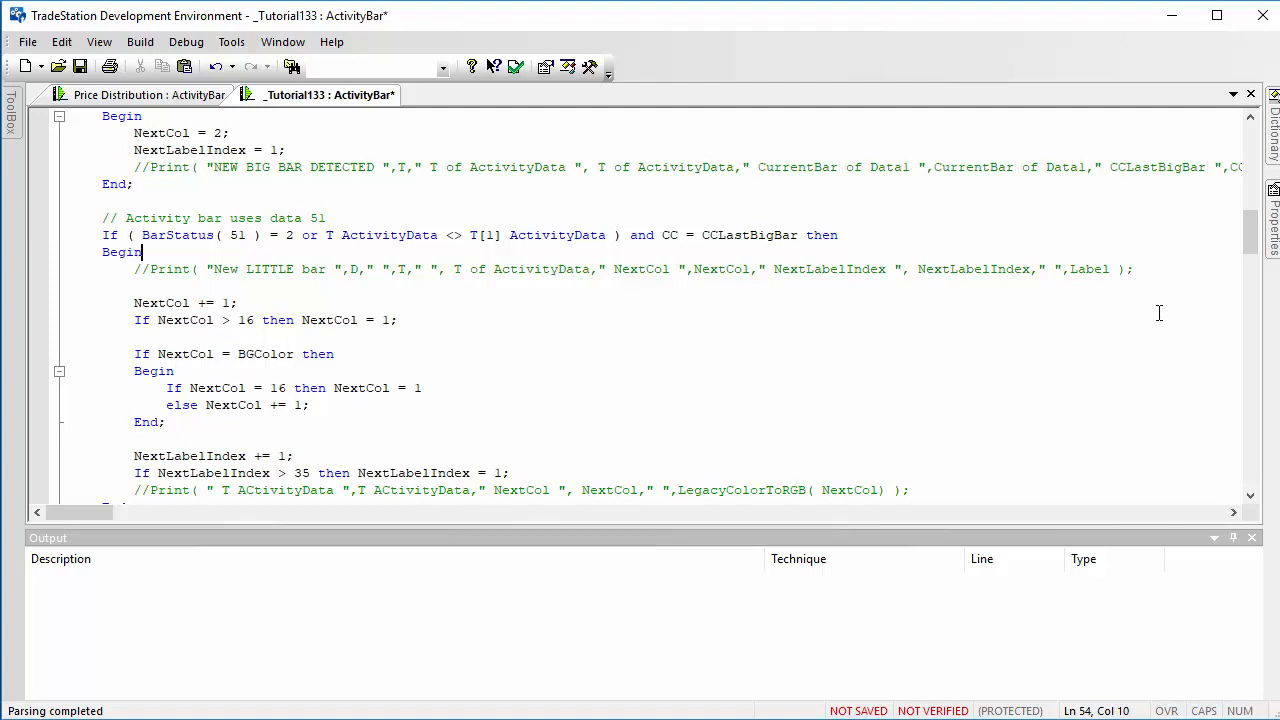
scroll("down", 3)
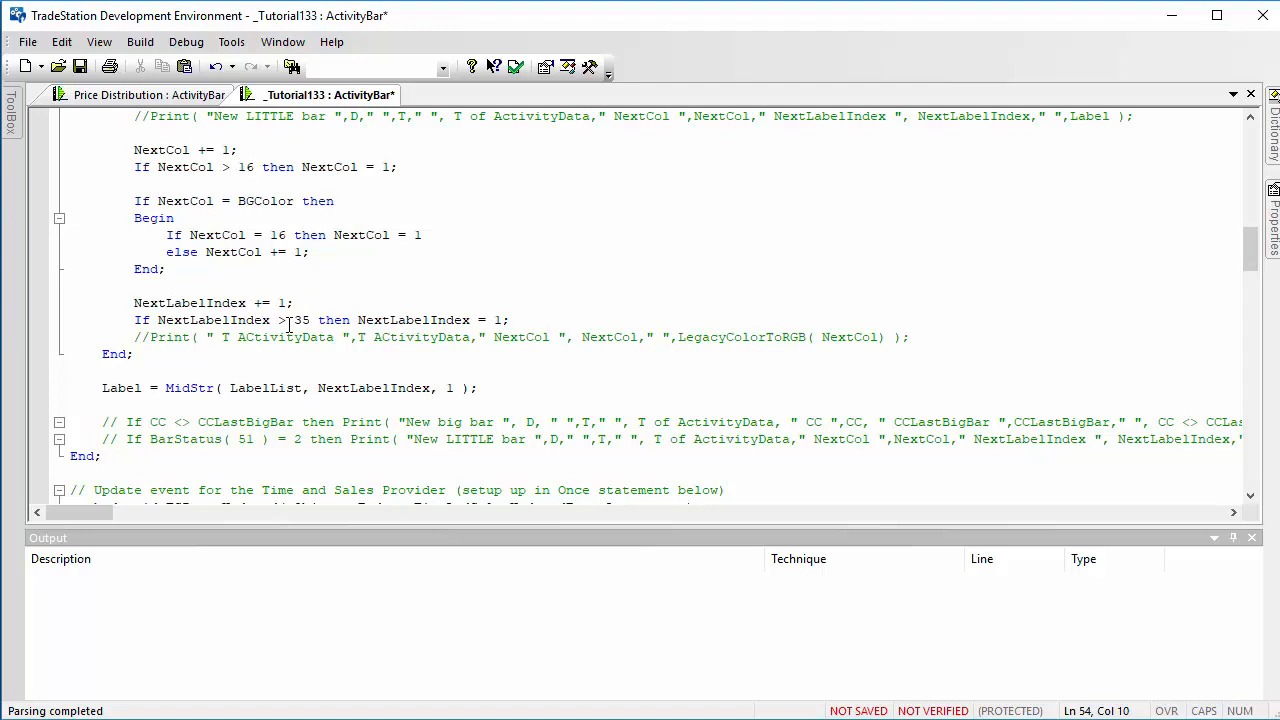
mouse_move(616, 300)
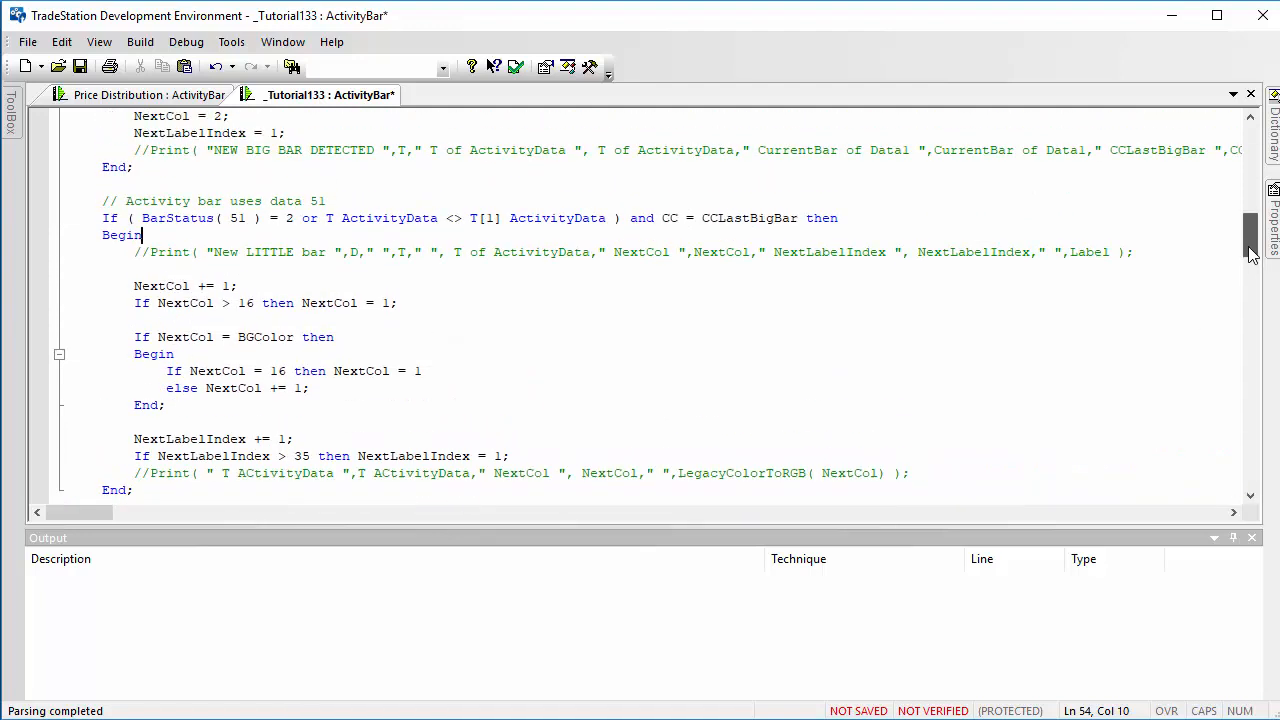
scroll("down", 3)
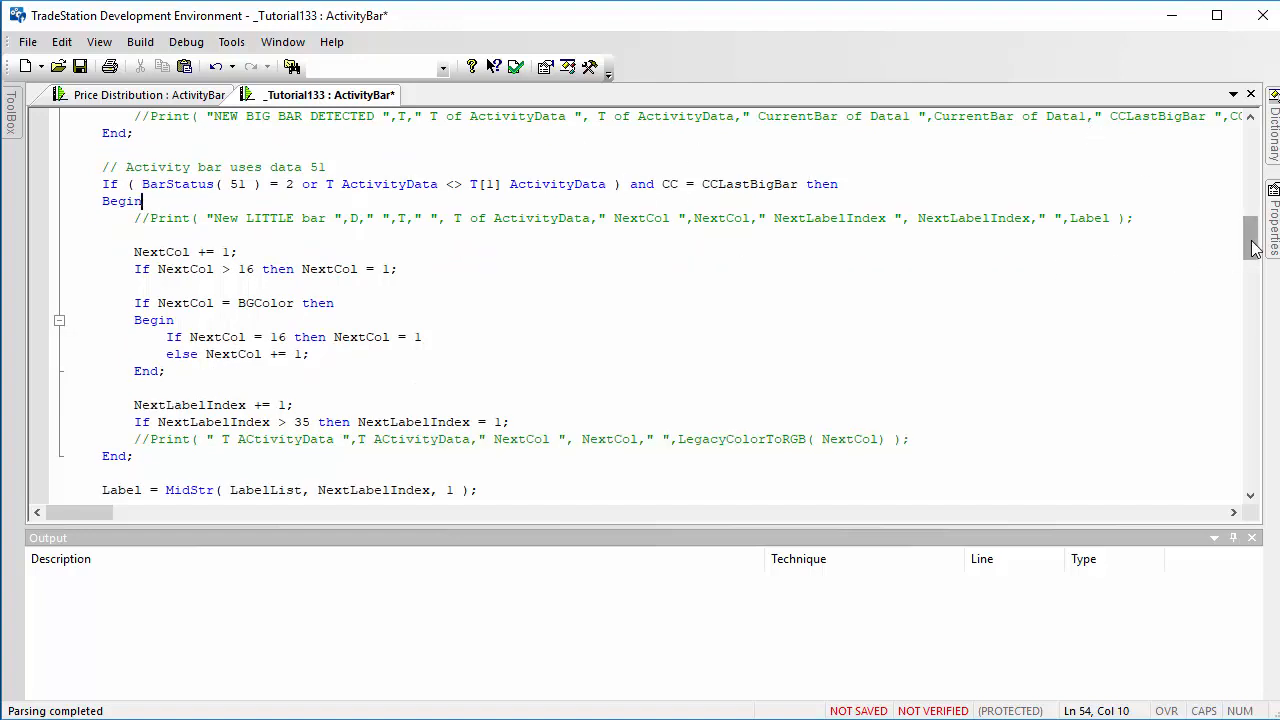
scroll("up", 3)
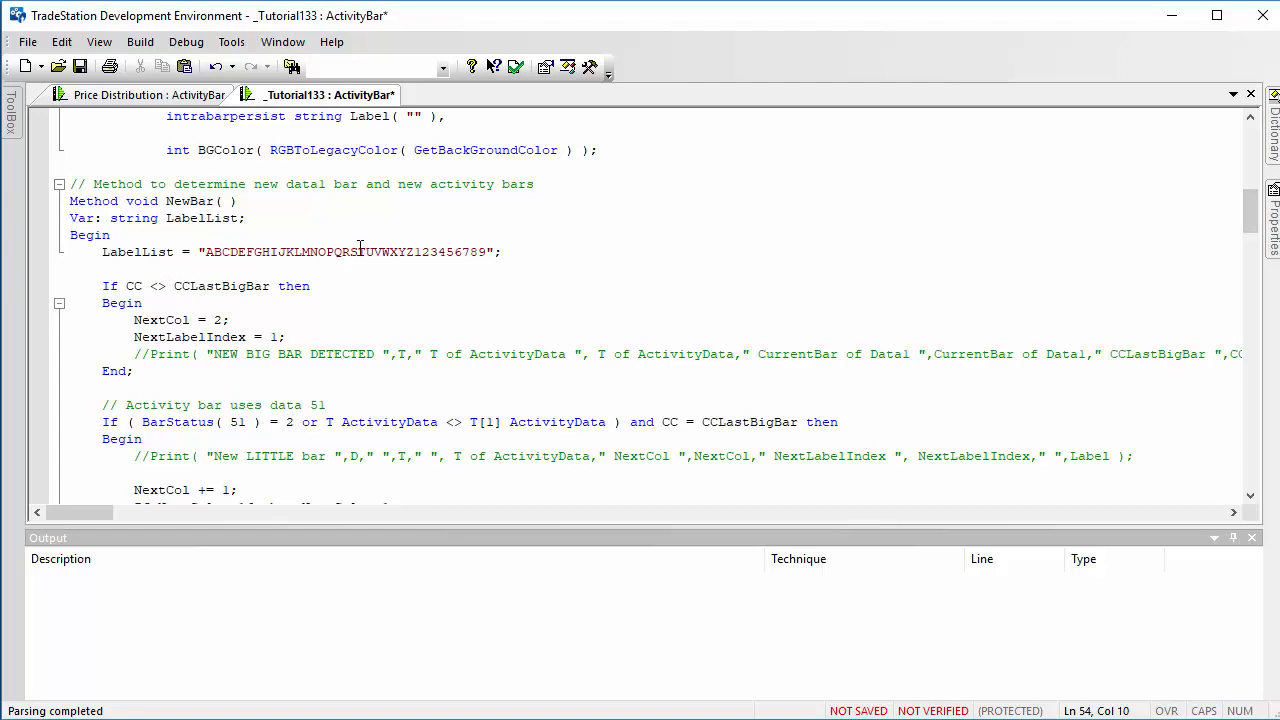
scroll("down", 3)
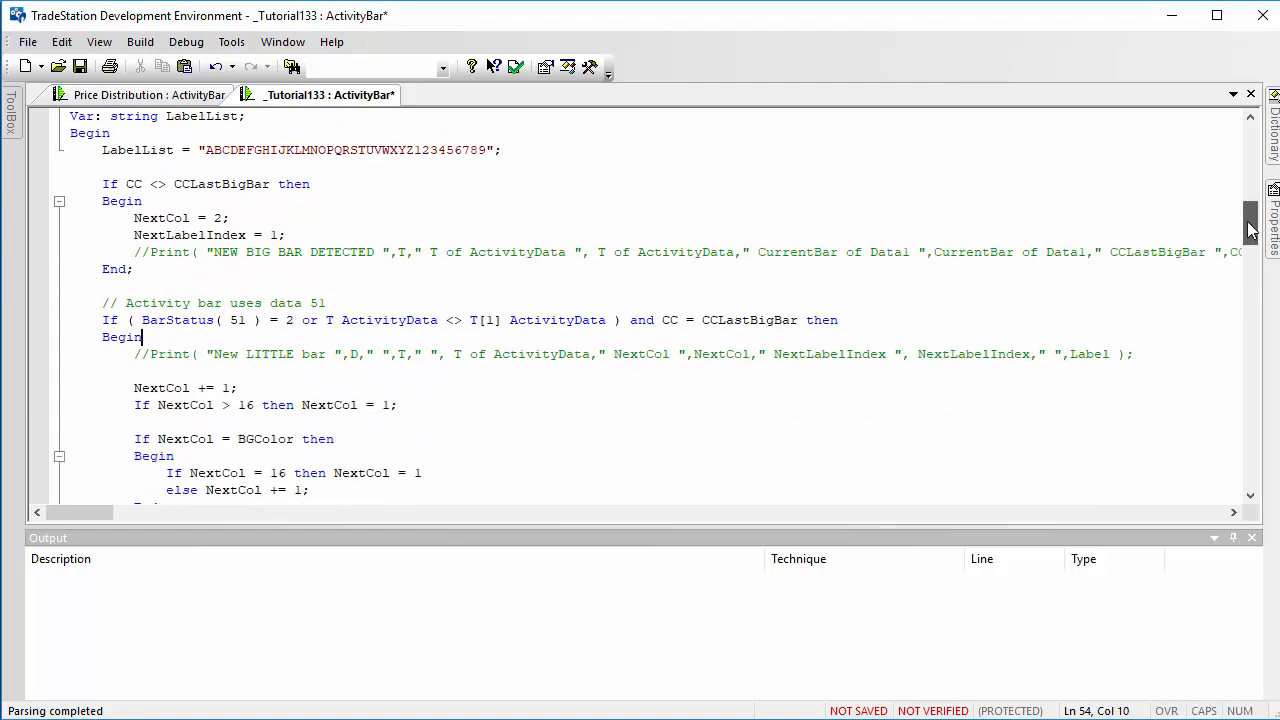
scroll("down", 3)
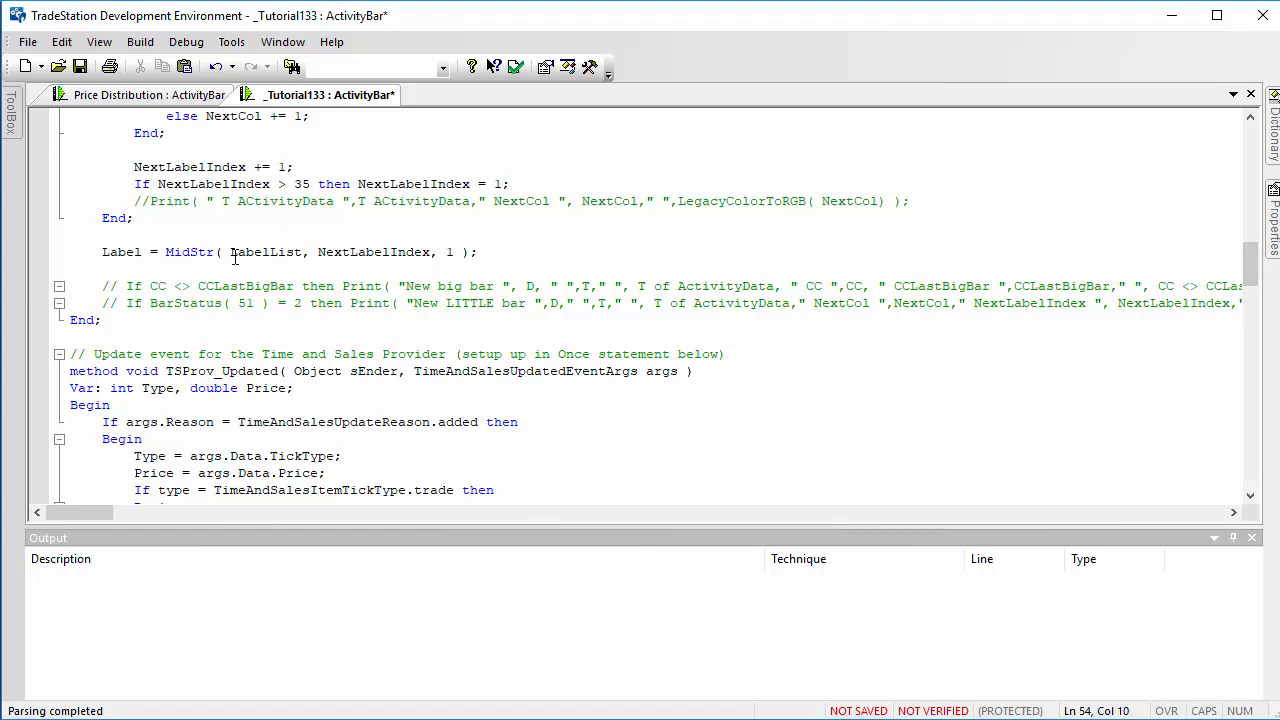
double_click(264, 252)
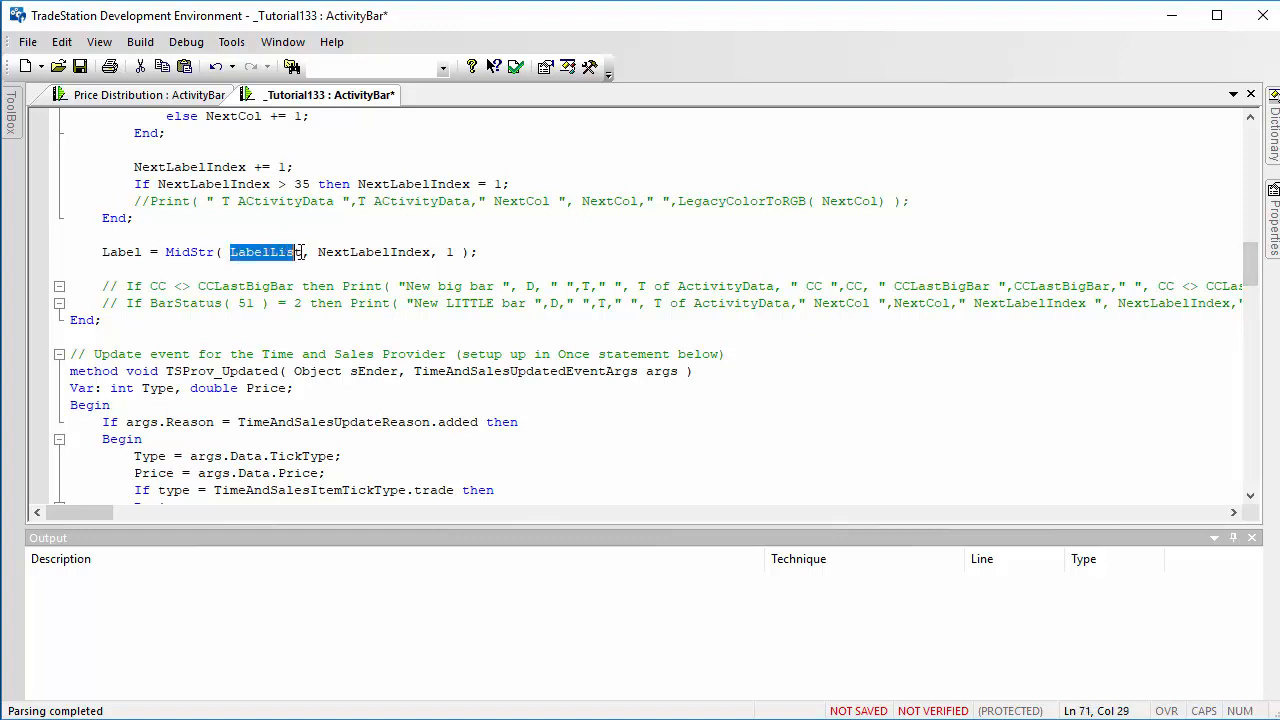
double_click(372, 252)
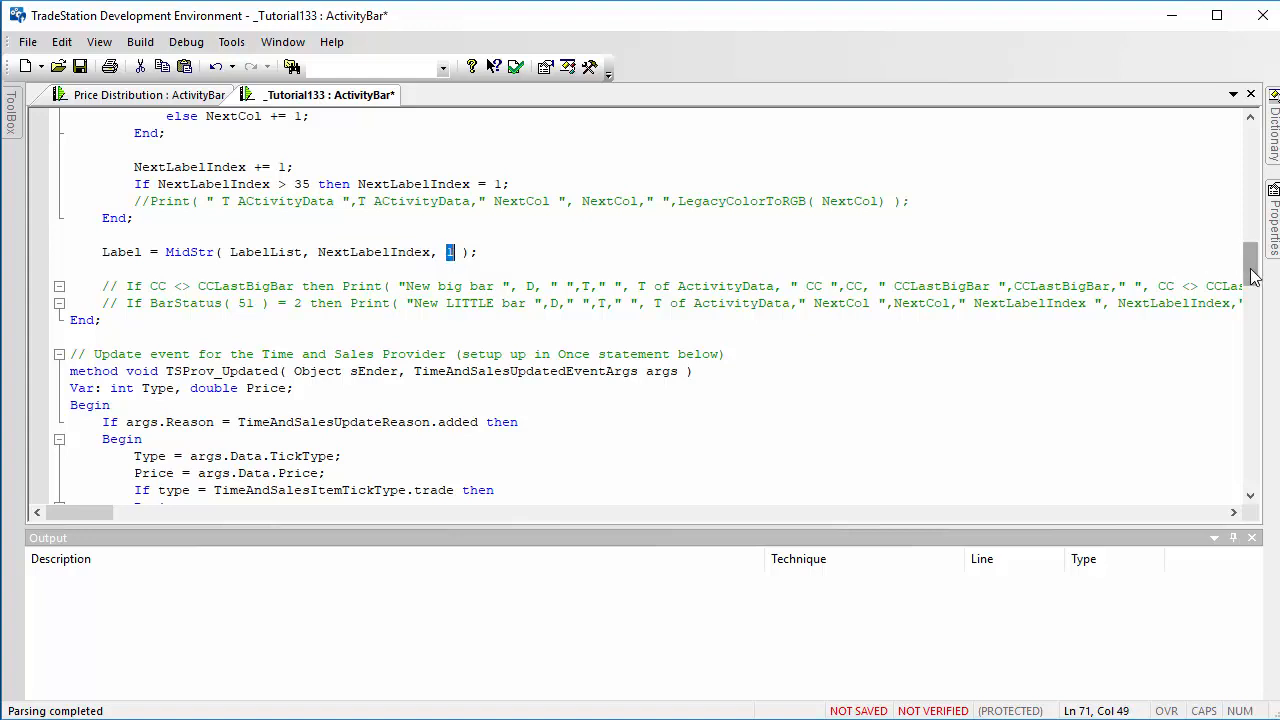
scroll("up", 3)
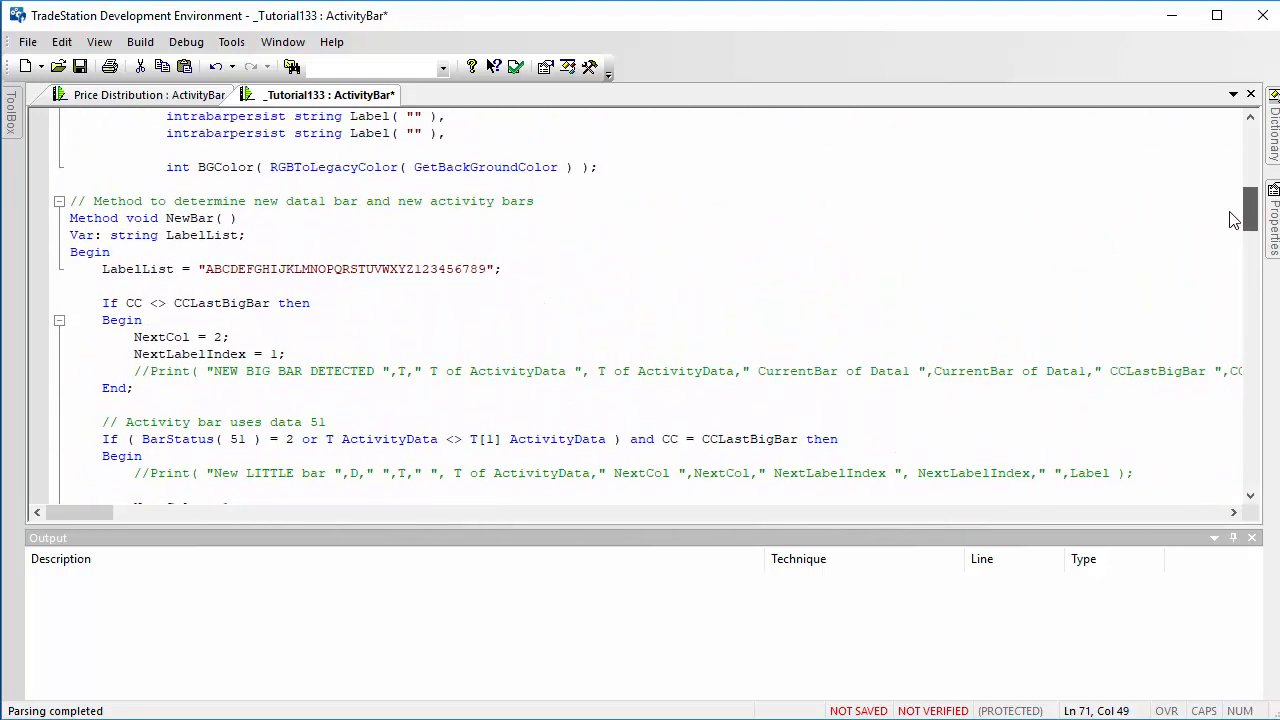
scroll("down", 3)
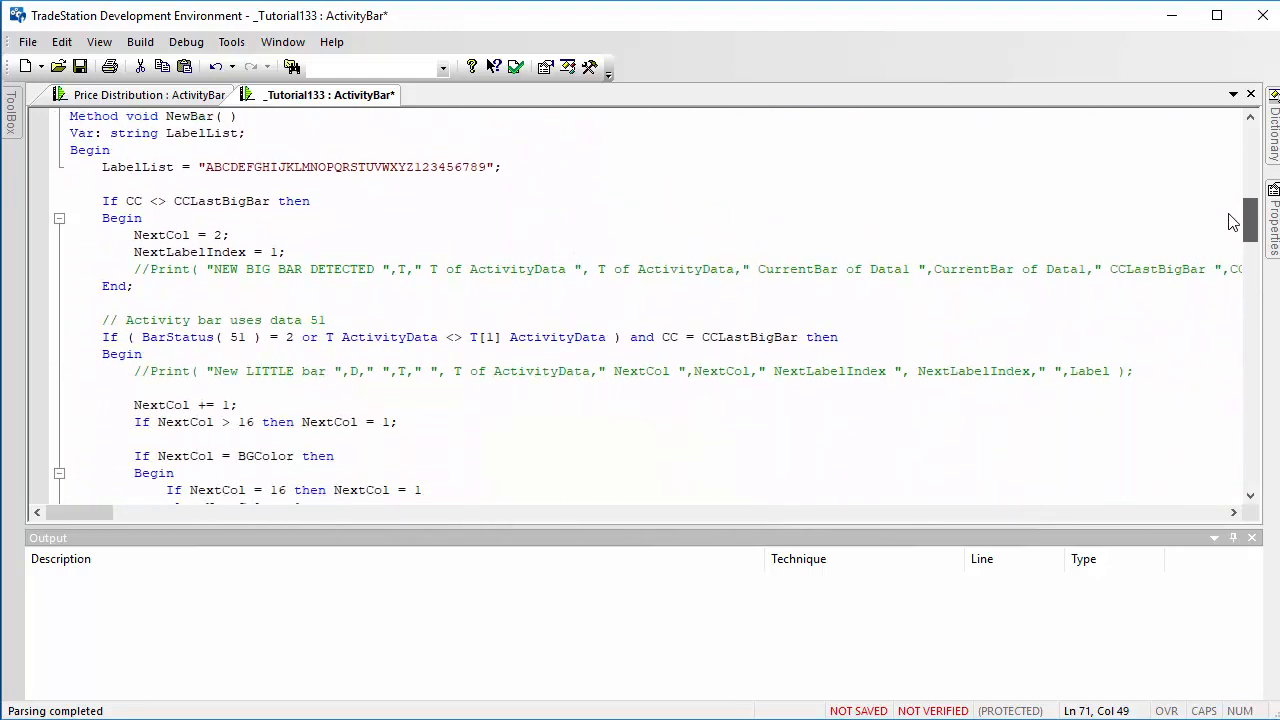
scroll("up", 3)
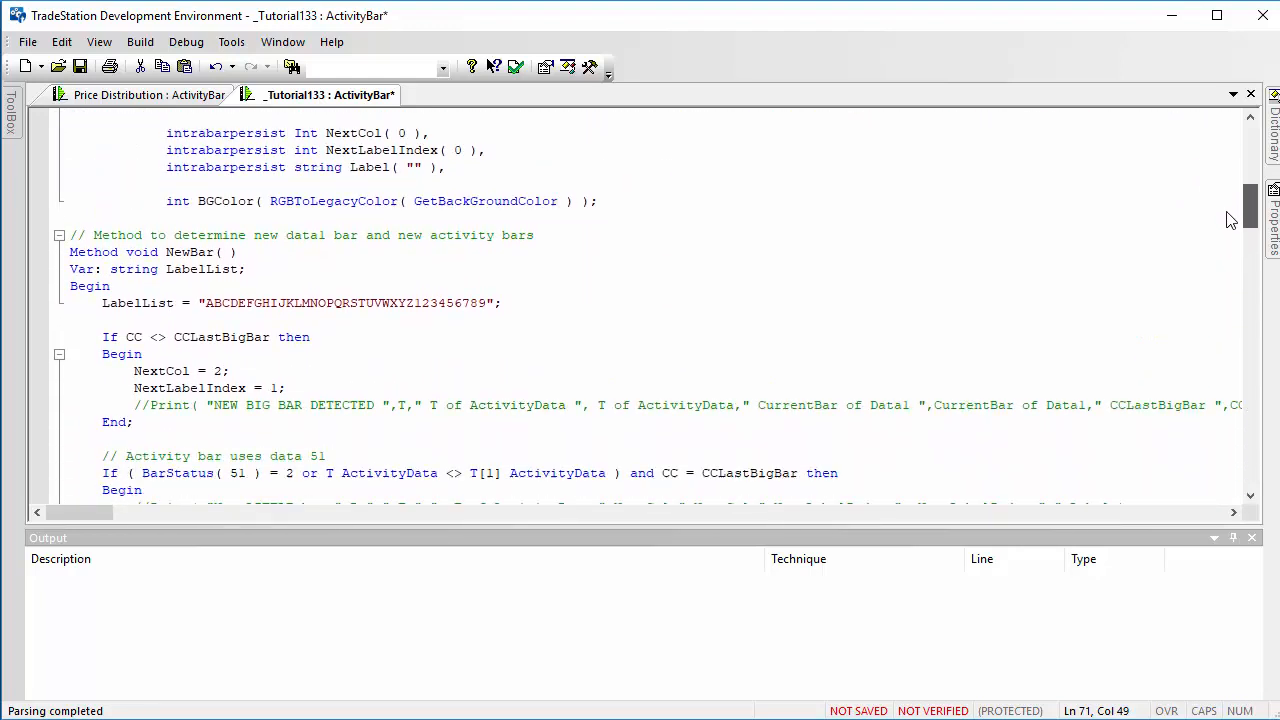
scroll("down", 3)
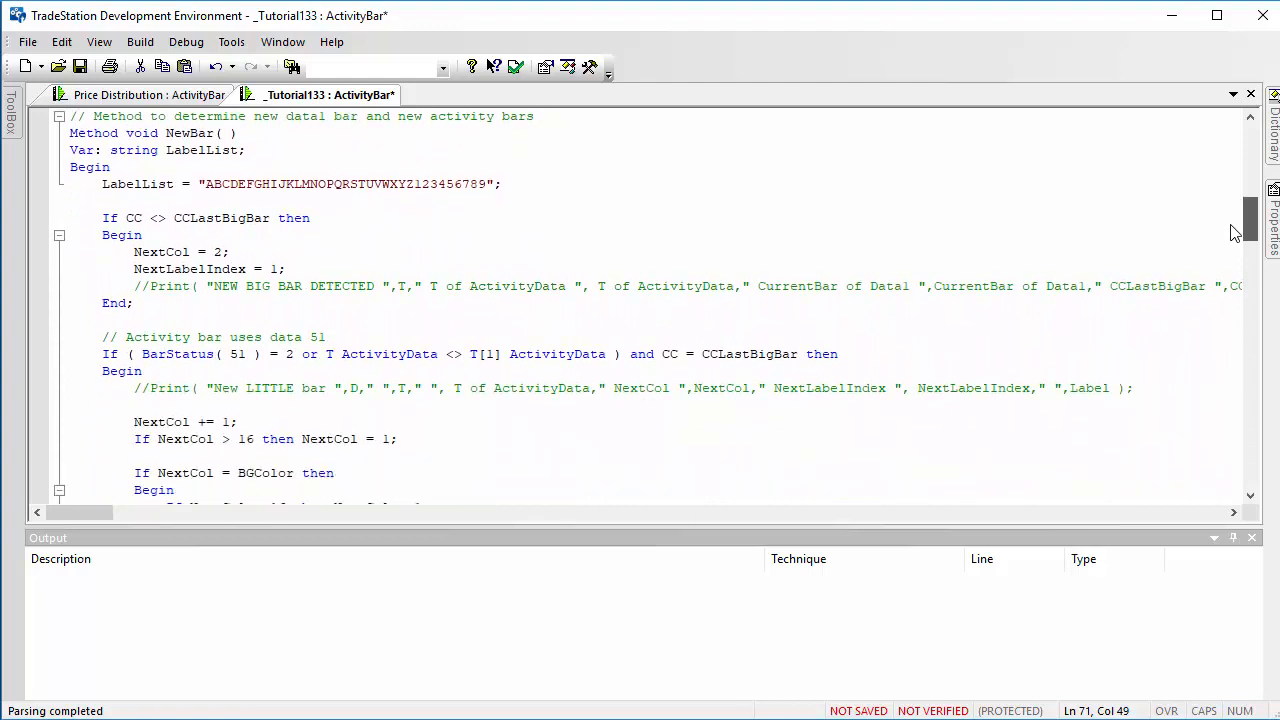
scroll("down", 3)
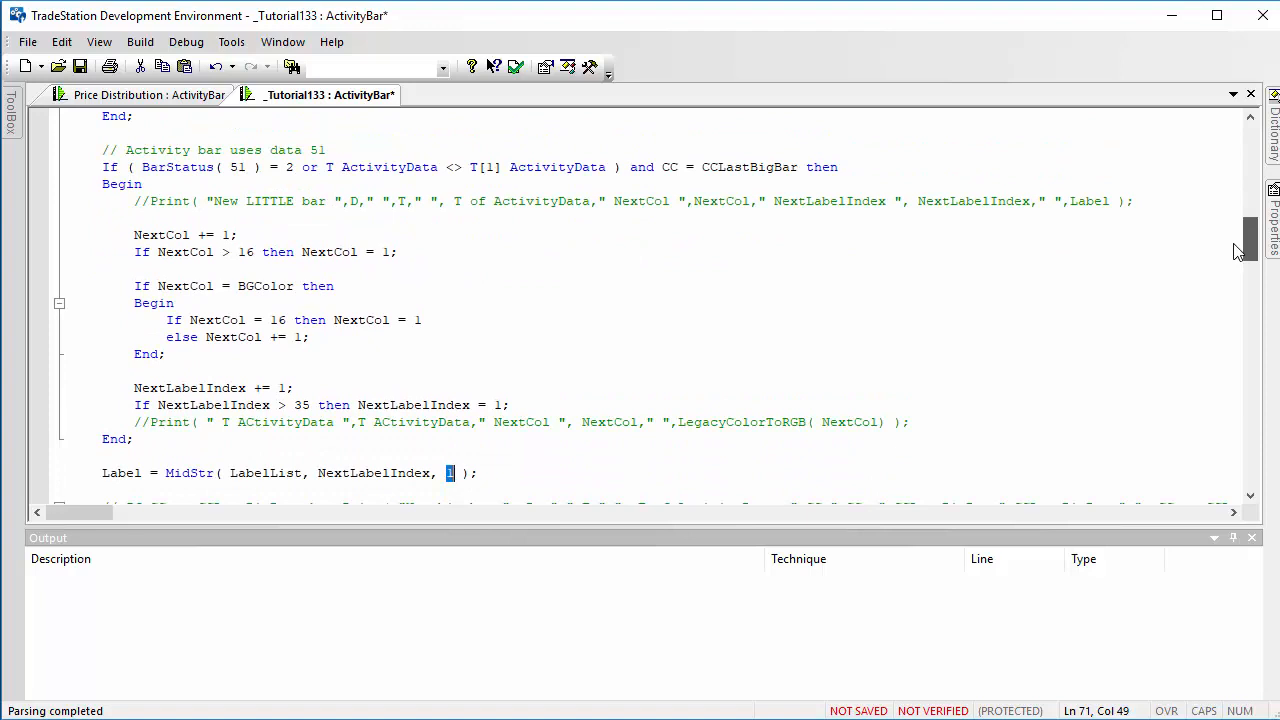
scroll("down", 3)
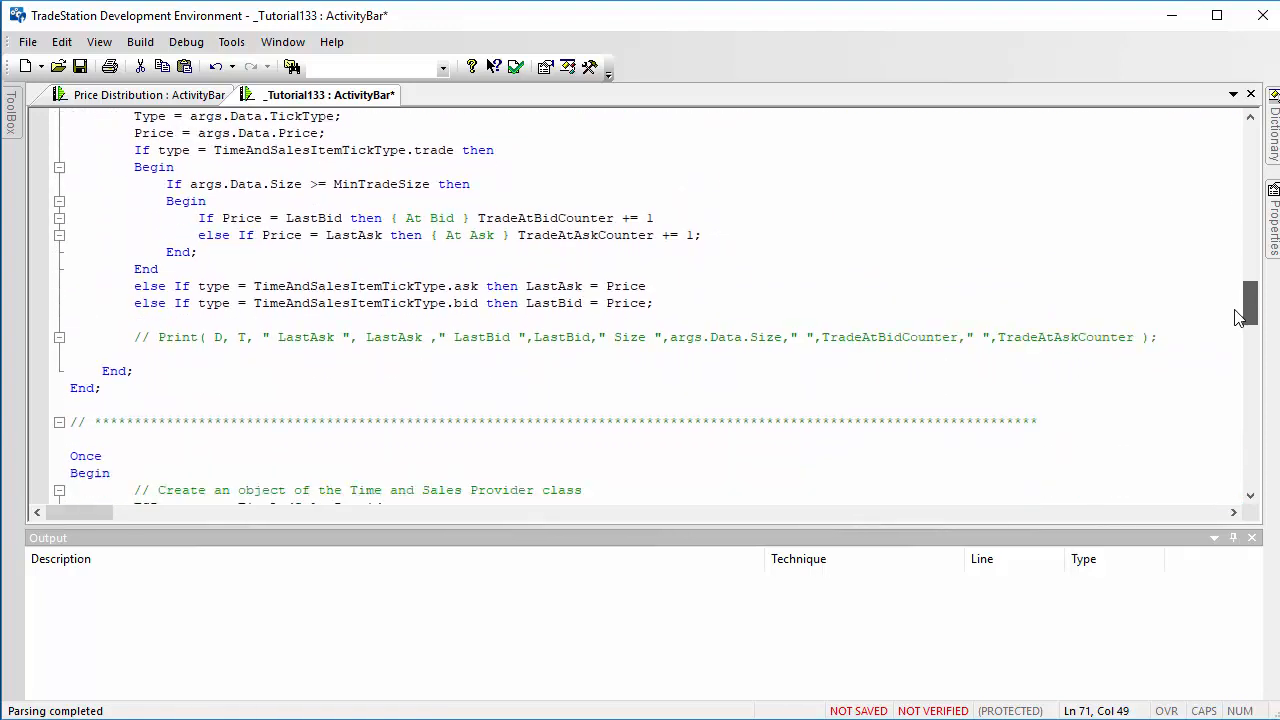
scroll("down", 3)
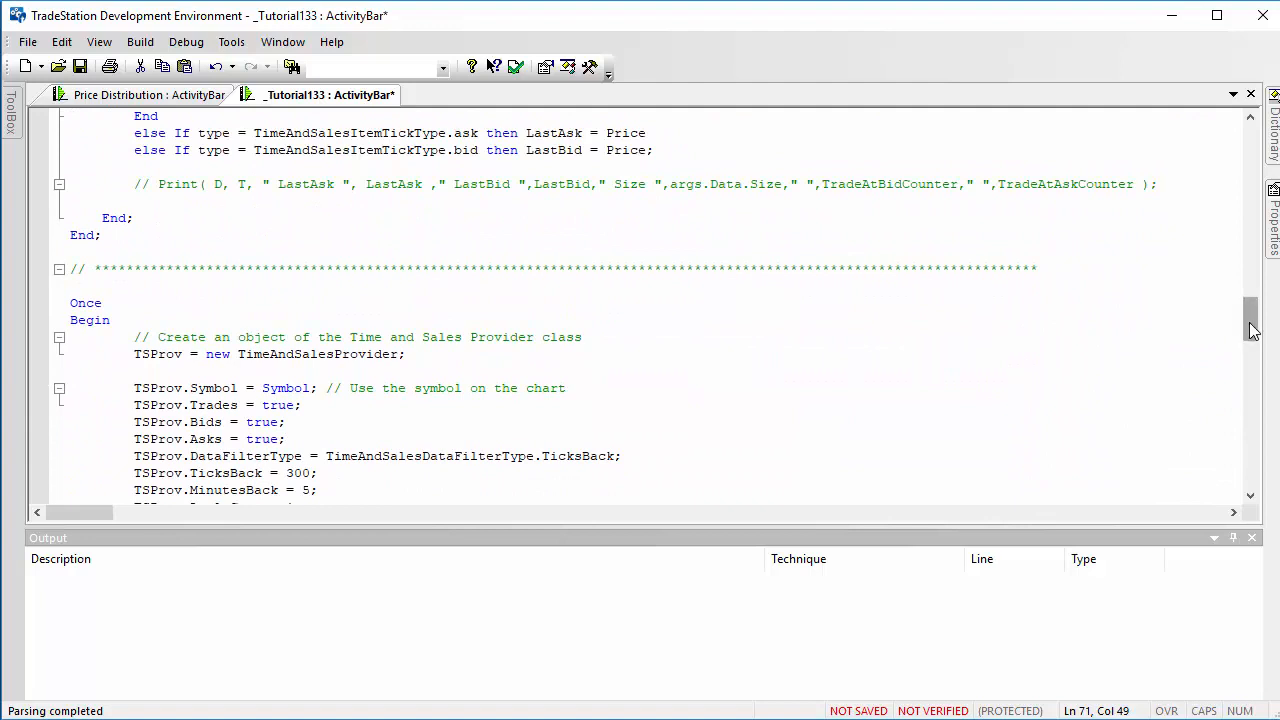
scroll("down", 3)
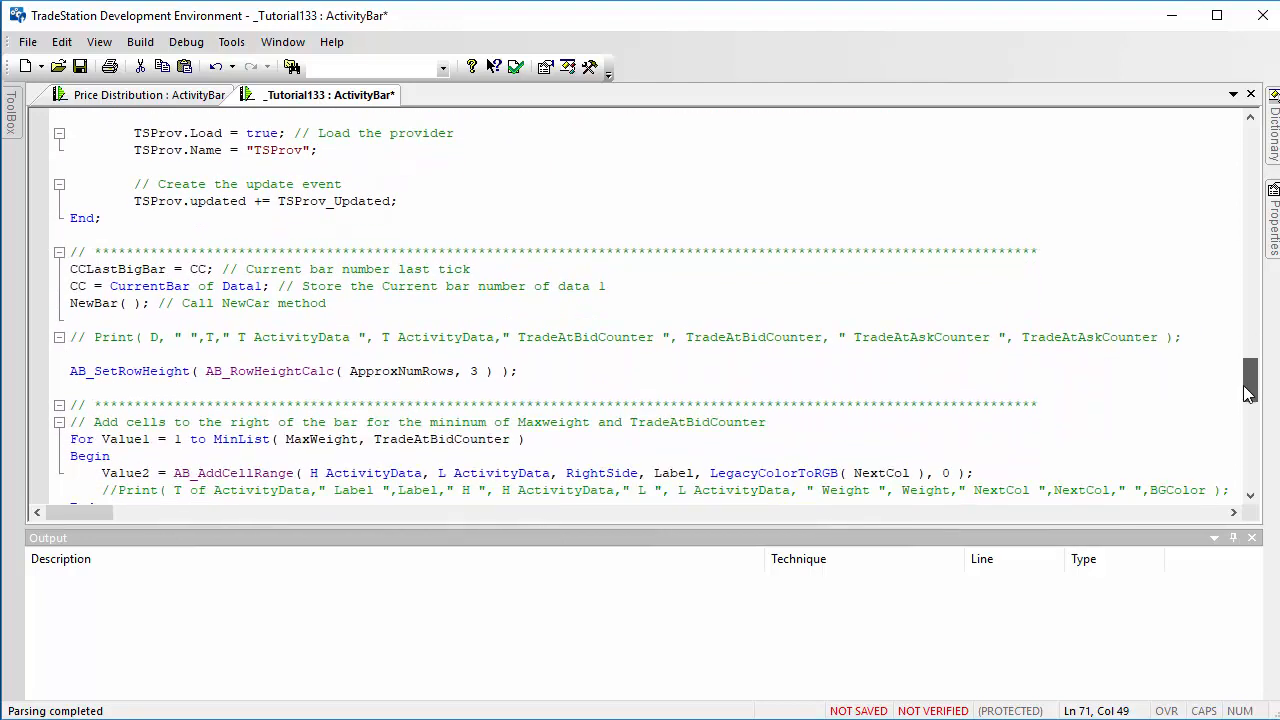
scroll("down", 3)
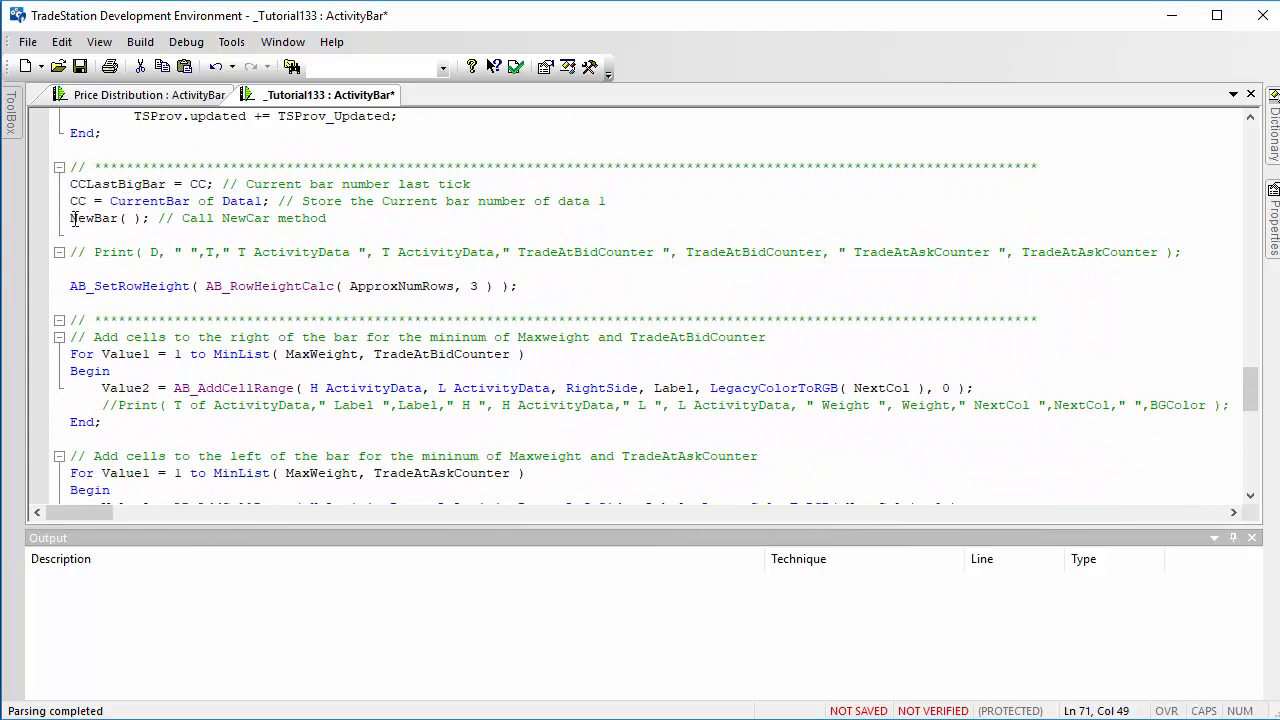
double_click(92, 218)
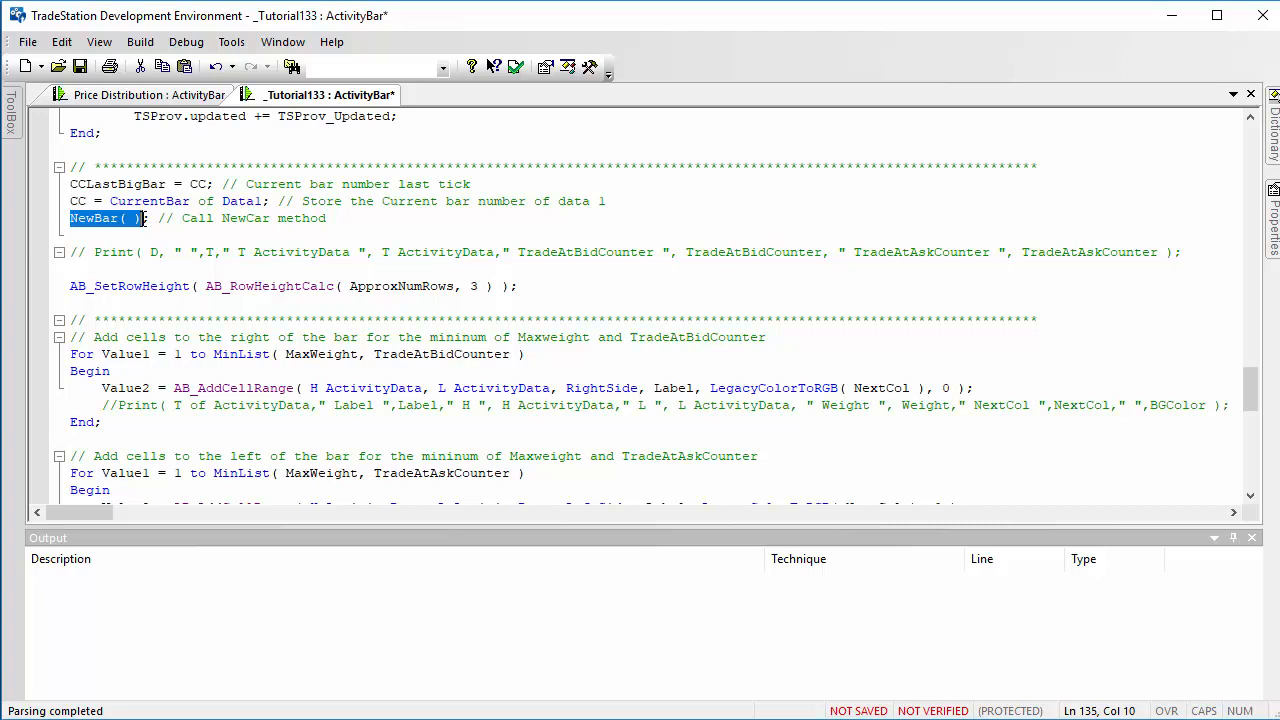
mouse_move(8, 266)
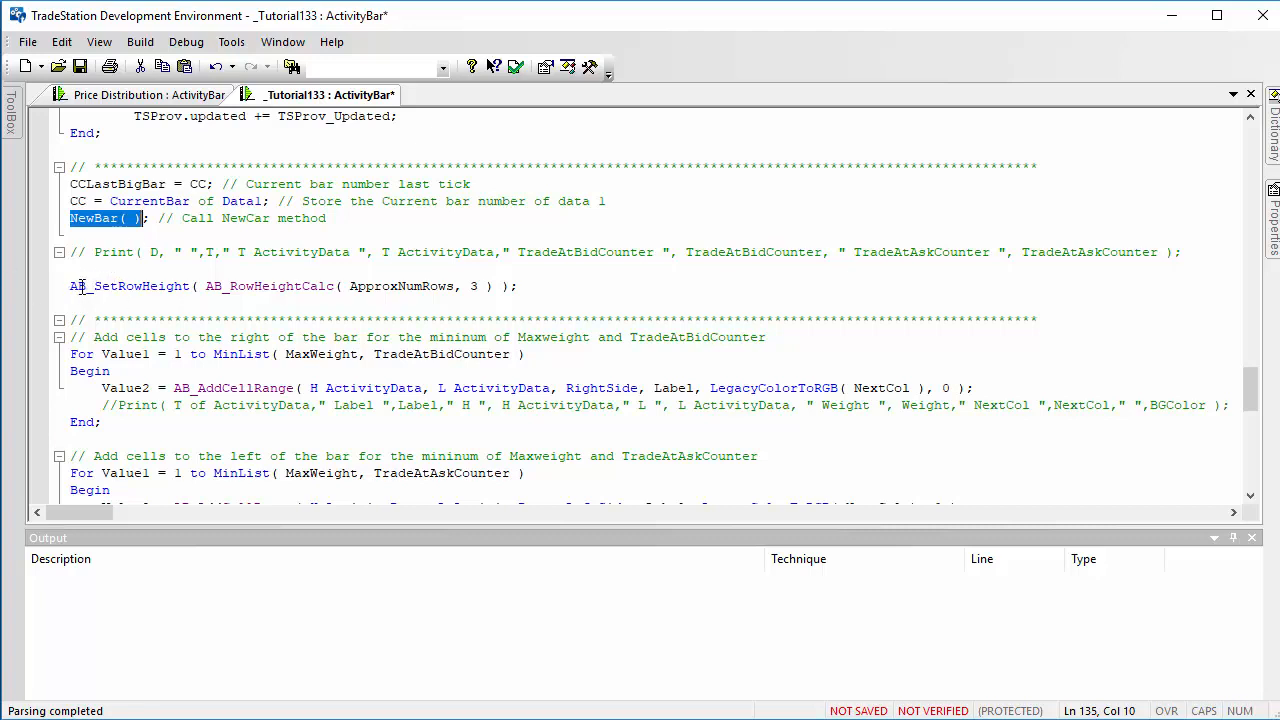
left_click(178, 286)
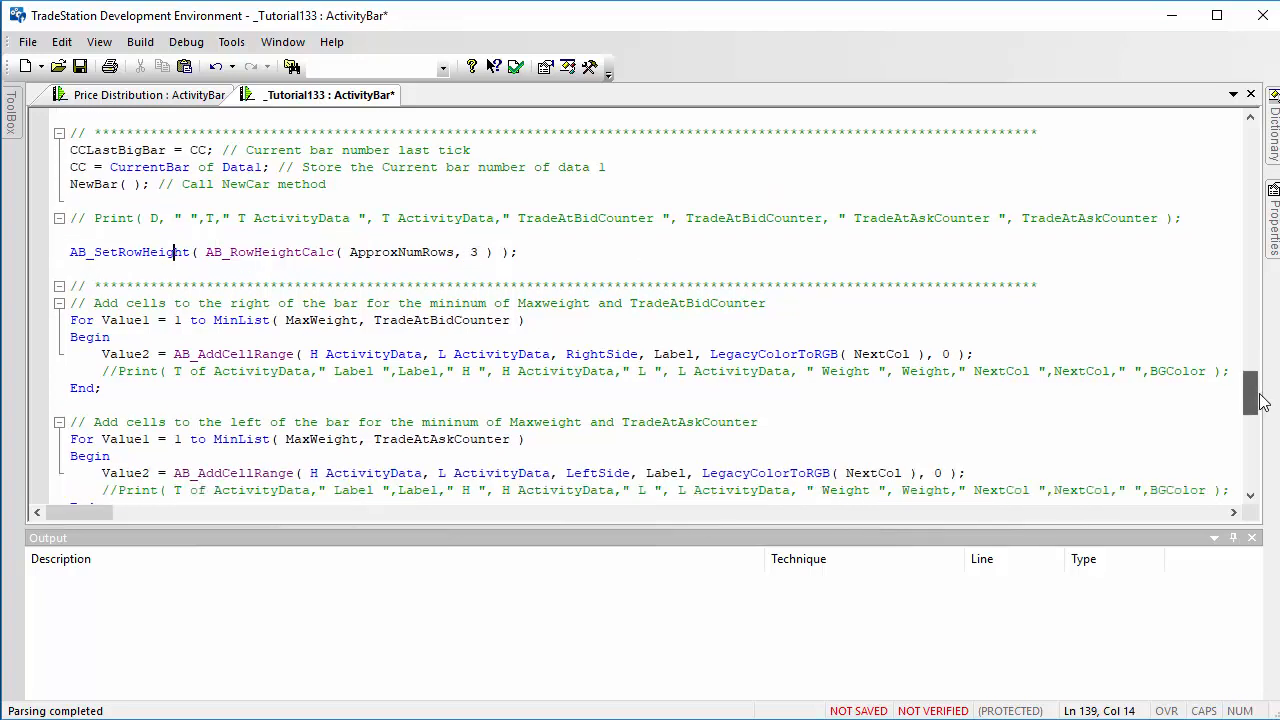
scroll("down", 3)
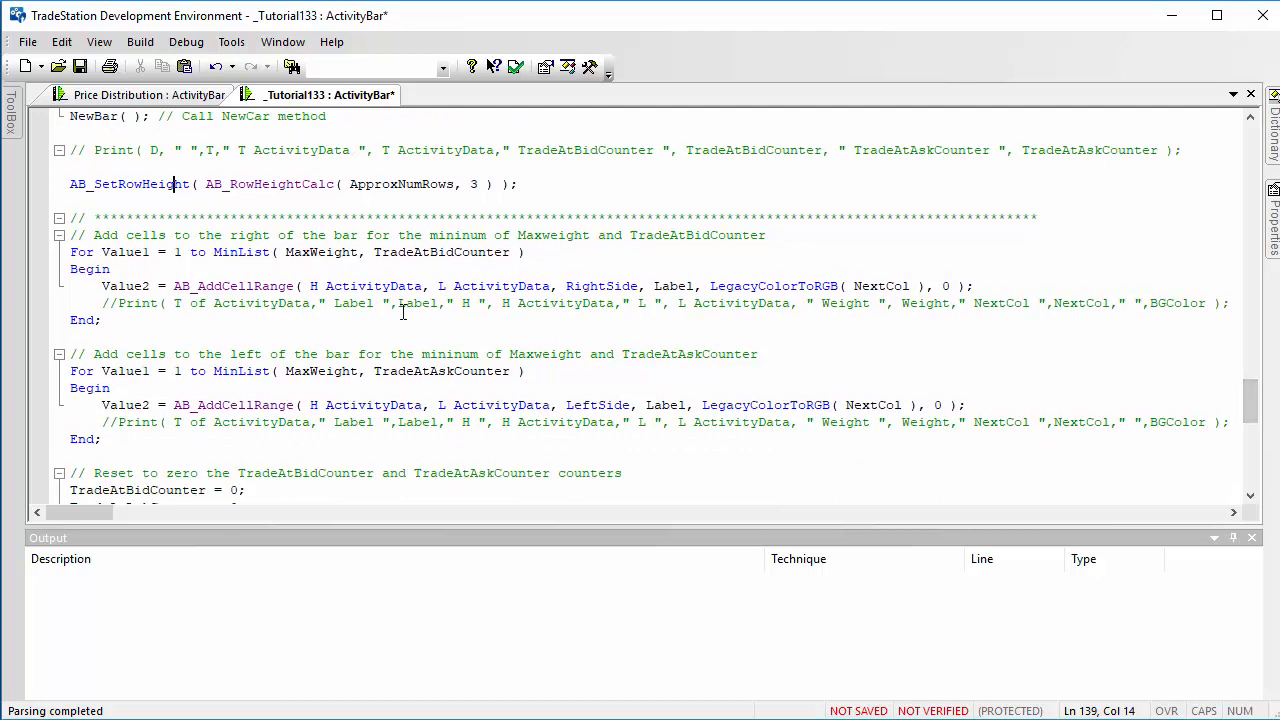
mouse_move(476, 296)
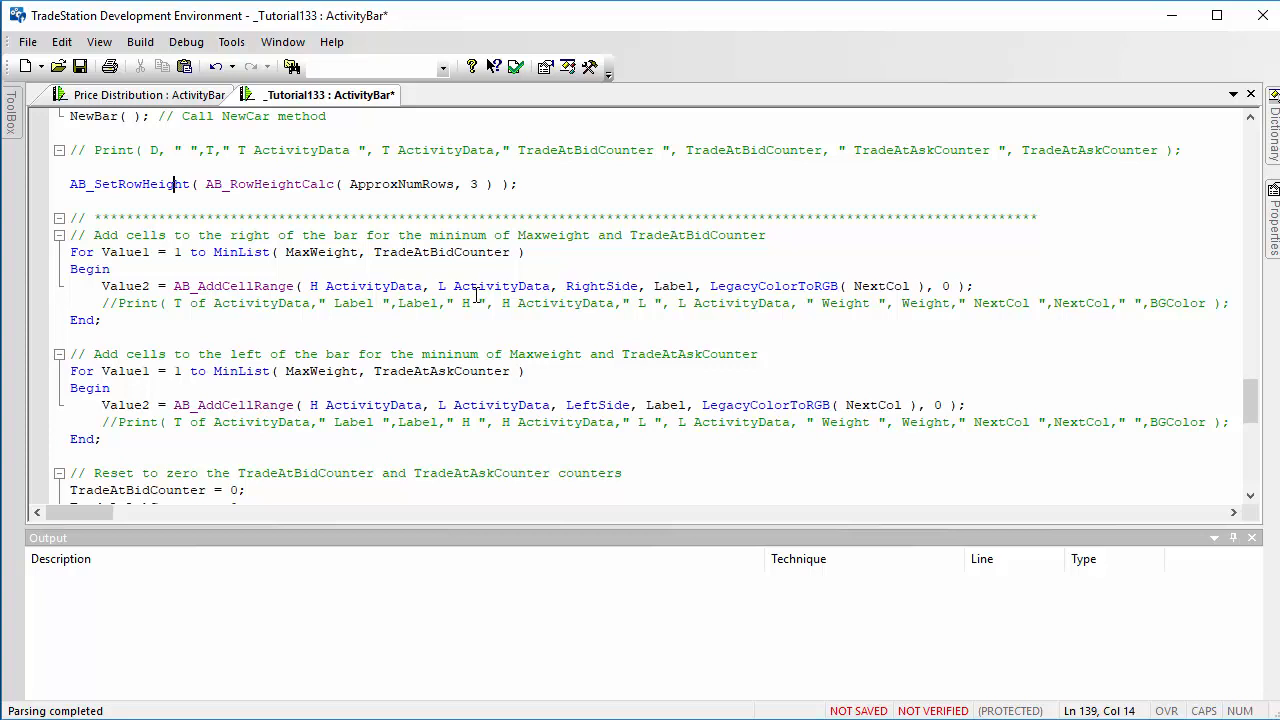
mouse_move(360, 276)
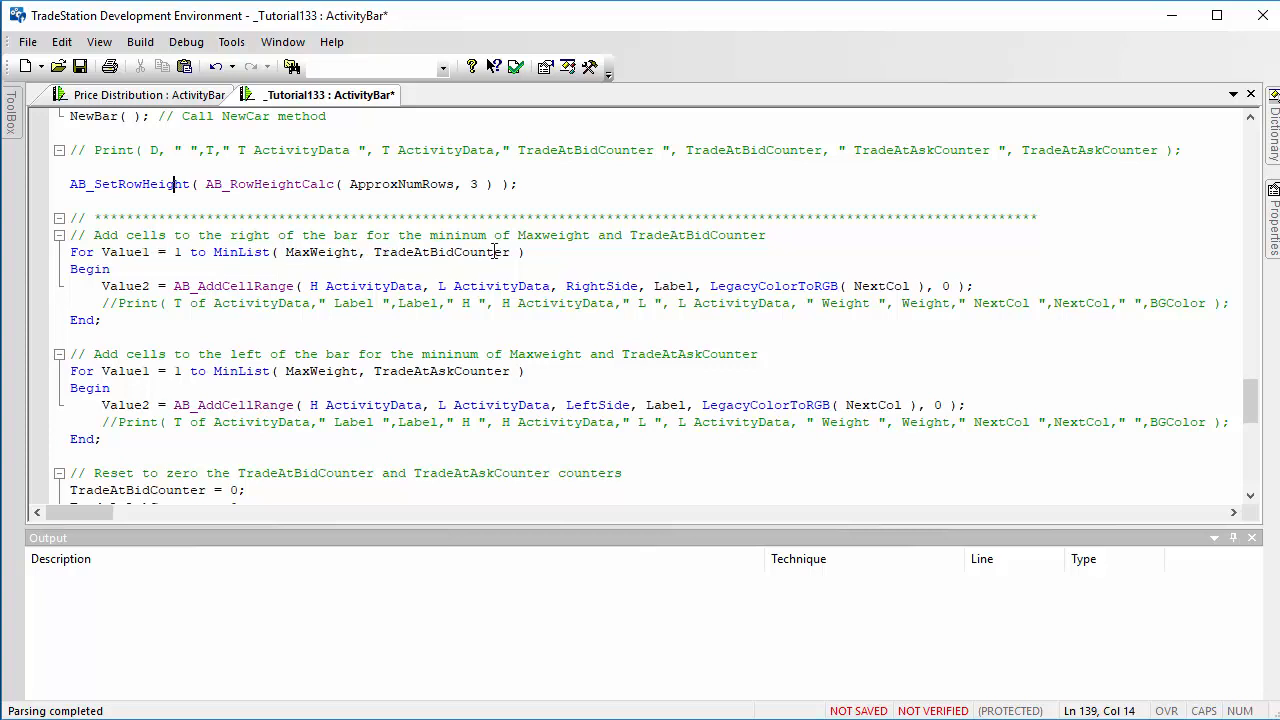
mouse_move(516, 256)
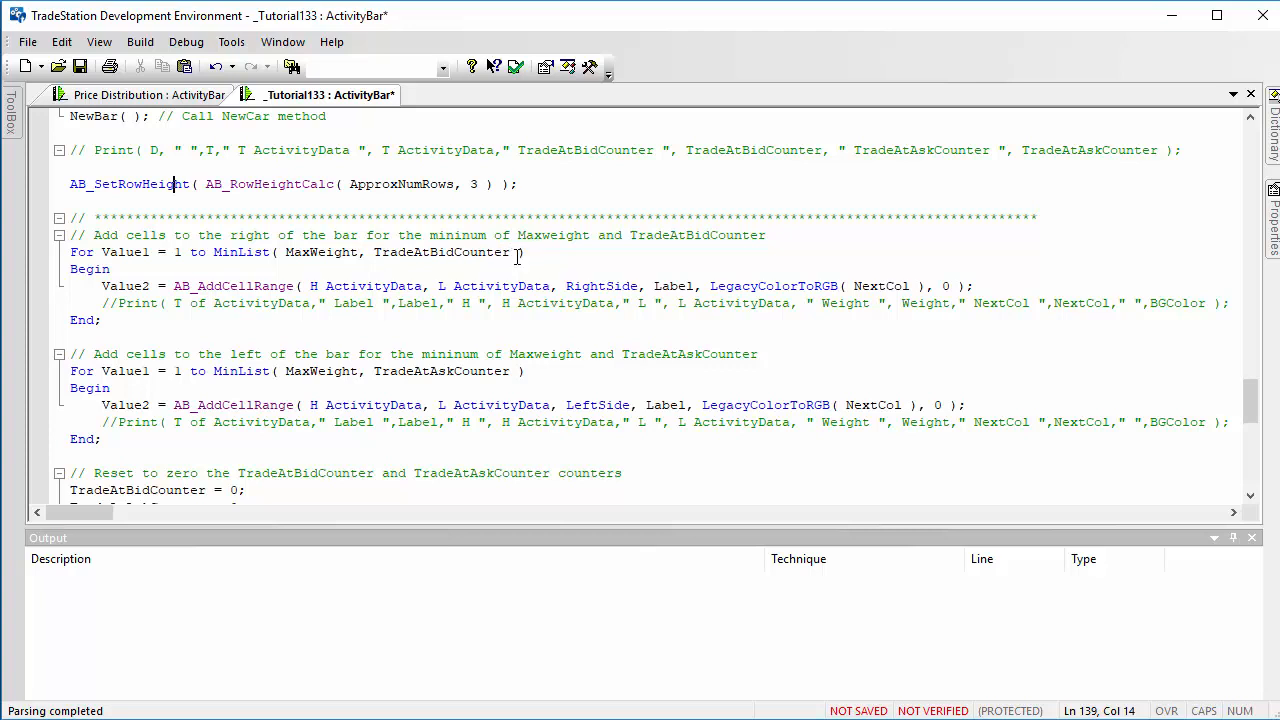
left_click(174, 286)
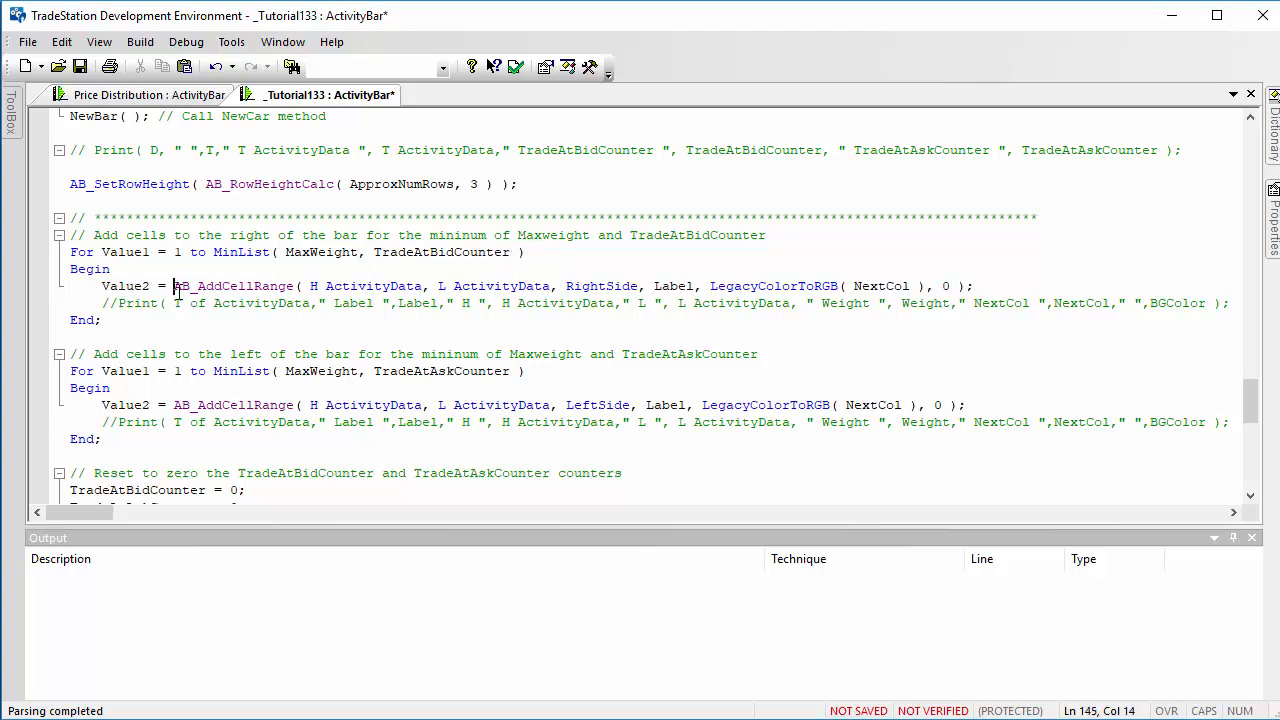
double_click(232, 286)
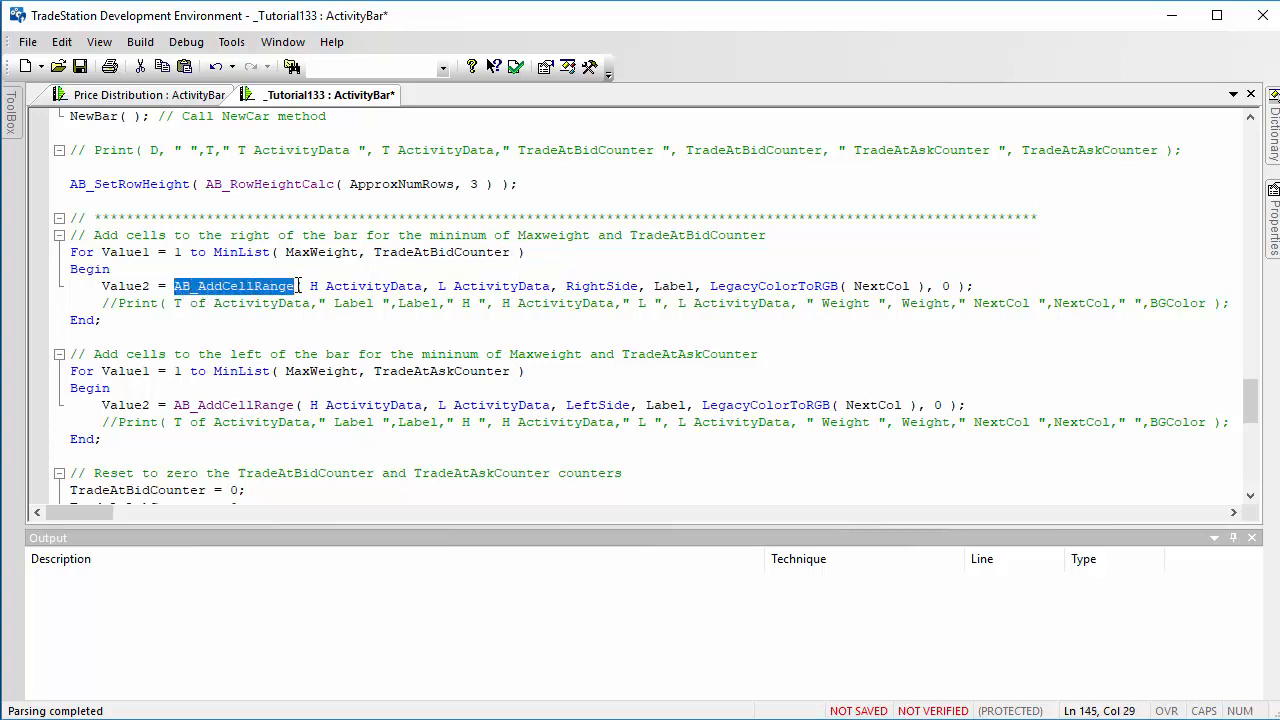
left_click(264, 286)
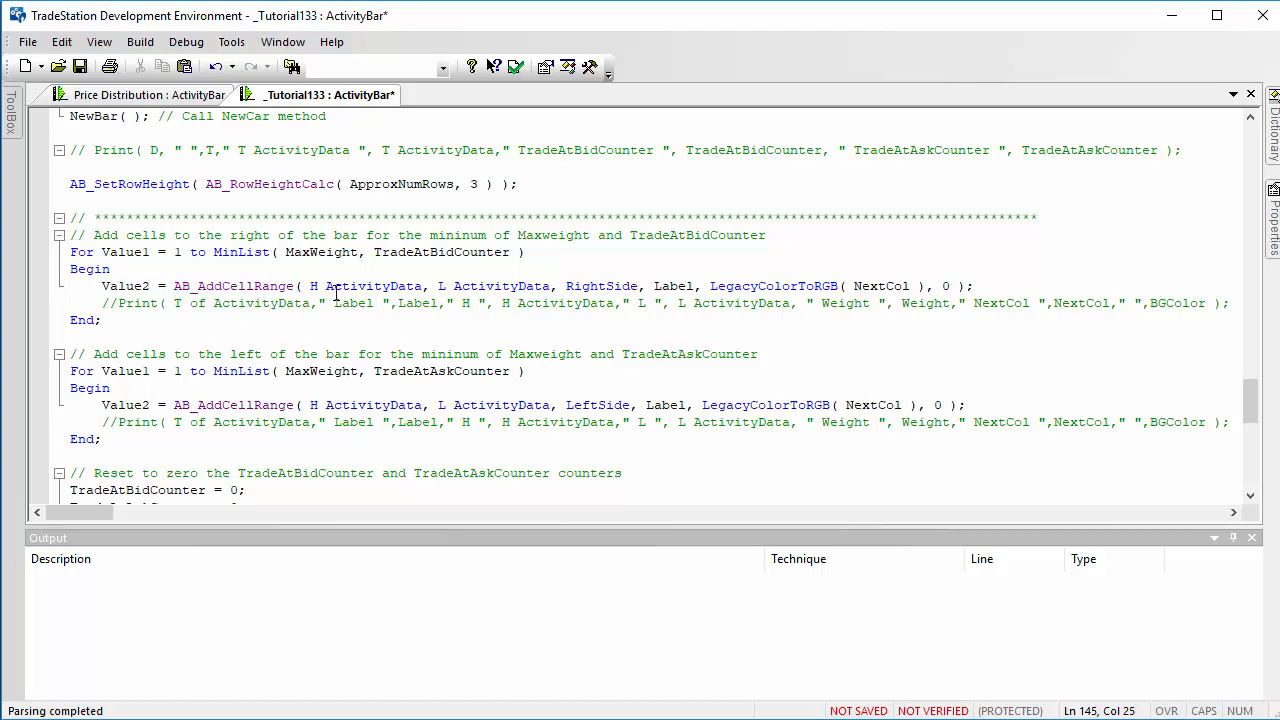
mouse_move(320, 292)
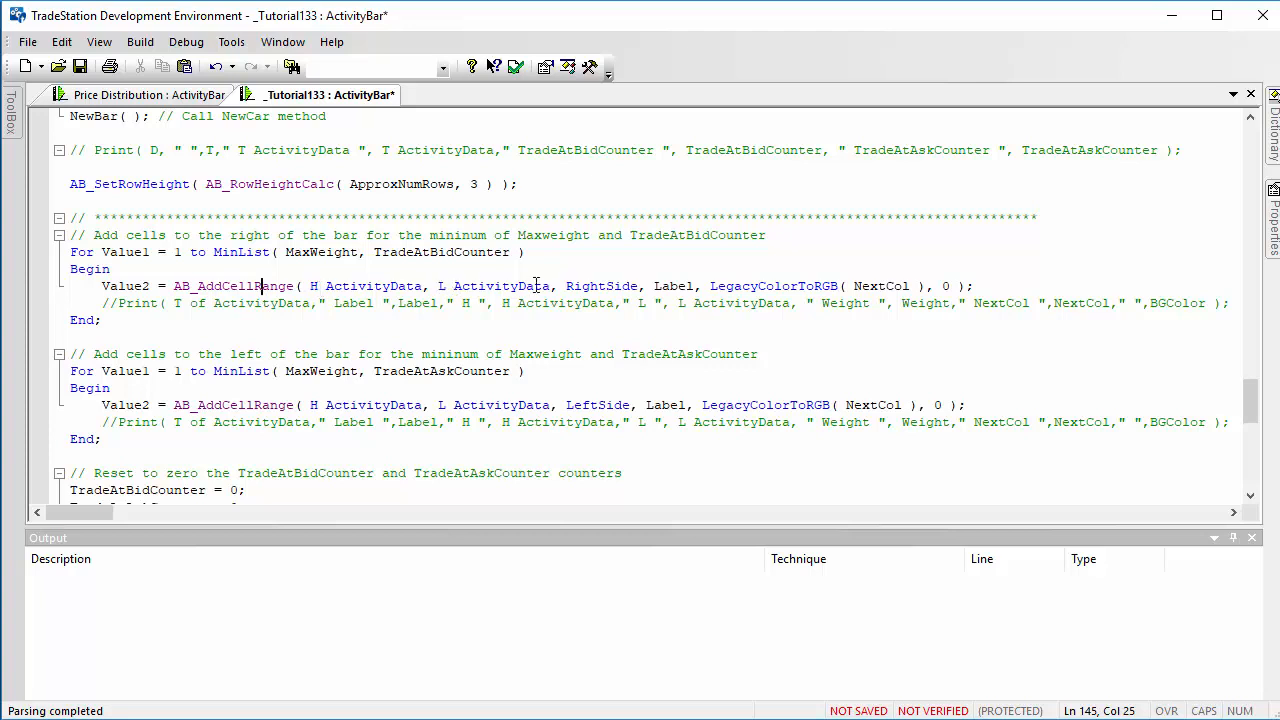
double_click(584, 286)
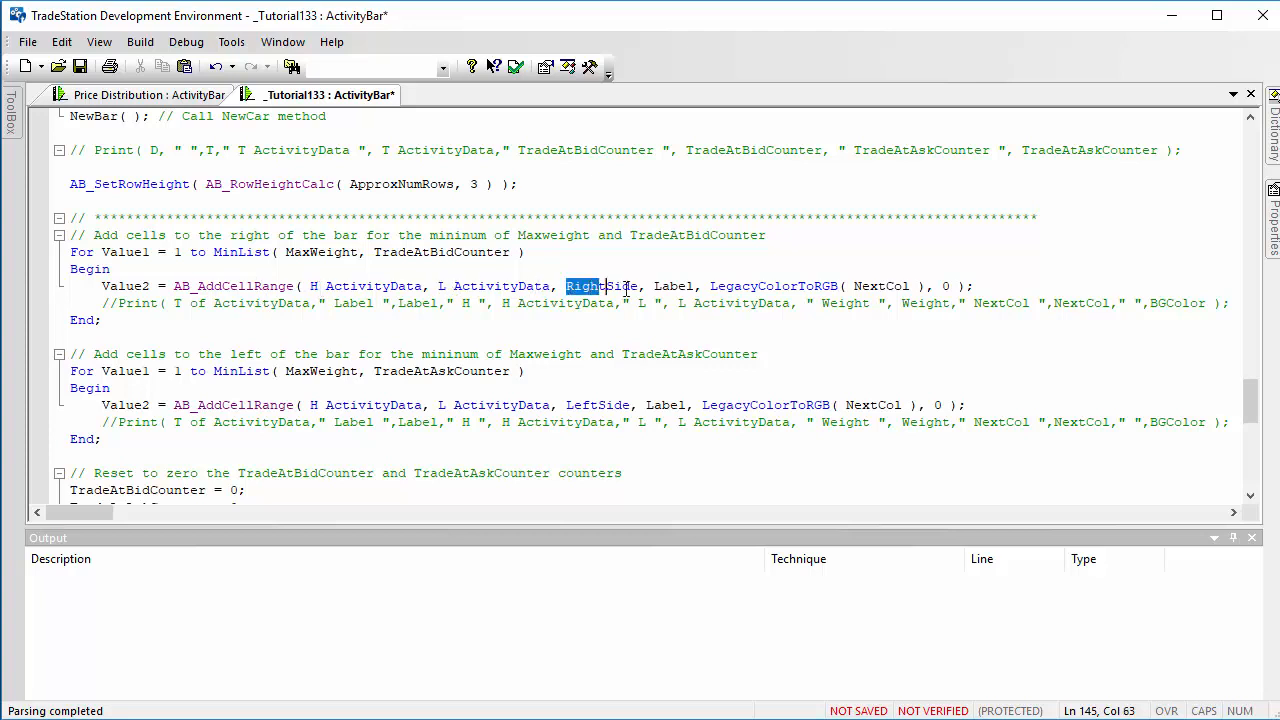
left_click(676, 286)
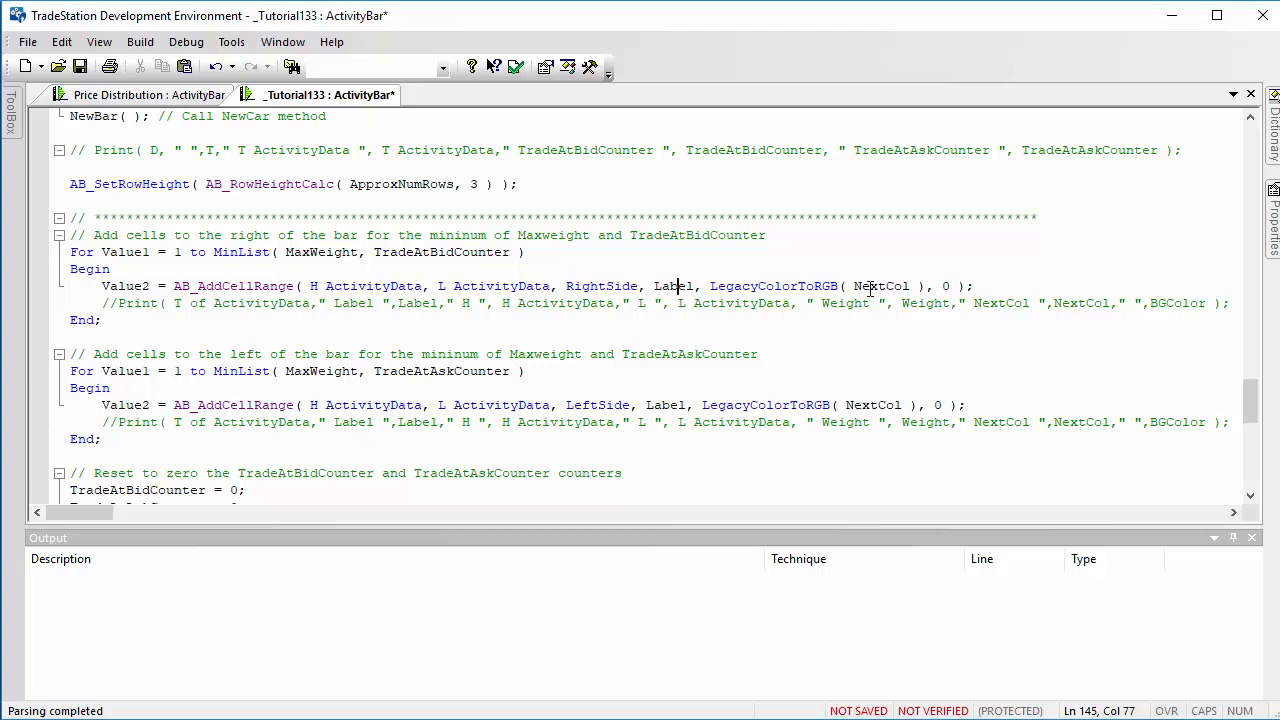
mouse_move(1214, 392)
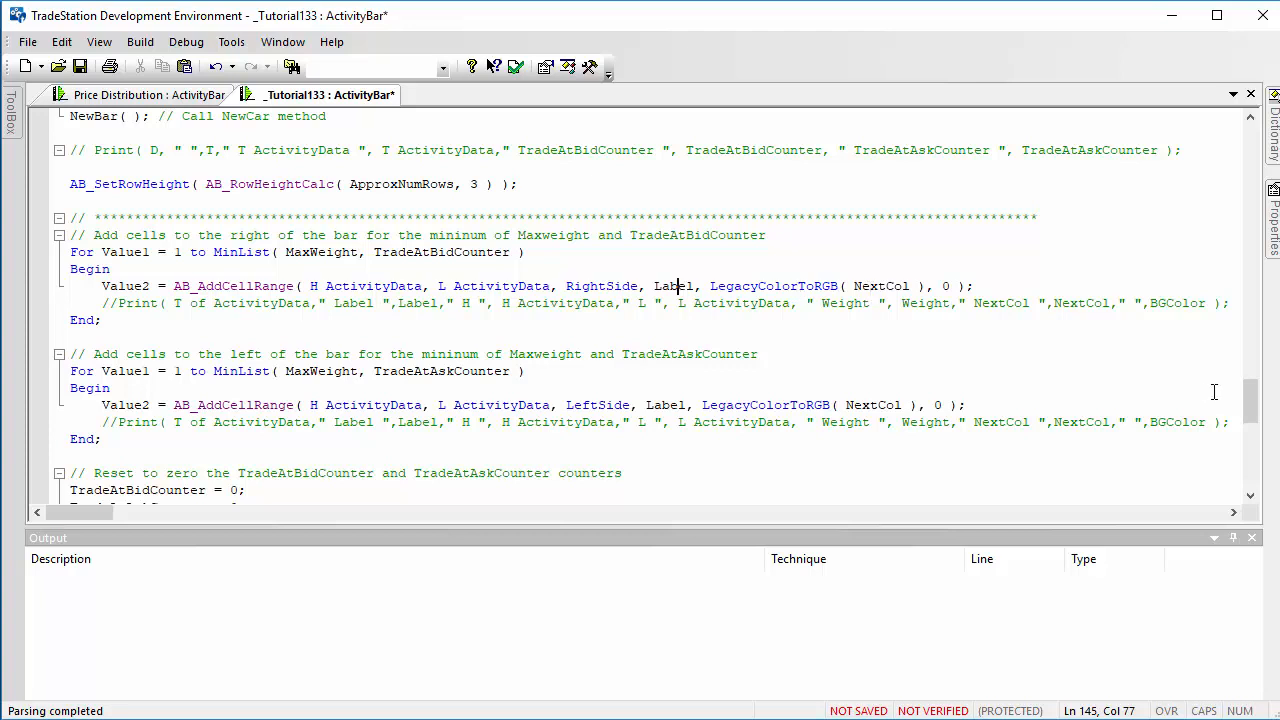
scroll("down", 3)
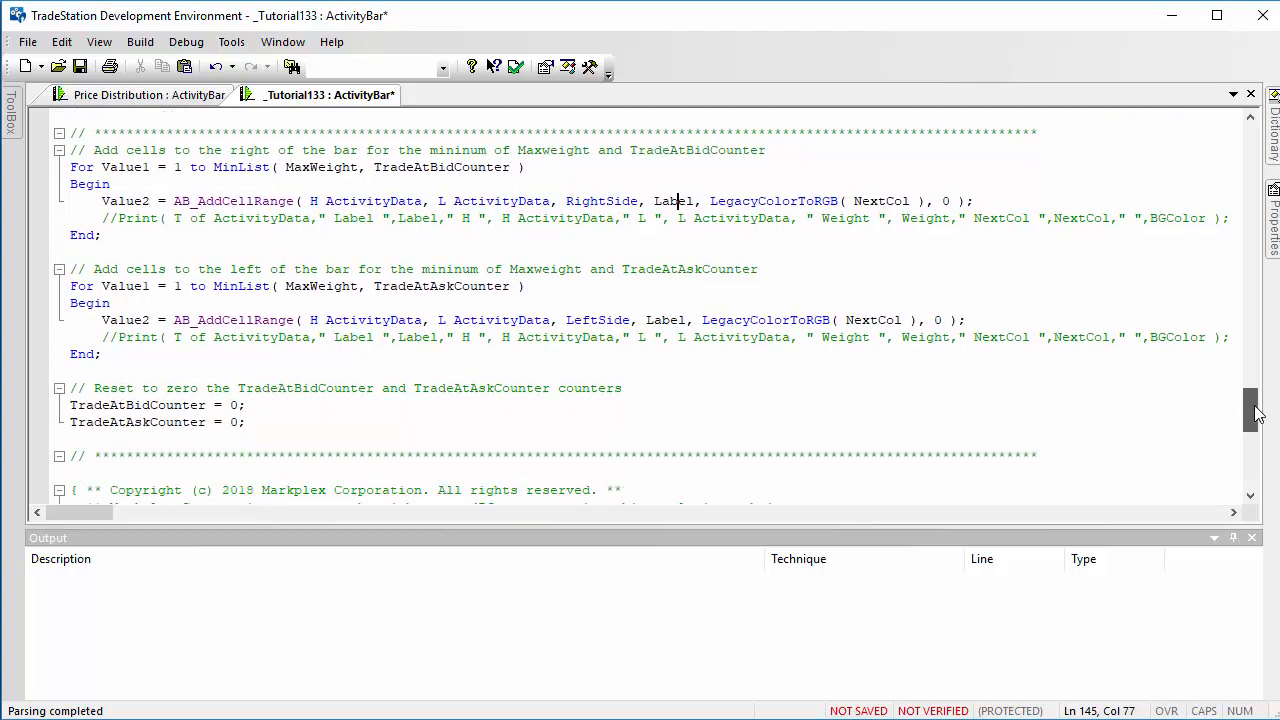